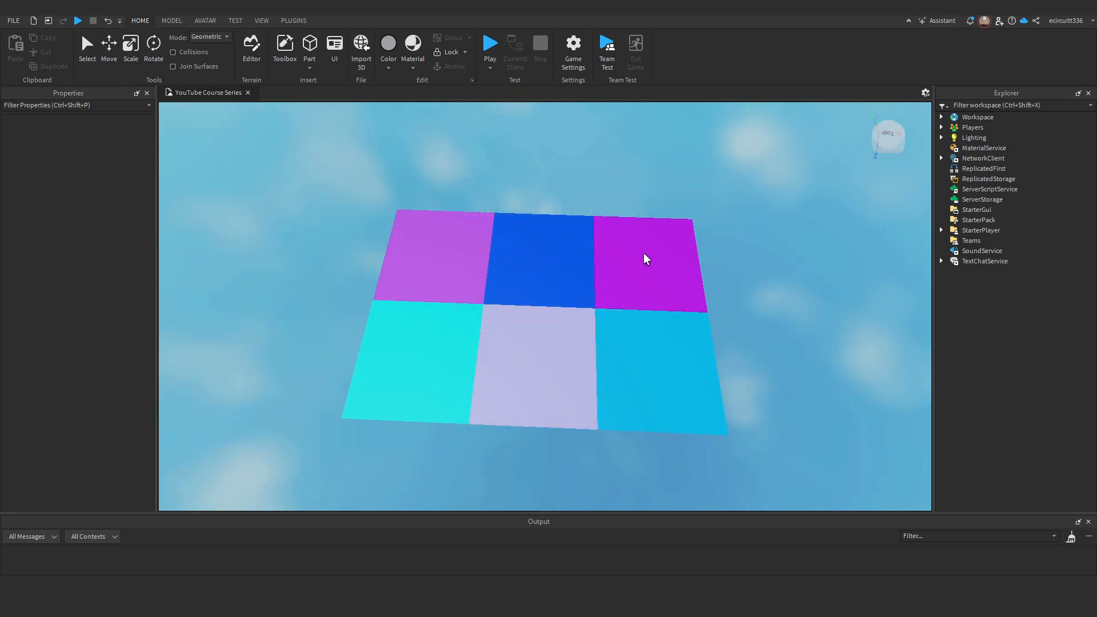
{"action": "mouse_move", "coordinate": [644, 344]}
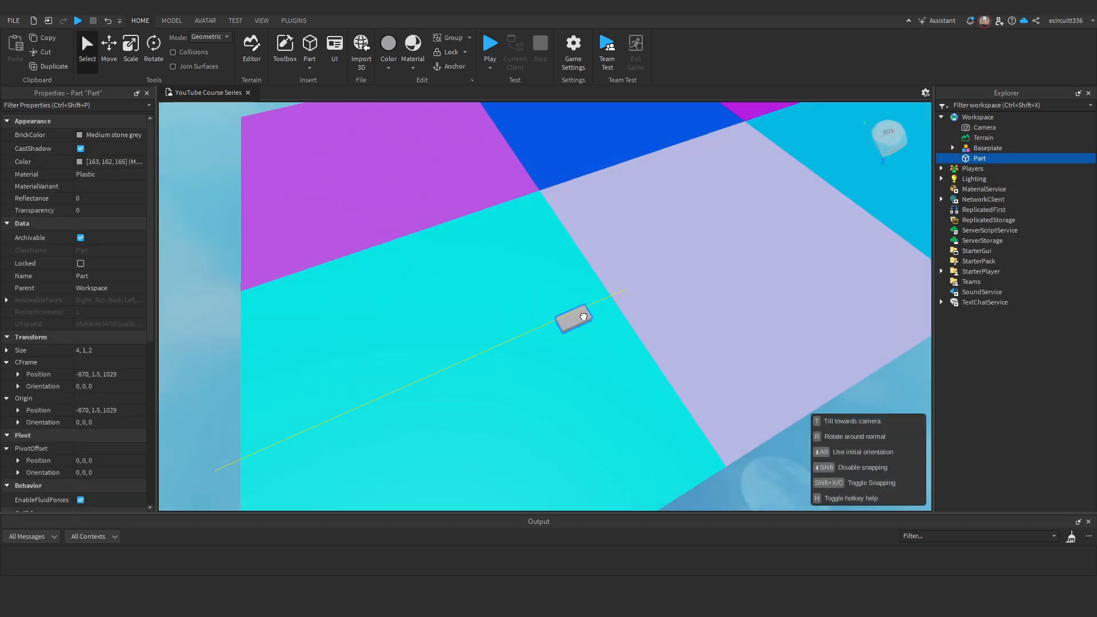
- Move the new marker part to the centre of the cyan lower-left tile and frame the tile grid
{"action": "left_click_drag", "start_coordinate": [574, 316], "coordinate": [535, 325]}
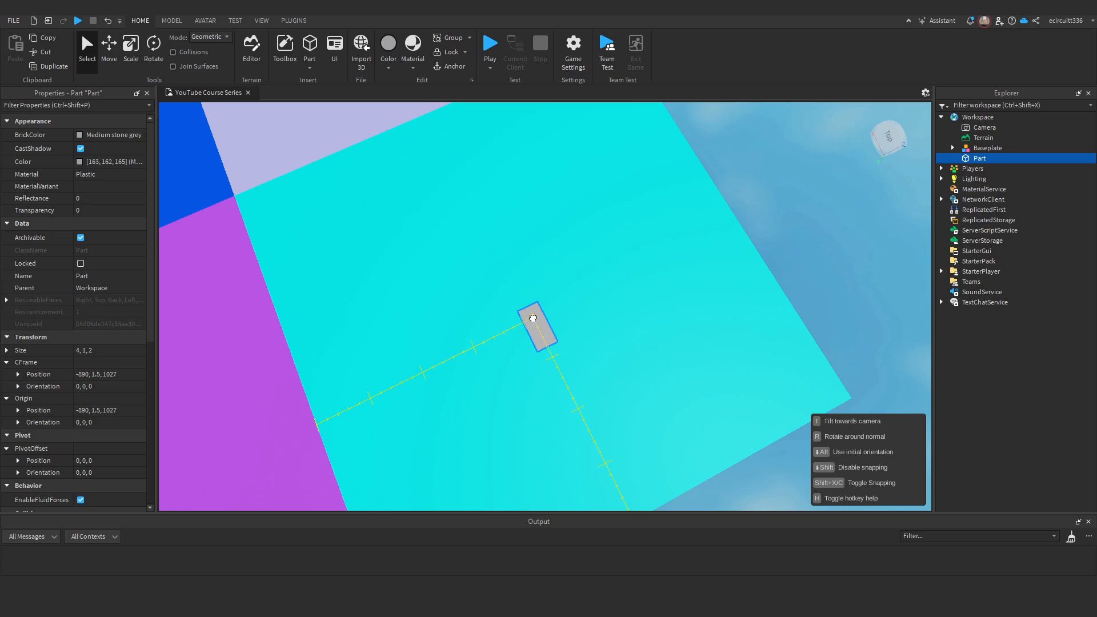
{"action": "left_click_drag", "start_coordinate": [535, 326], "coordinate": [498, 294]}
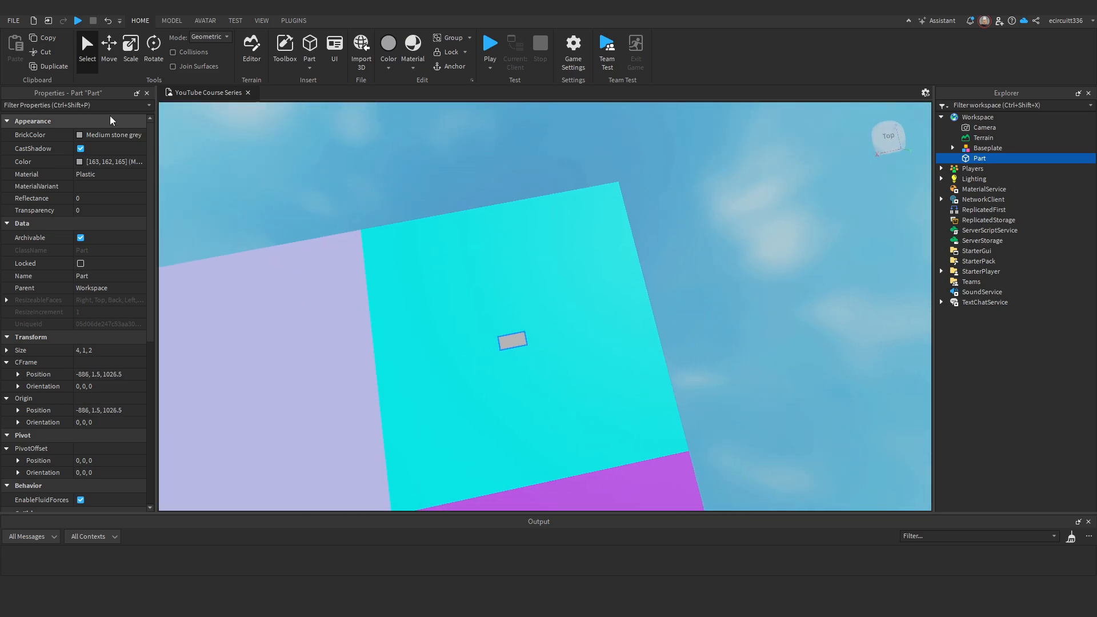
{"action": "left_click", "coordinate": [130, 49]}
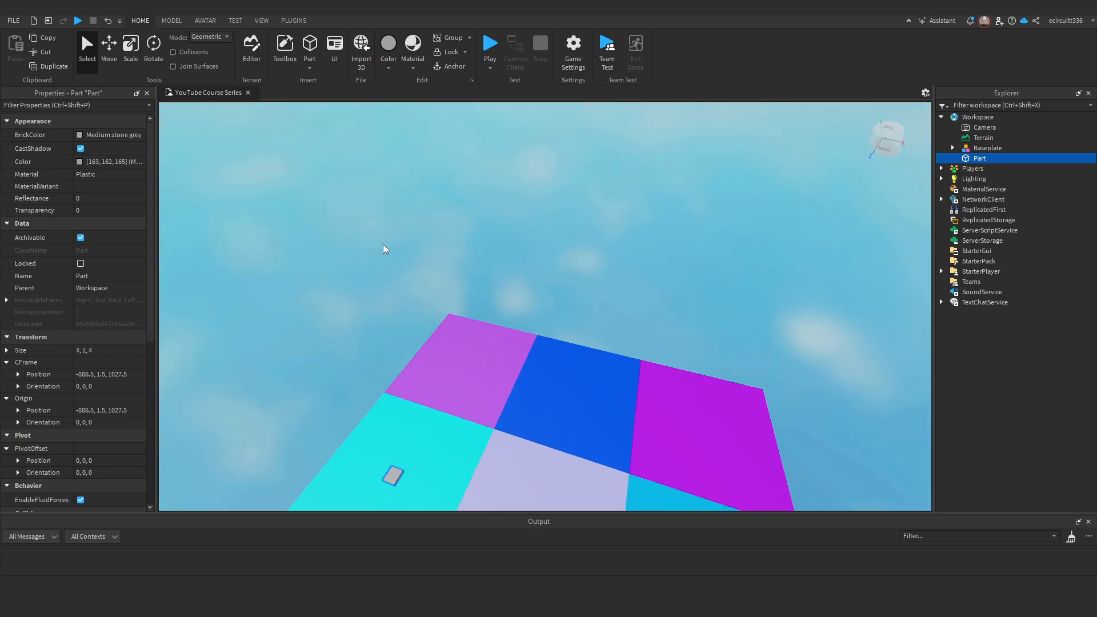
{"action": "left_click_drag", "start_coordinate": [383, 249], "coordinate": [616, 490]}
{"action": "type", "text": "1"}
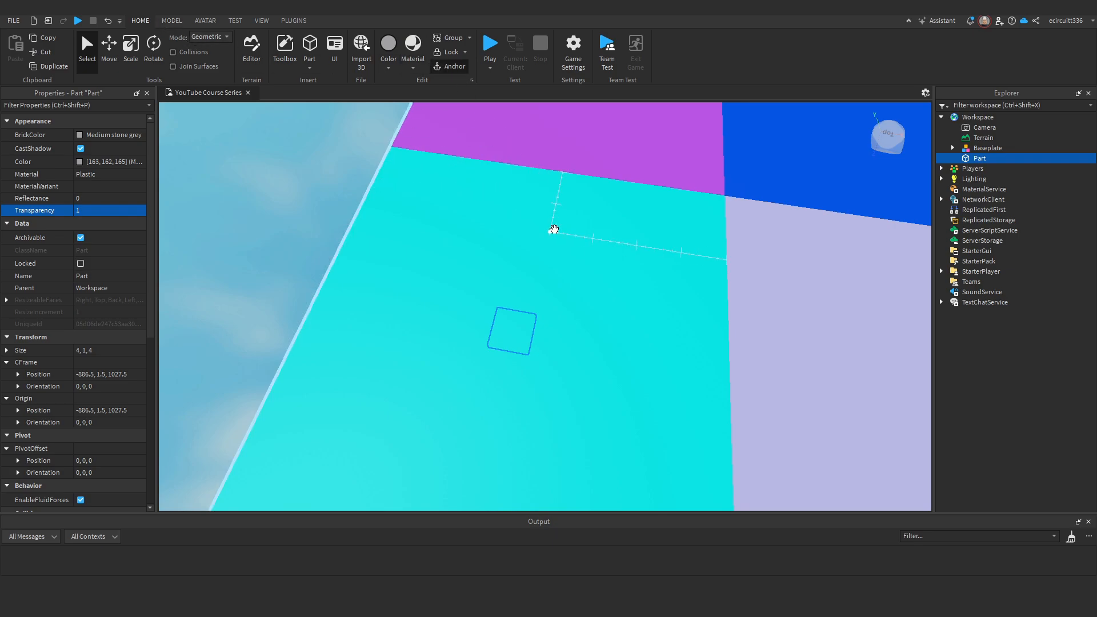
{"action": "left_click_drag", "start_coordinate": [553, 231], "coordinate": [731, 307]}
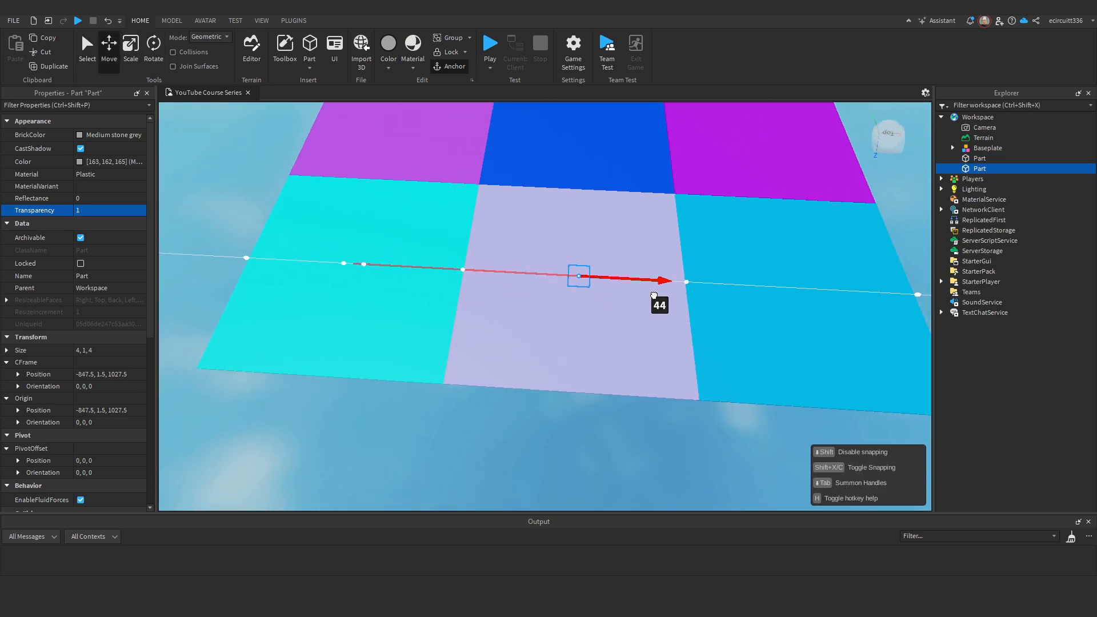
- Move the duplicated marker part onto the next tile in the grid
{"action": "left_click_drag", "start_coordinate": [658, 281], "coordinate": [752, 251]}
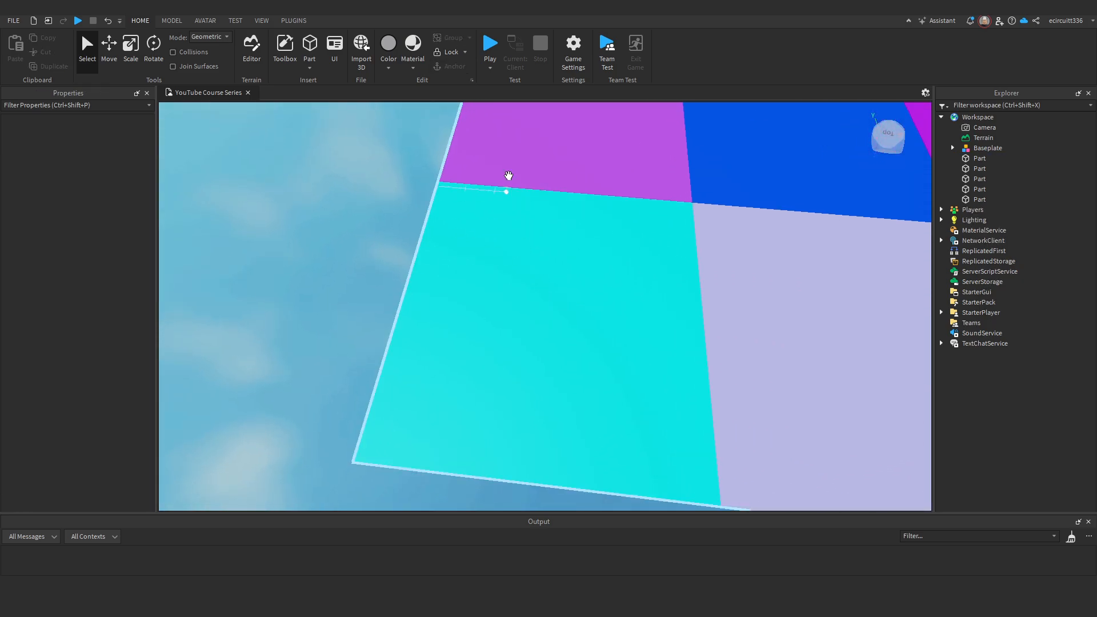
- Insert a SpawnLocation into the Workspace from the Model tools
{"action": "left_click", "coordinate": [172, 20]}
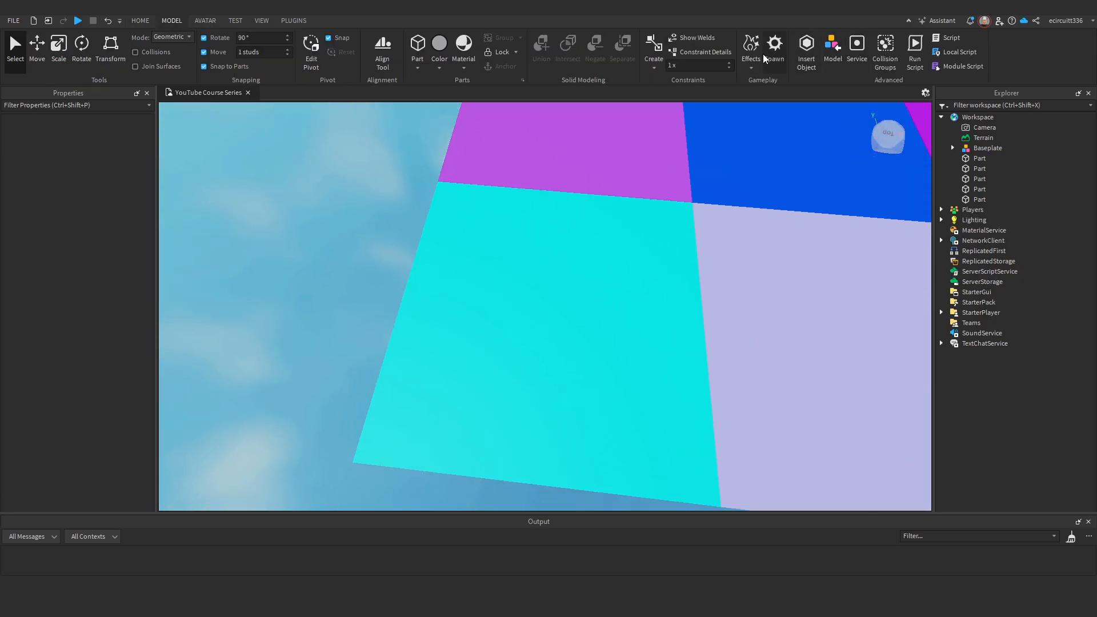
{"action": "left_click", "coordinate": [775, 44]}
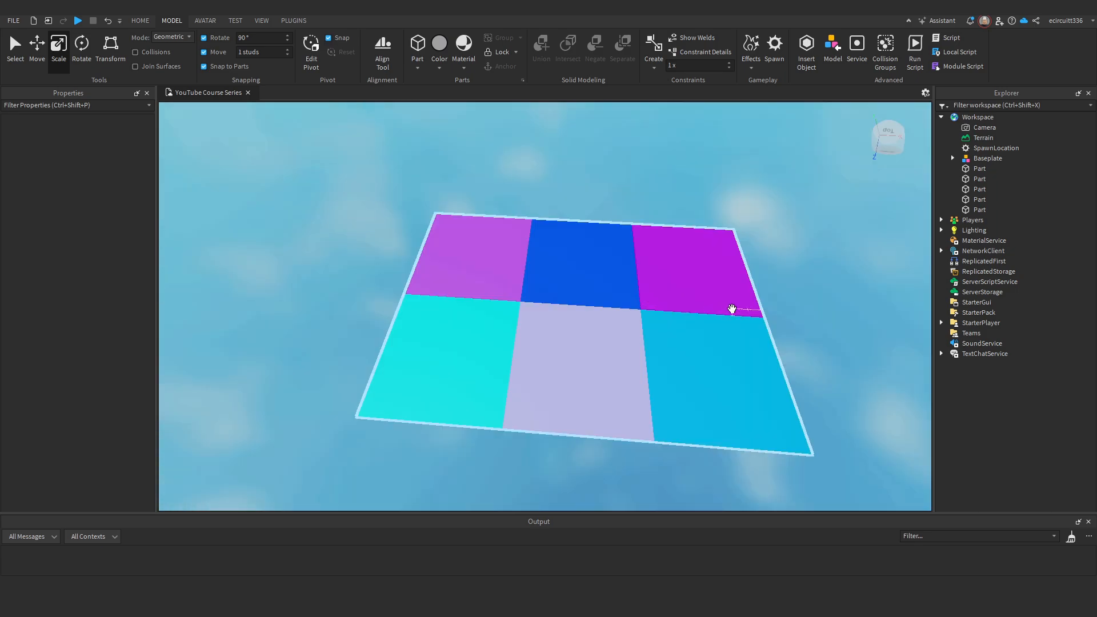
- Rename the spawn location and marker parts in Explorer toward One through Six
{"action": "left_click", "coordinate": [995, 148]}
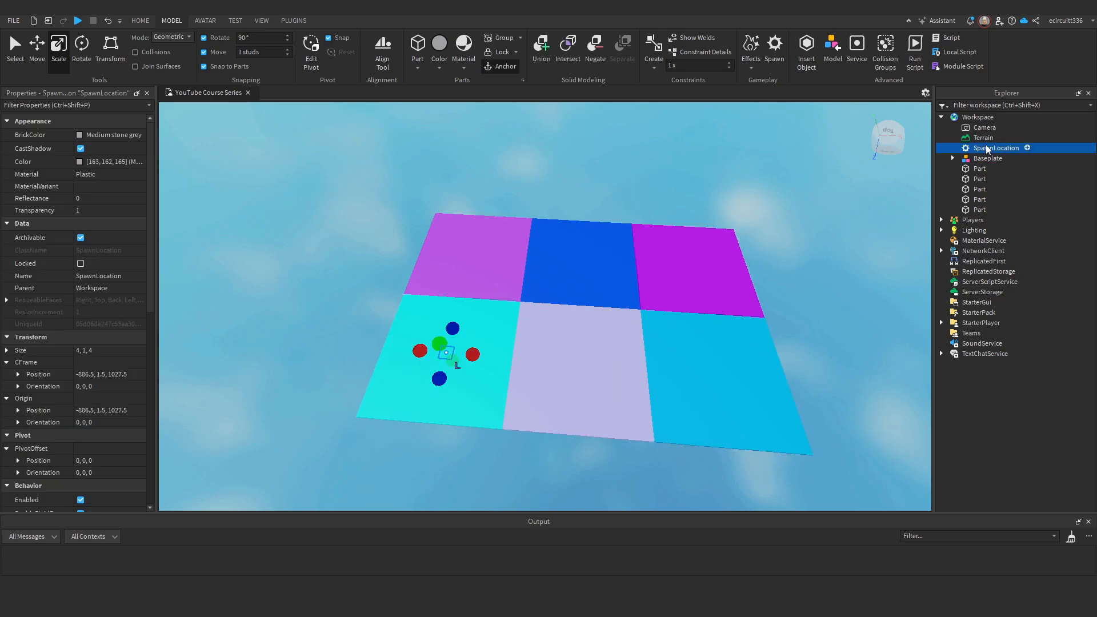
{"action": "double_click", "coordinate": [997, 147]}
{"action": "type", "text": "One"}
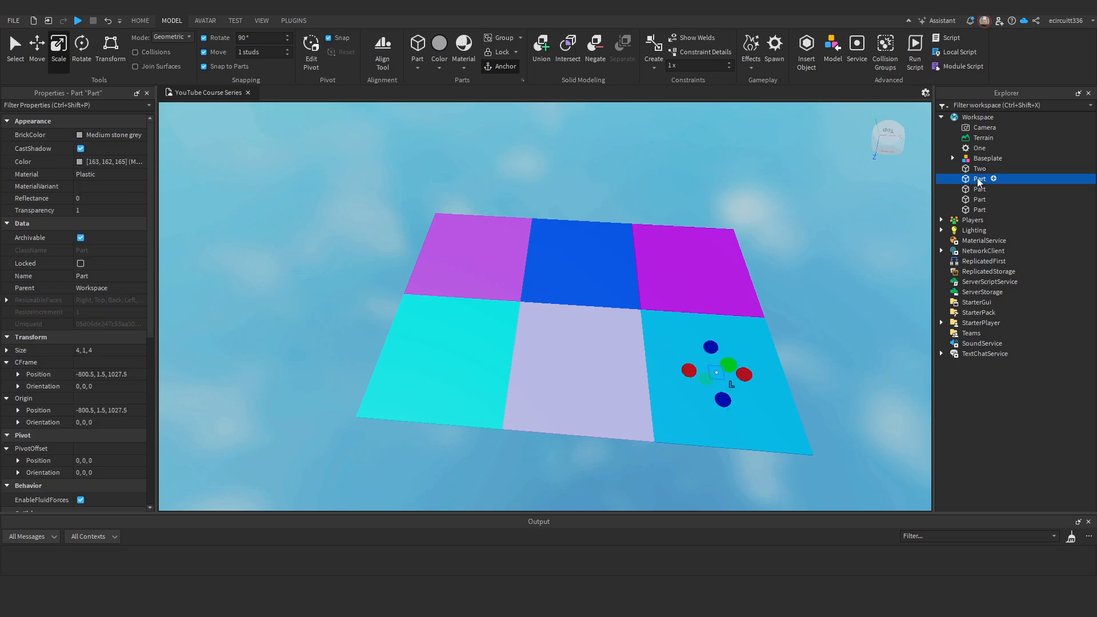
{"action": "type", "text": "Thir"}
{"action": "left_click", "coordinate": [1028, 209]}
{"action": "type", "text": "Six"}
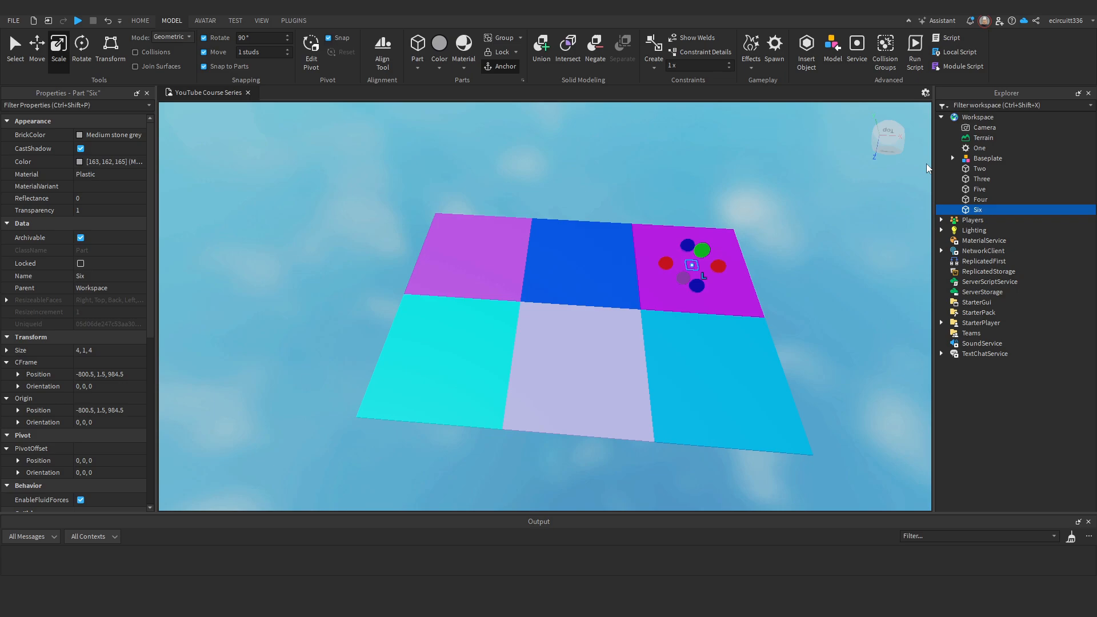
{"action": "mouse_move", "coordinate": [933, 176]}
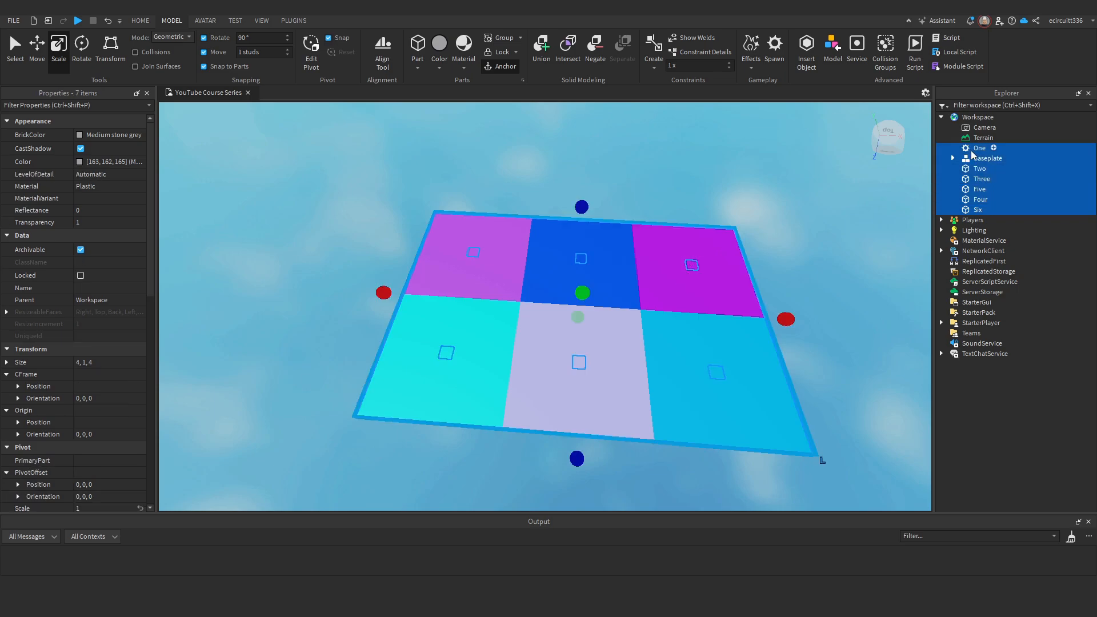
- Group the six pads into a Workspace folder named TeleportPads
{"action": "left_click", "coordinate": [979, 168]}
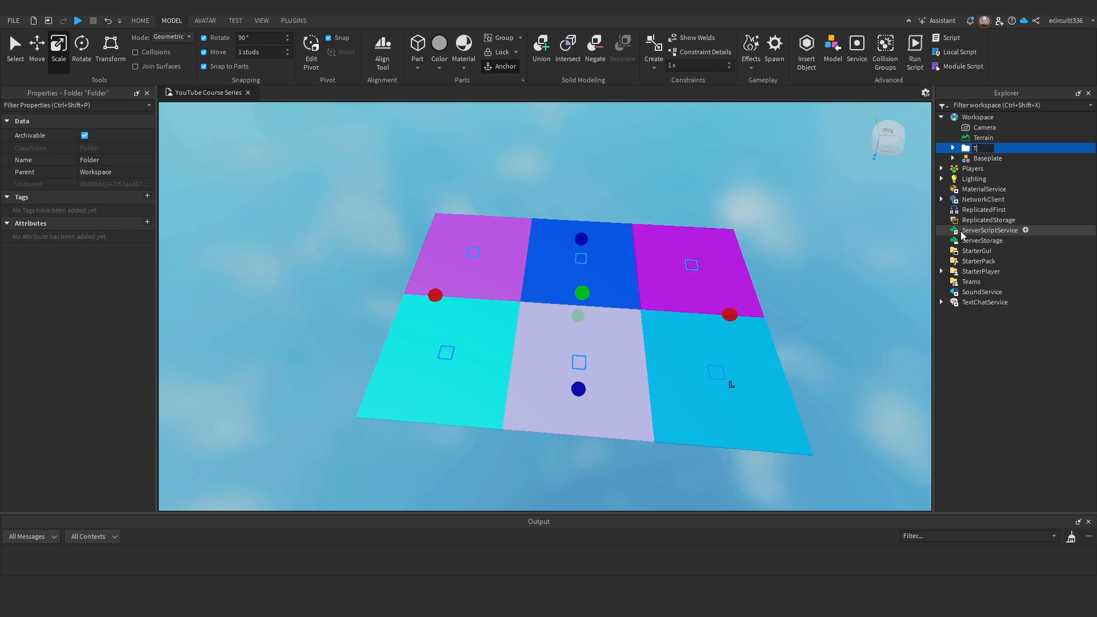
{"action": "type", "text": "TeleportPads"}
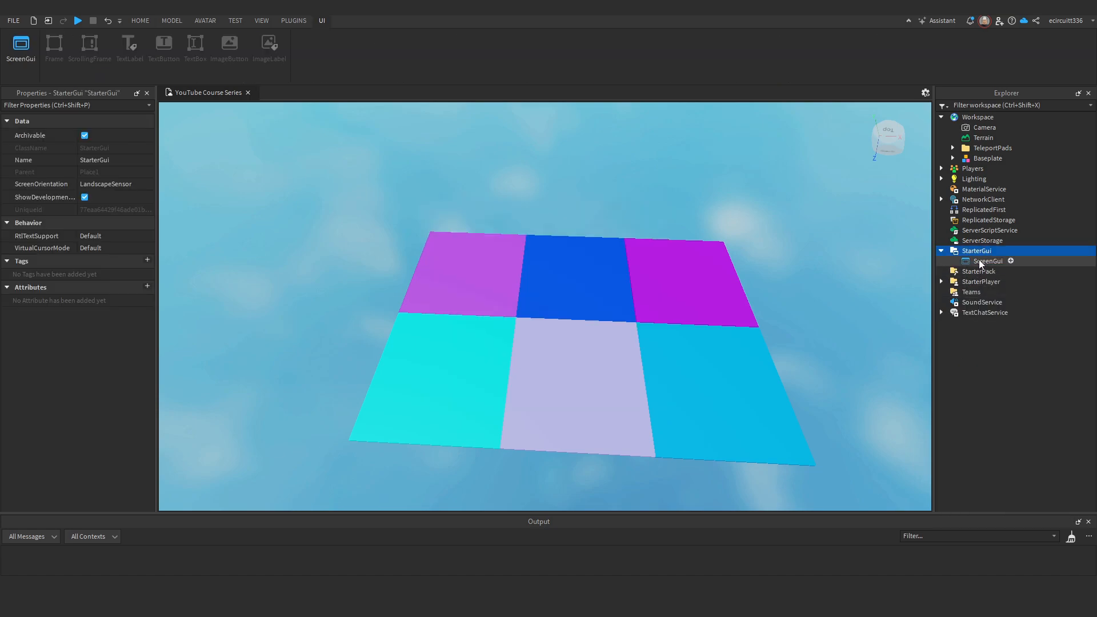
- Add a TextButton inside ScreenGui with a blue BackgroundColor3
{"action": "left_click", "coordinate": [988, 261]}
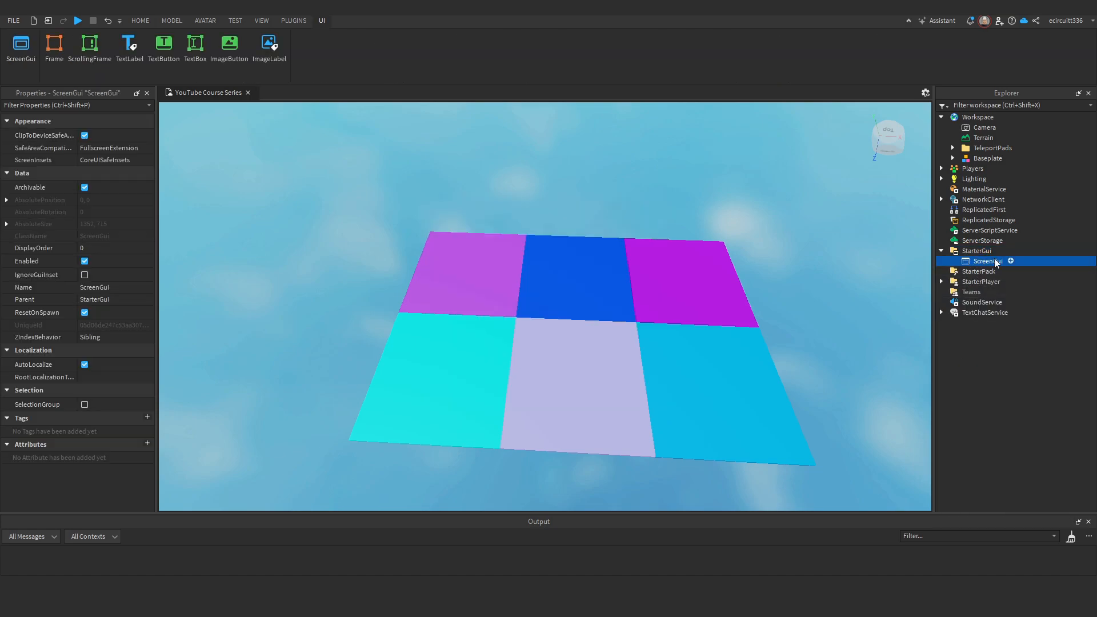
{"action": "type", "text": "text"}
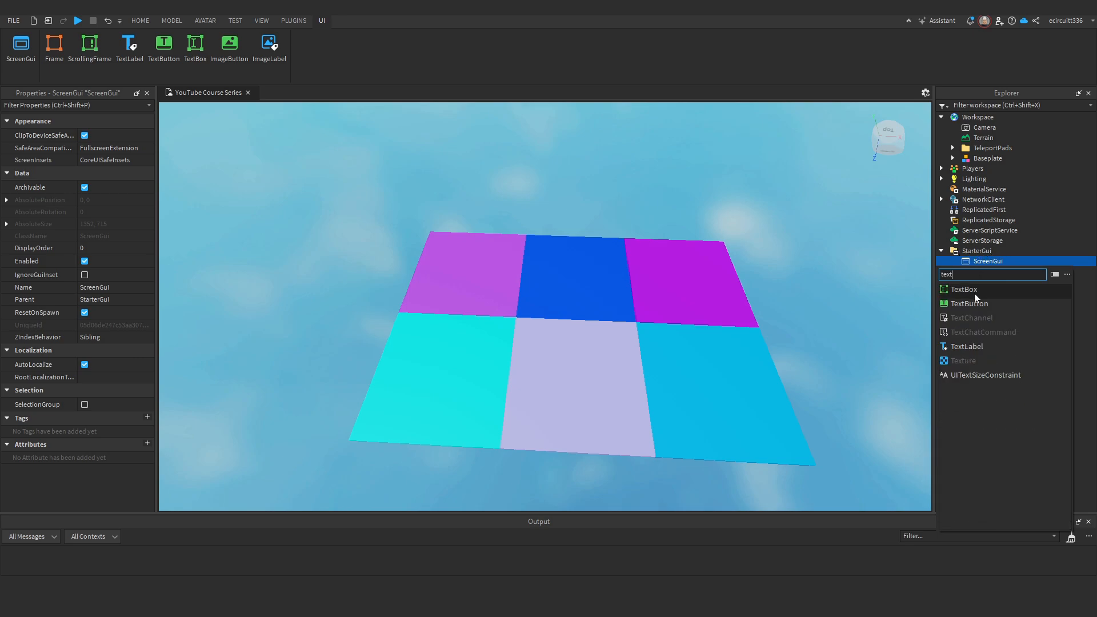
{"action": "left_click", "coordinate": [969, 303]}
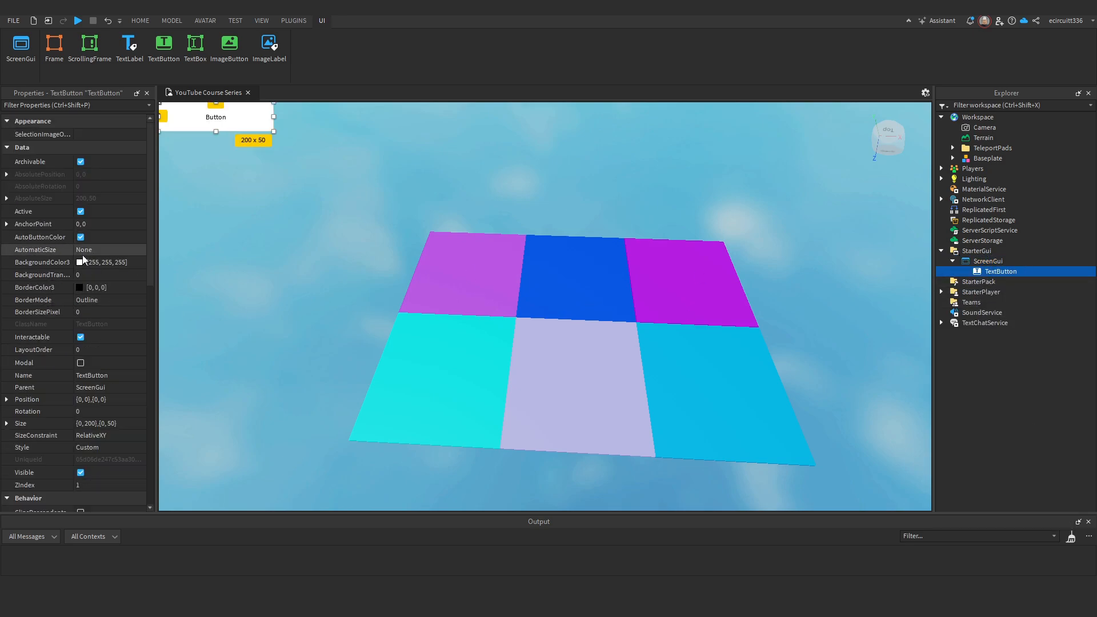
{"action": "scroll", "scroll_direction": "down", "scroll_amount": 3}
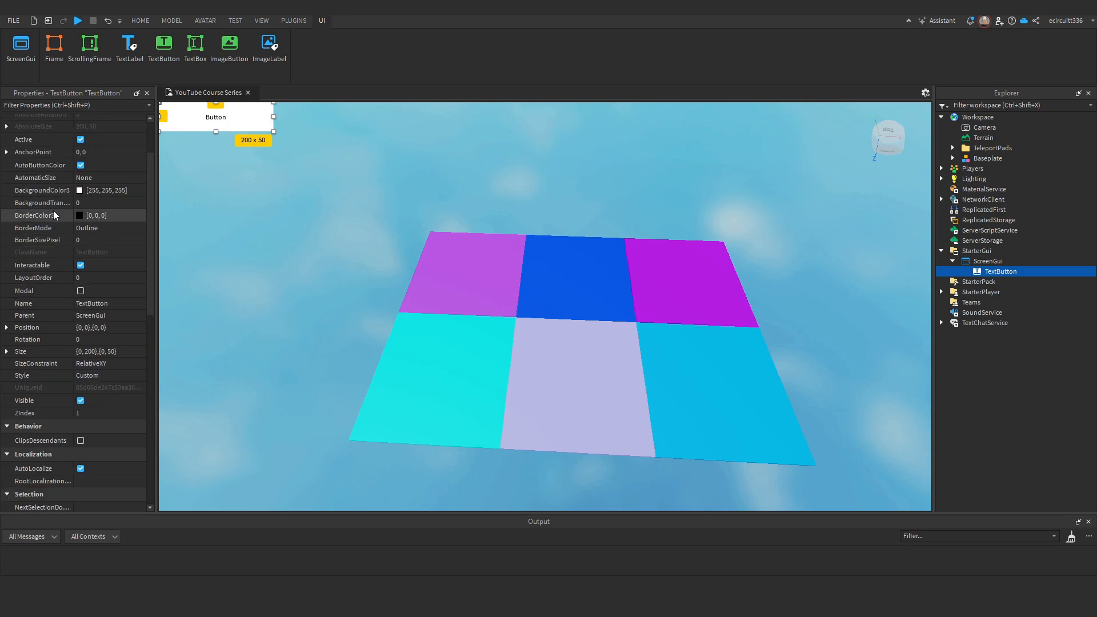
{"action": "left_click", "coordinate": [80, 189]}
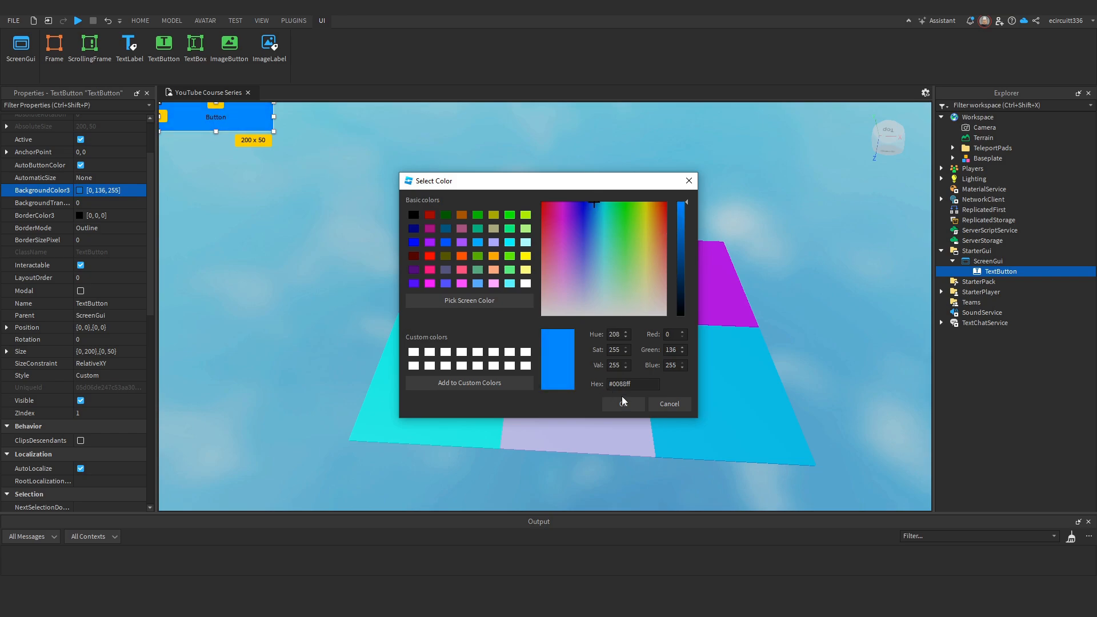
{"action": "left_click", "coordinate": [622, 403]}
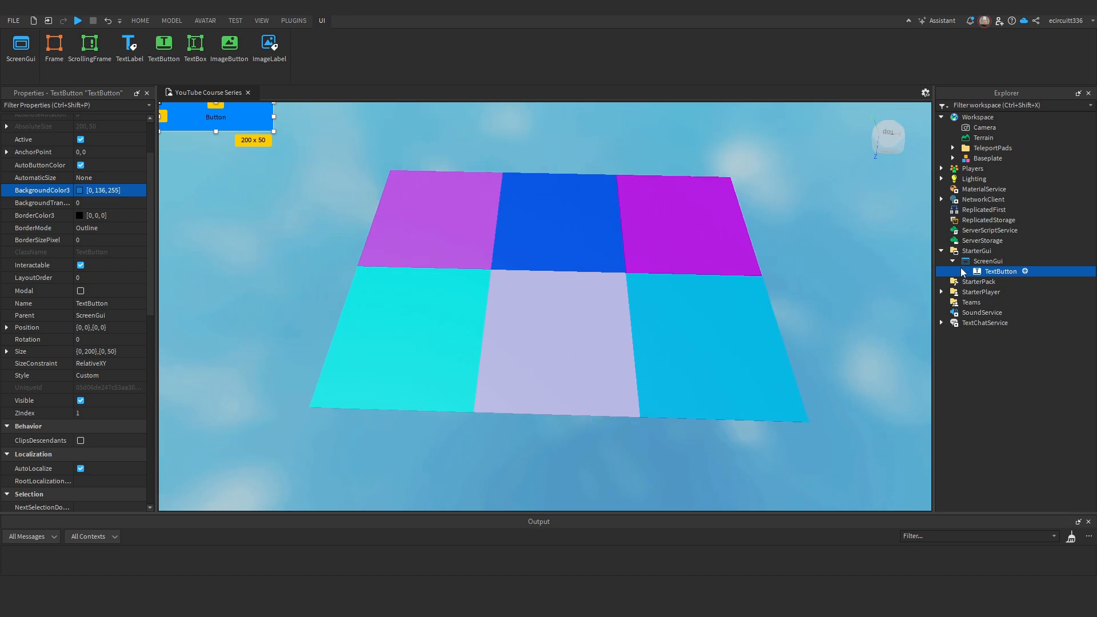
- Set the button's Text to 'Teleport to Zone 1' and enable TextScaled
{"action": "scroll", "scroll_direction": "down", "scroll_amount": 3}
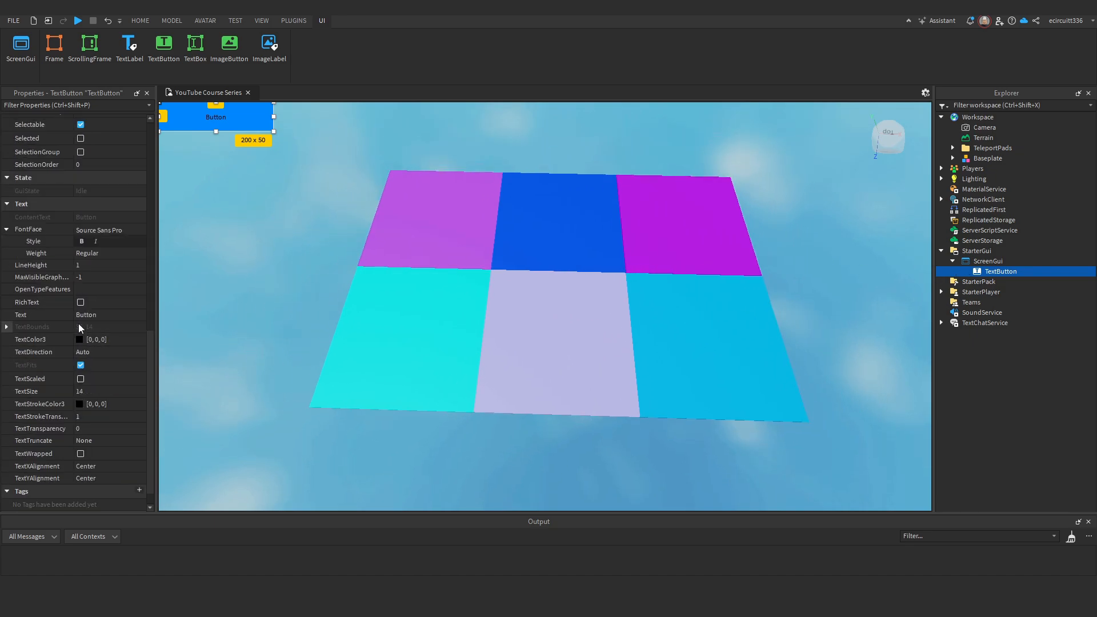
{"action": "left_click", "coordinate": [108, 315]}
{"action": "type", "text": "T"}
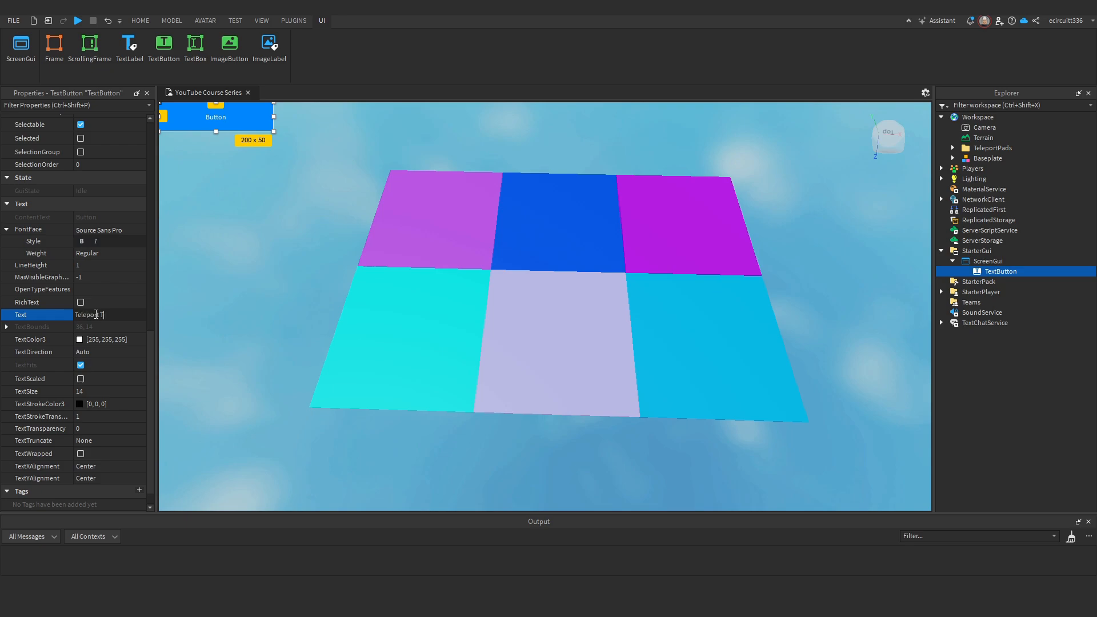
{"action": "type", "text": "eleport to Zone 1"}
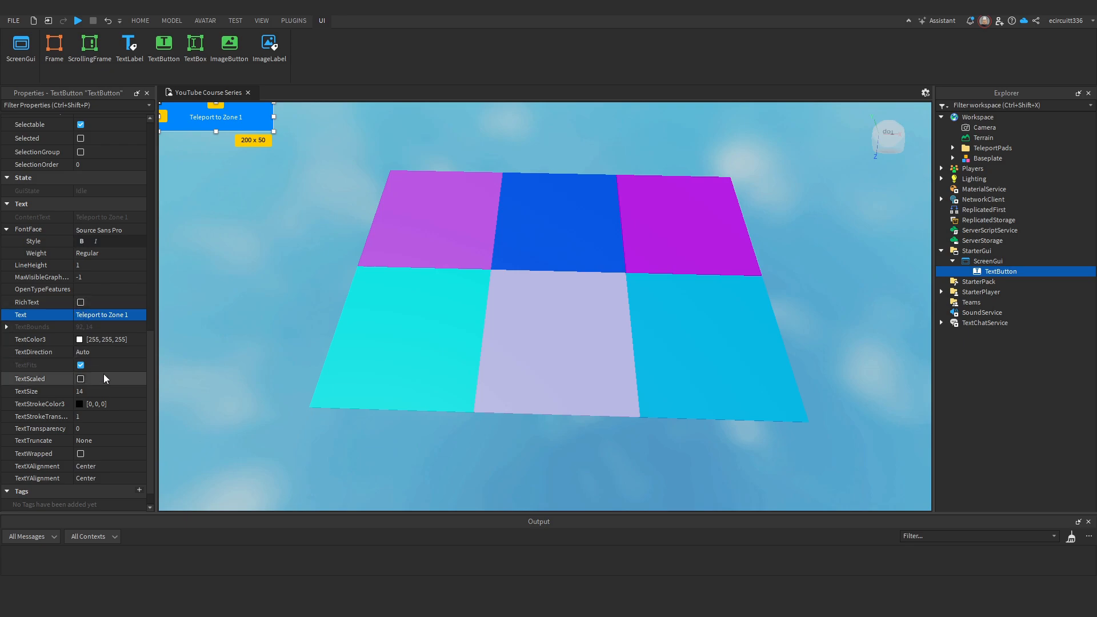
{"action": "left_click", "coordinate": [109, 230]}
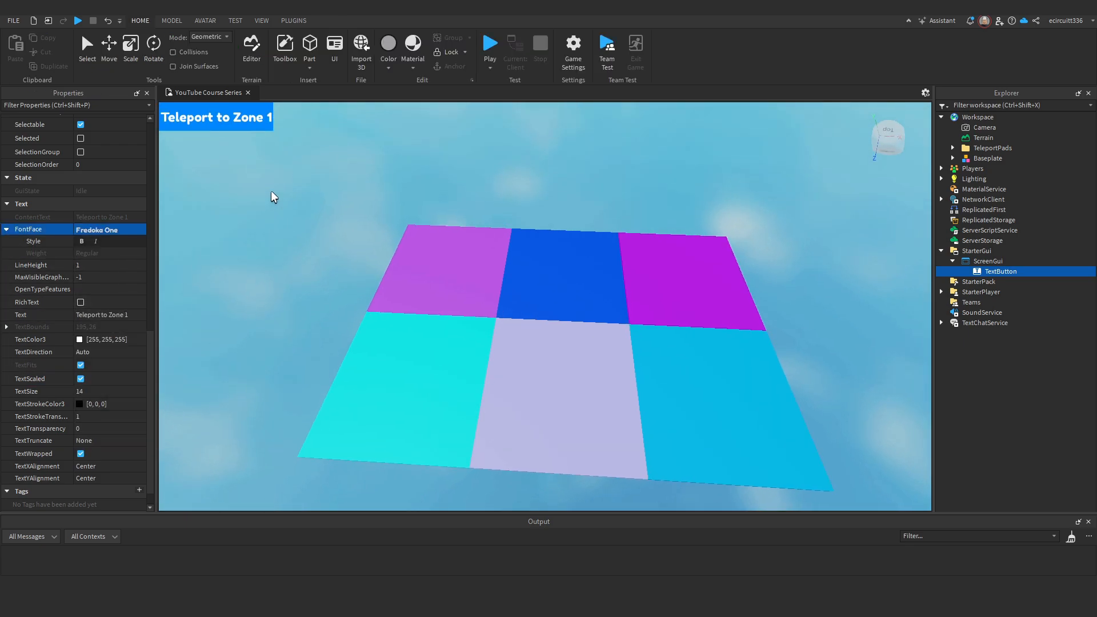
- Shrink the Teleport to Zone 1 button and move it to the top centre of the viewport
{"action": "left_click", "coordinate": [321, 20]}
{"action": "type", "text": "{0.1, 0},{0.1, 0}"}
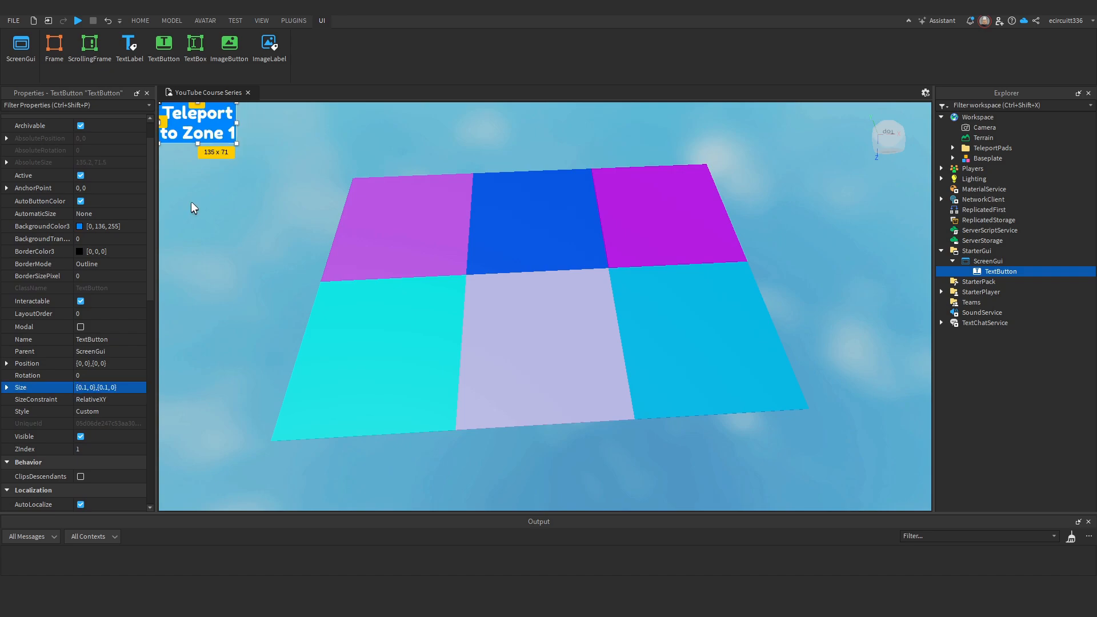
{"action": "left_click_drag", "start_coordinate": [236, 145], "coordinate": [294, 198]}
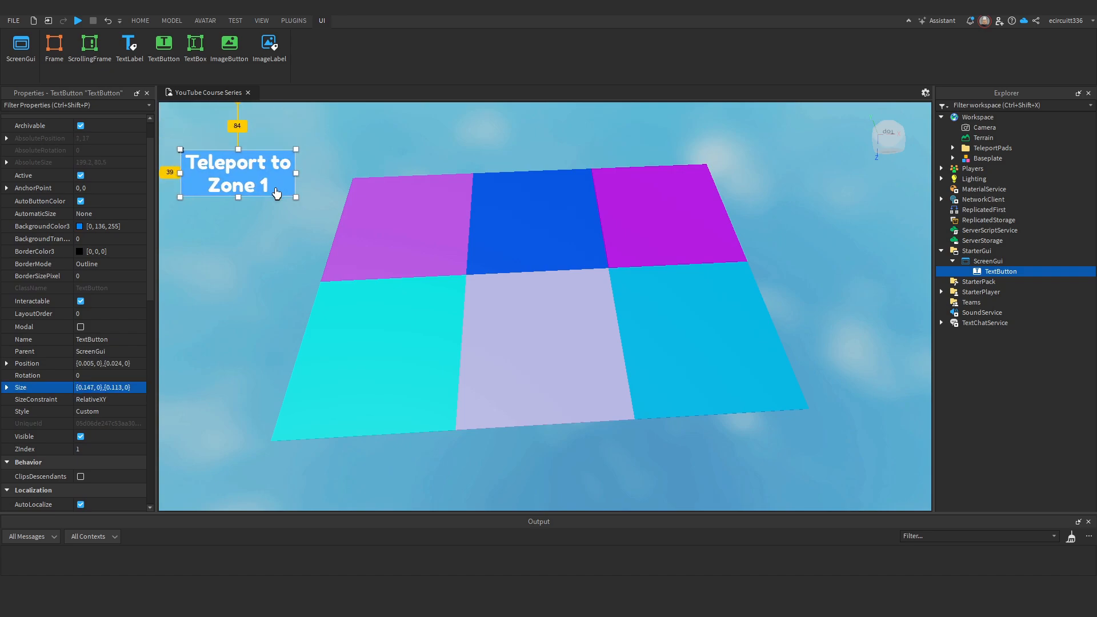
{"action": "left_click_drag", "start_coordinate": [296, 197], "coordinate": [285, 232]}
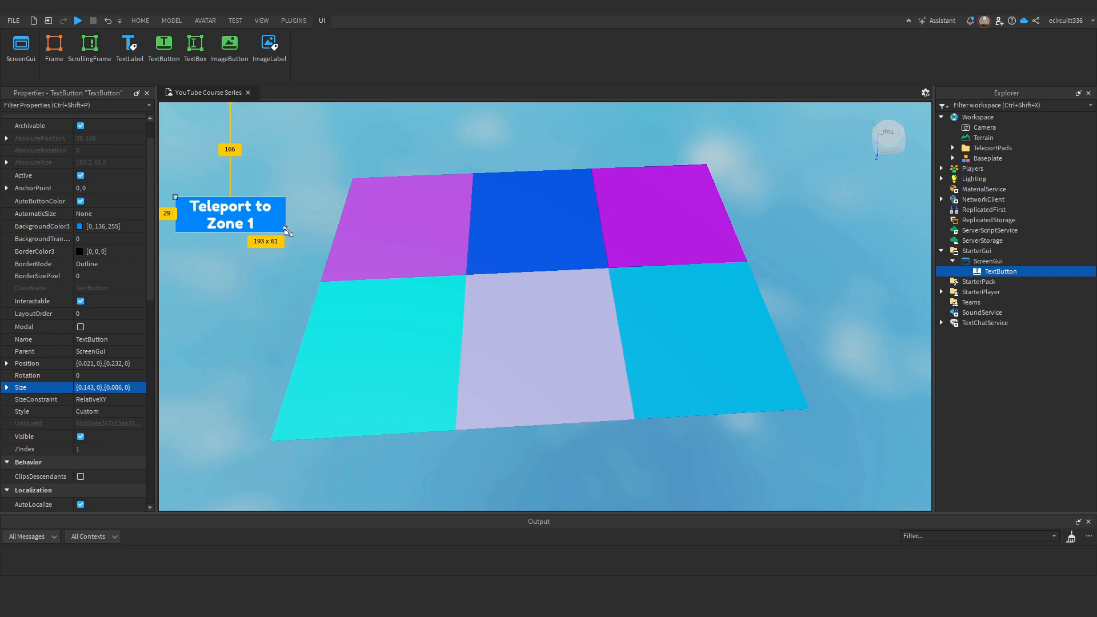
{"action": "left_click_drag", "start_coordinate": [230, 214], "coordinate": [221, 277]}
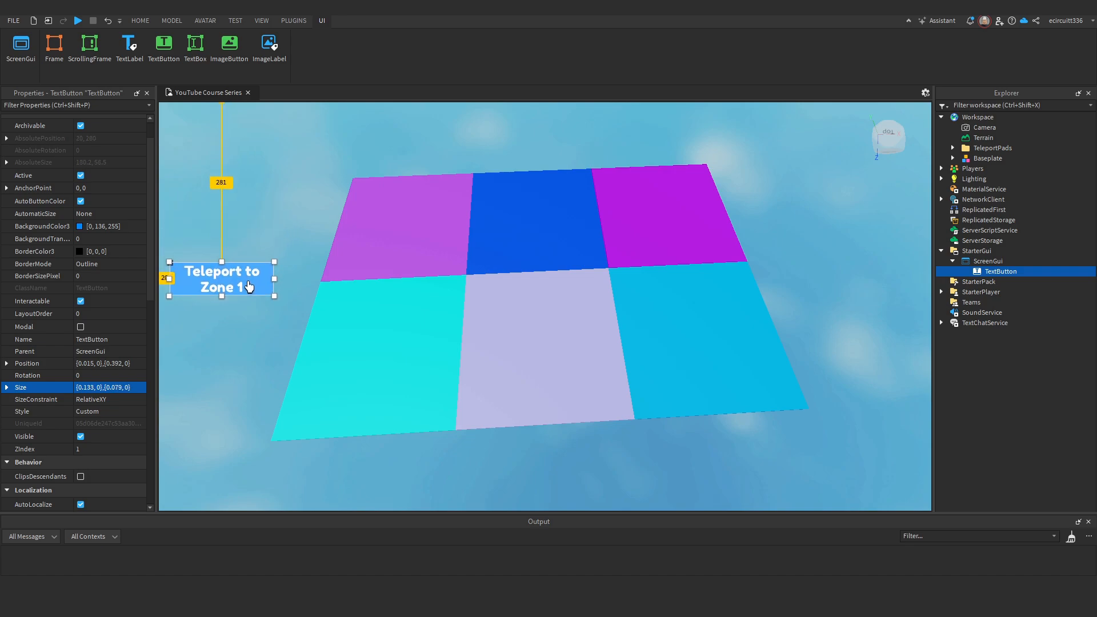
{"action": "left_click_drag", "start_coordinate": [222, 276], "coordinate": [222, 306]}
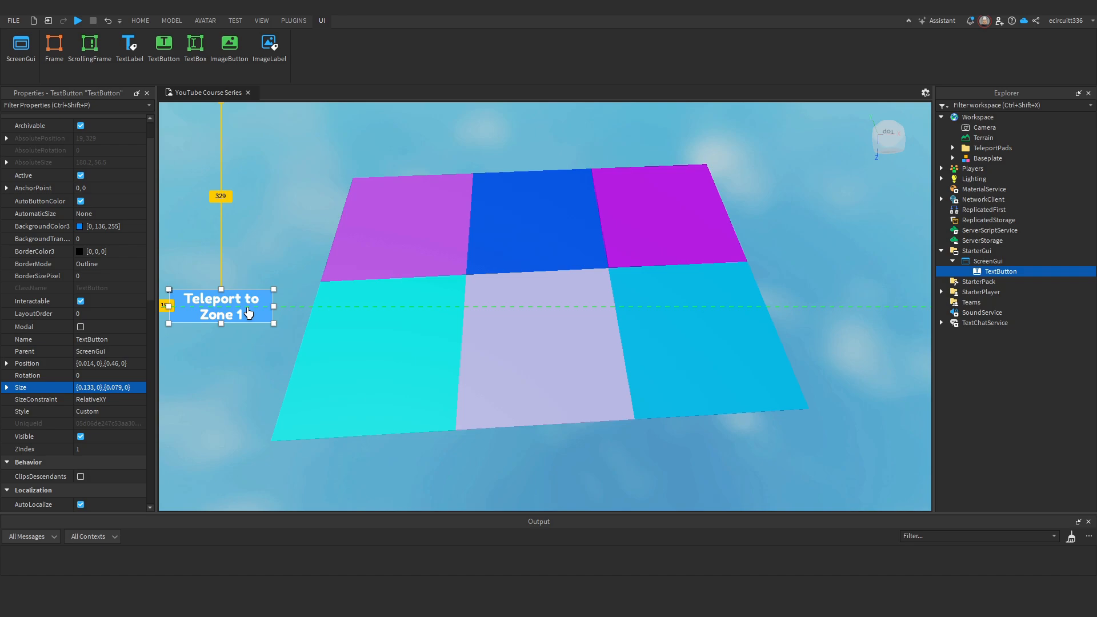
{"action": "left_click_drag", "start_coordinate": [220, 306], "coordinate": [220, 186]}
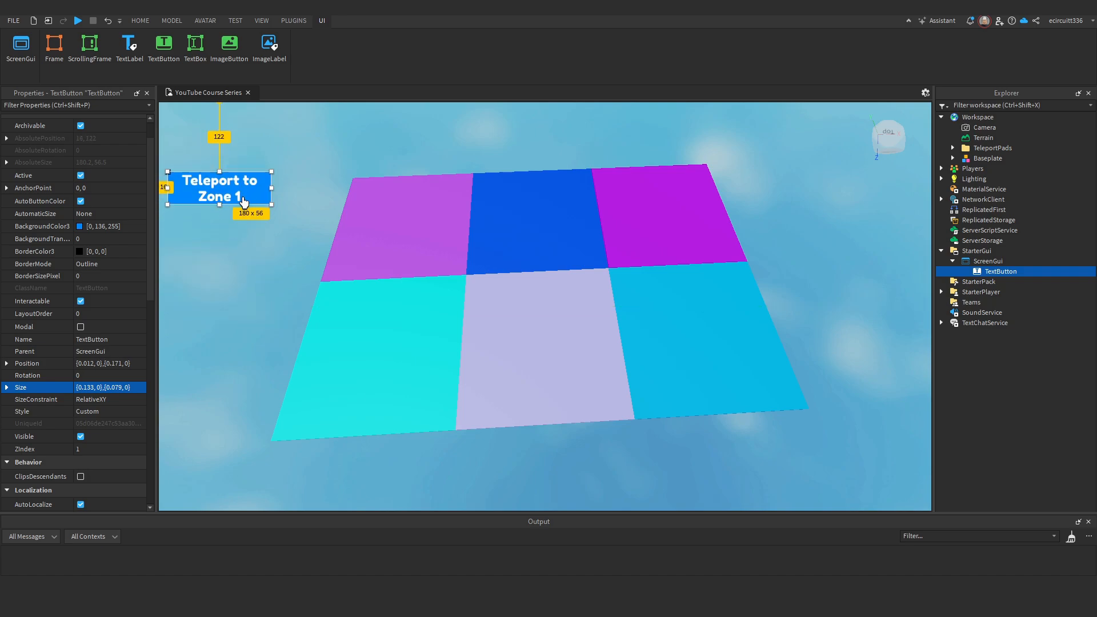
{"action": "left_click_drag", "start_coordinate": [218, 186], "coordinate": [481, 166]}
{"action": "type", "text": "ui"}
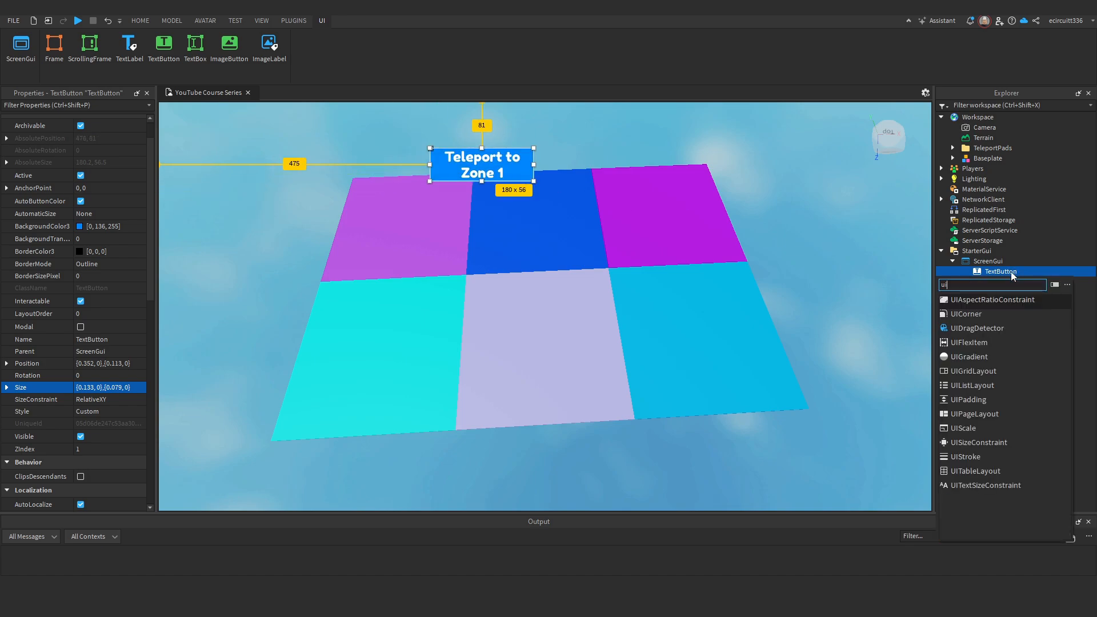
- Add a ButtonBG frame stretched into a tall 215×409 left panel with BackgroundTransparency 1
{"action": "left_click", "coordinate": [967, 313]}
{"action": "type", "text": "ButtonBG"}
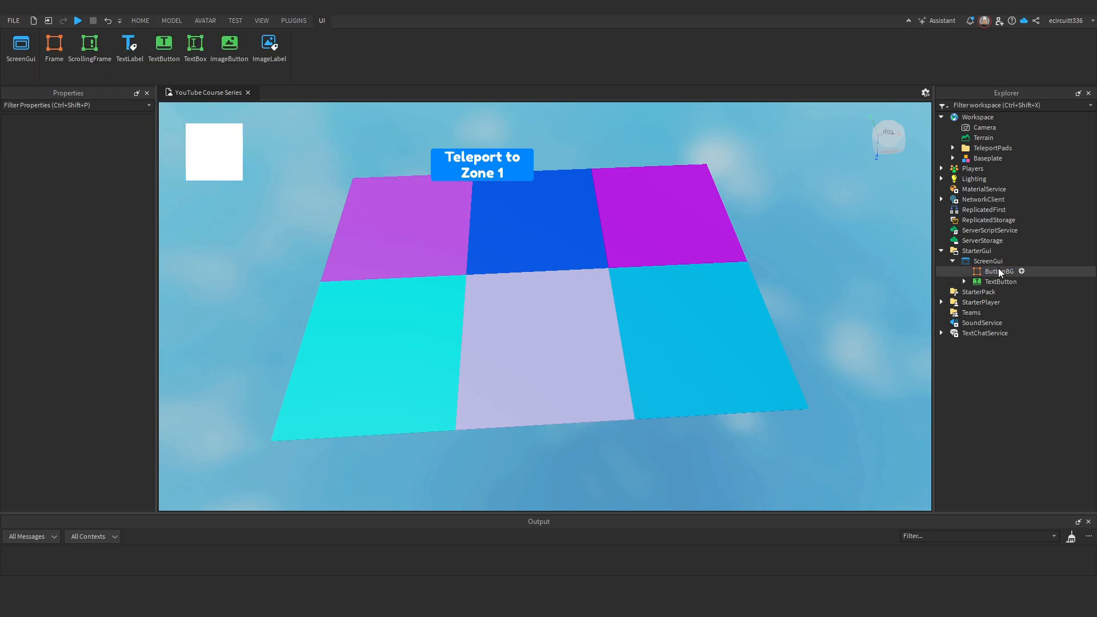
{"action": "left_click", "coordinate": [999, 272]}
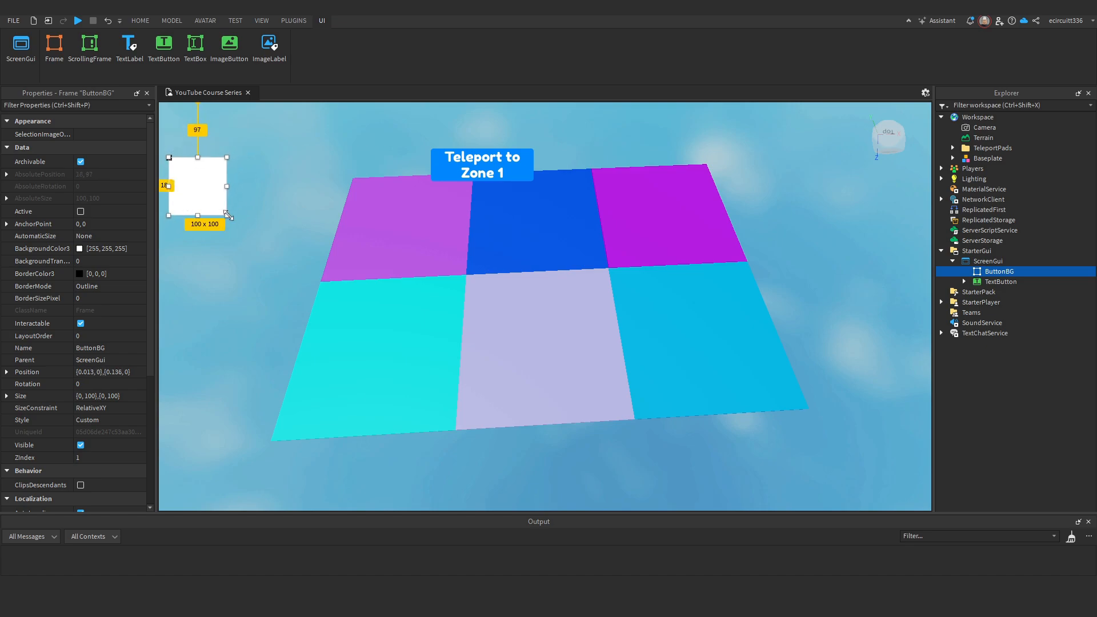
{"action": "left_click_drag", "start_coordinate": [229, 216], "coordinate": [293, 391]}
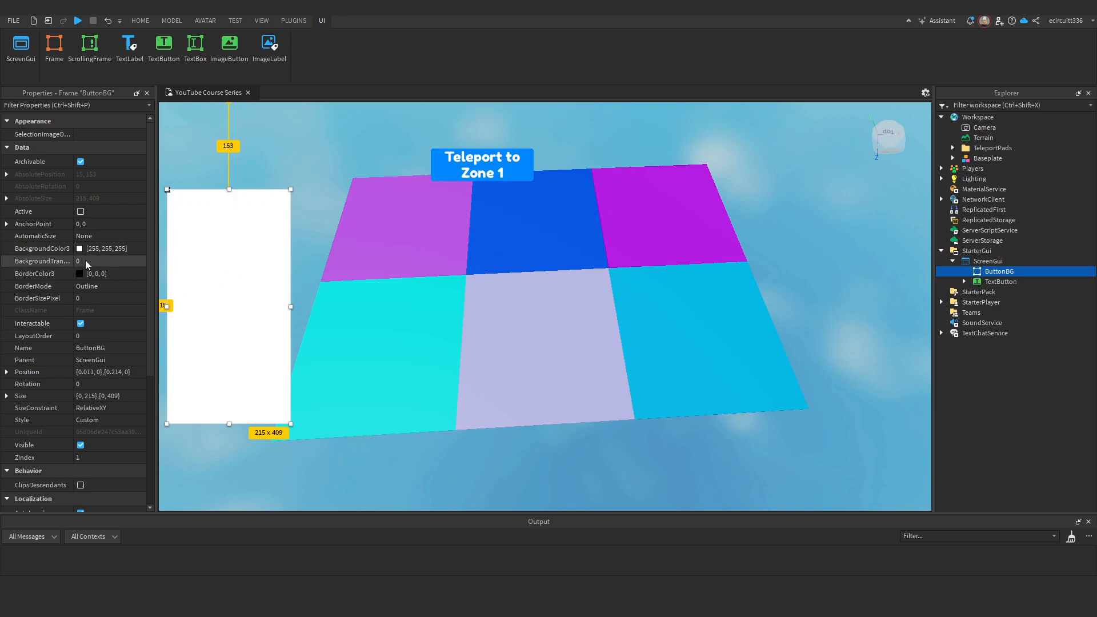
{"action": "type", "text": "1"}
{"action": "type", "text": "ui"}
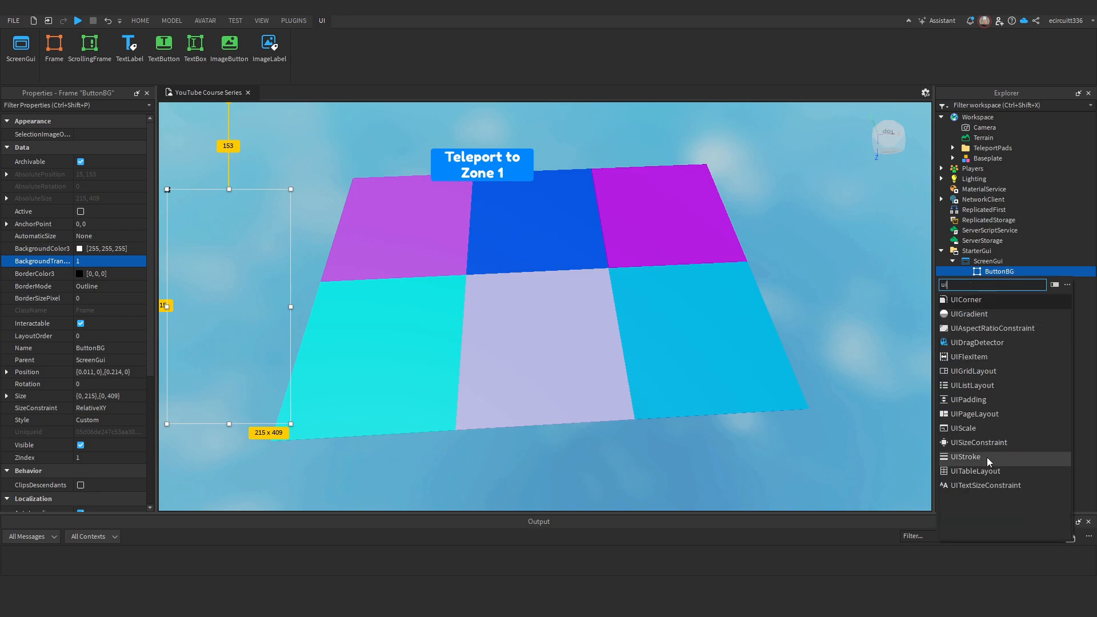
- Add a UIStroke to ButtonBG and colour the outline bright blue
{"action": "left_click", "coordinate": [965, 457]}
{"action": "type", "text": "3"}
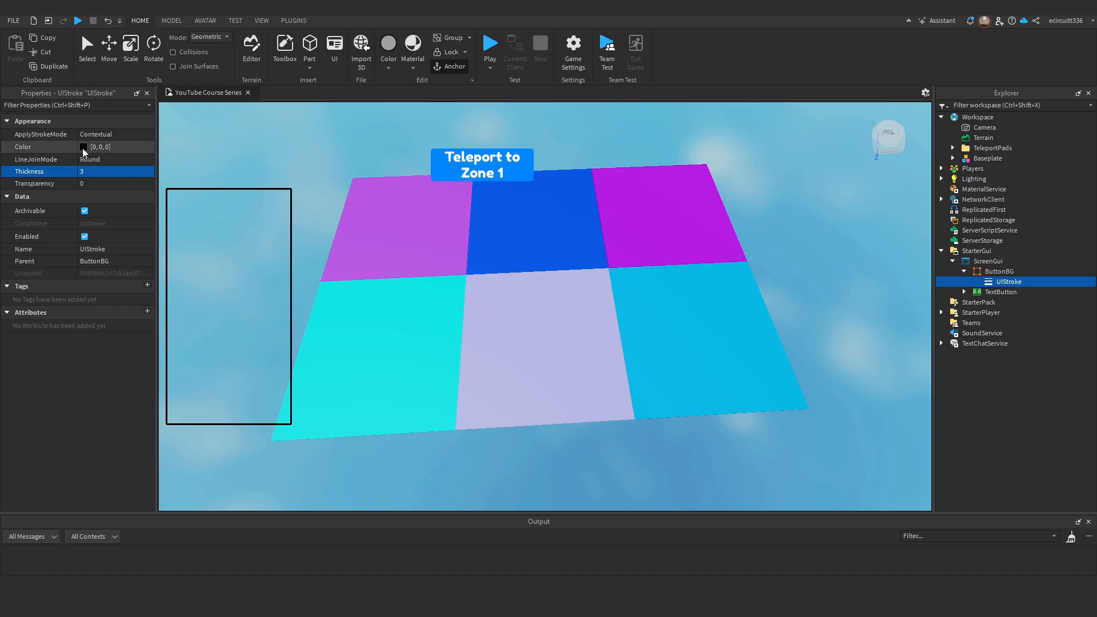
{"action": "left_click", "coordinate": [83, 147]}
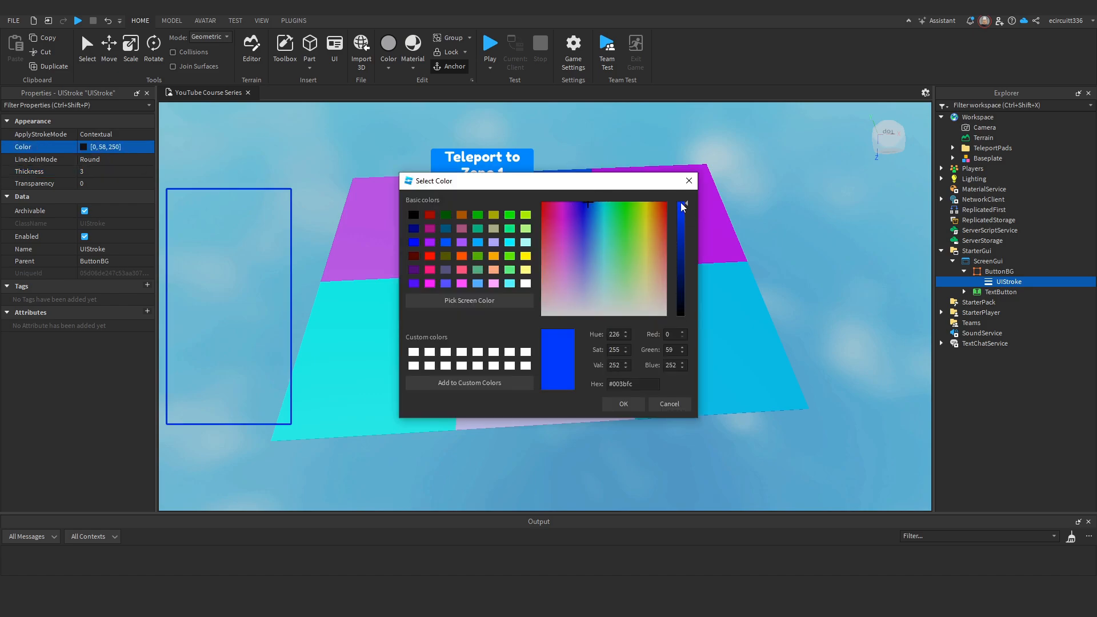
{"action": "left_click_drag", "start_coordinate": [680, 206], "coordinate": [685, 201]}
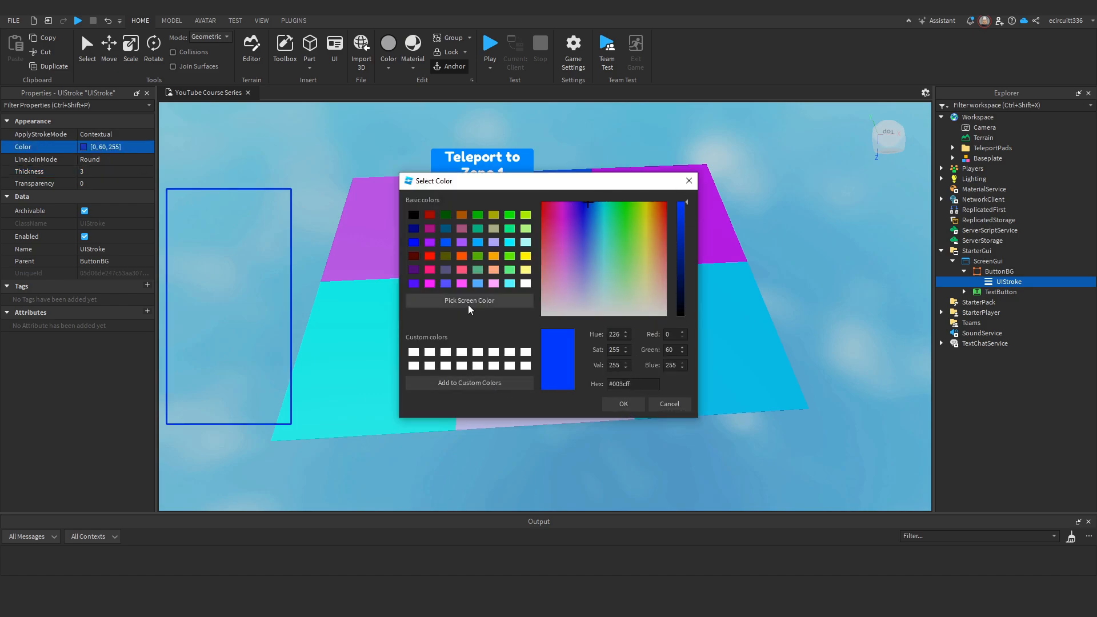
{"action": "left_click", "coordinate": [621, 403]}
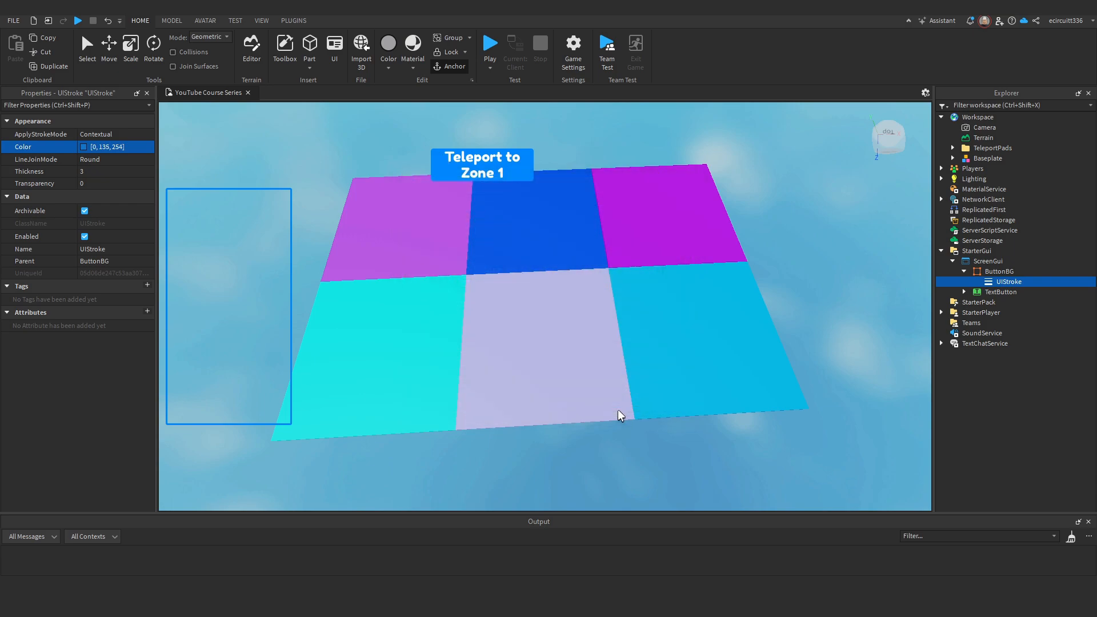
{"action": "mouse_move", "coordinate": [269, 204]}
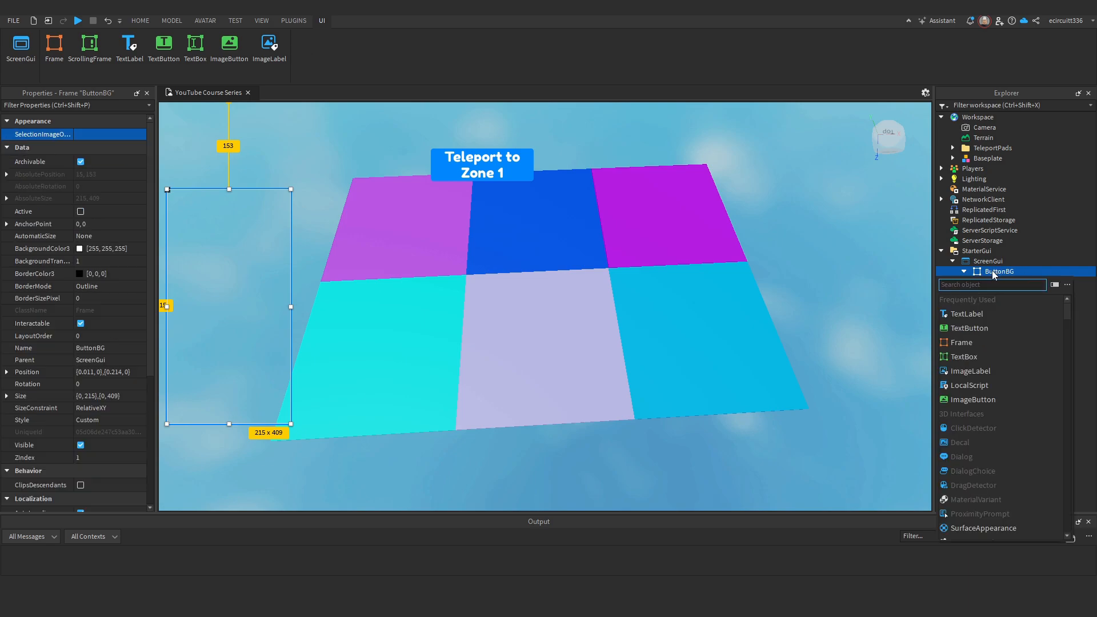
- Add a UIListLayout to ButtonBG and move the Teleport to Zone 1 button into the frame
{"action": "type", "text": "ui"}
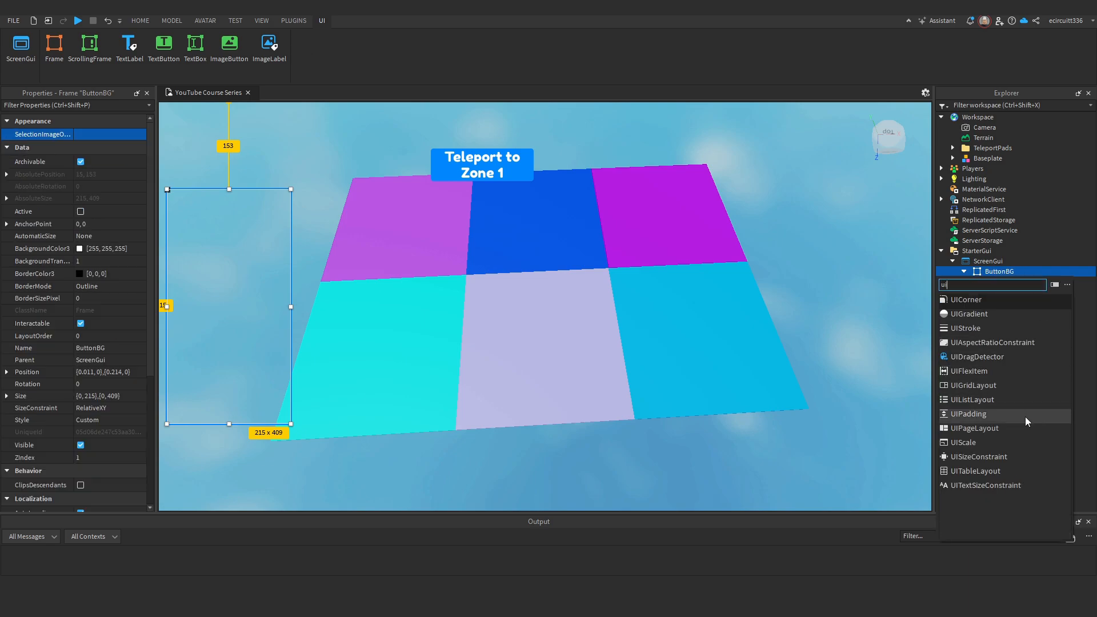
{"action": "left_click", "coordinate": [971, 399]}
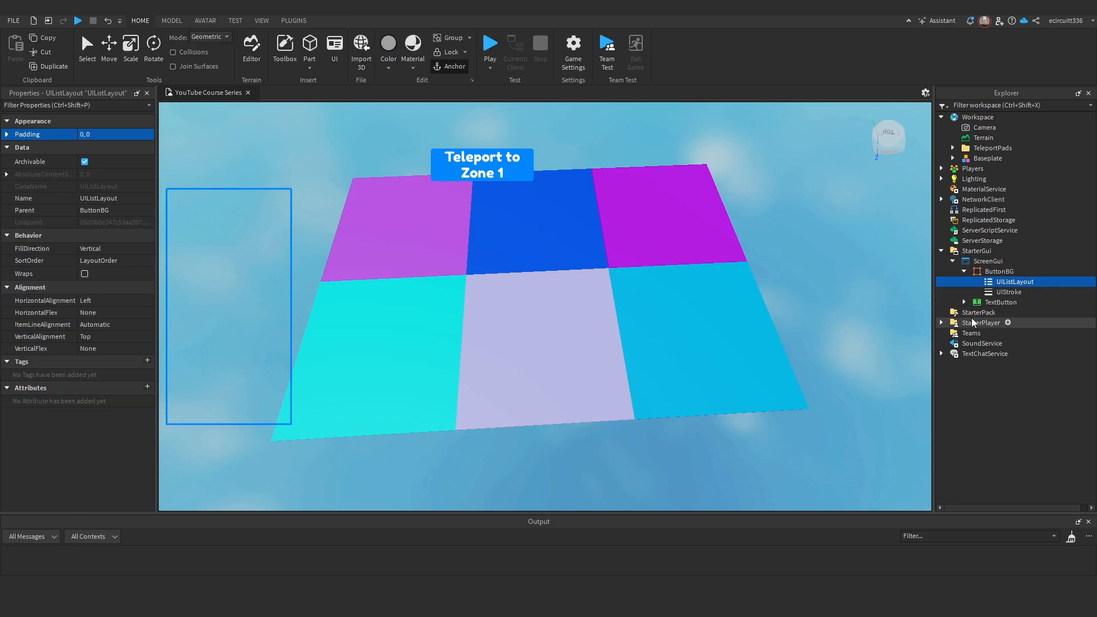
{"action": "left_click", "coordinate": [1001, 302]}
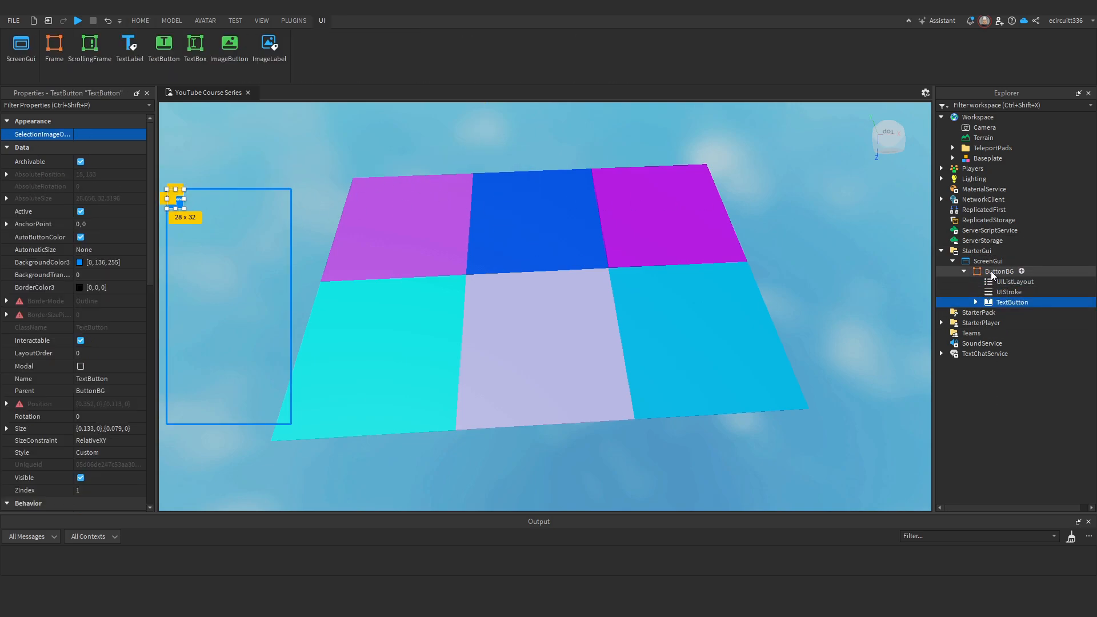
{"action": "left_click", "coordinate": [139, 21]}
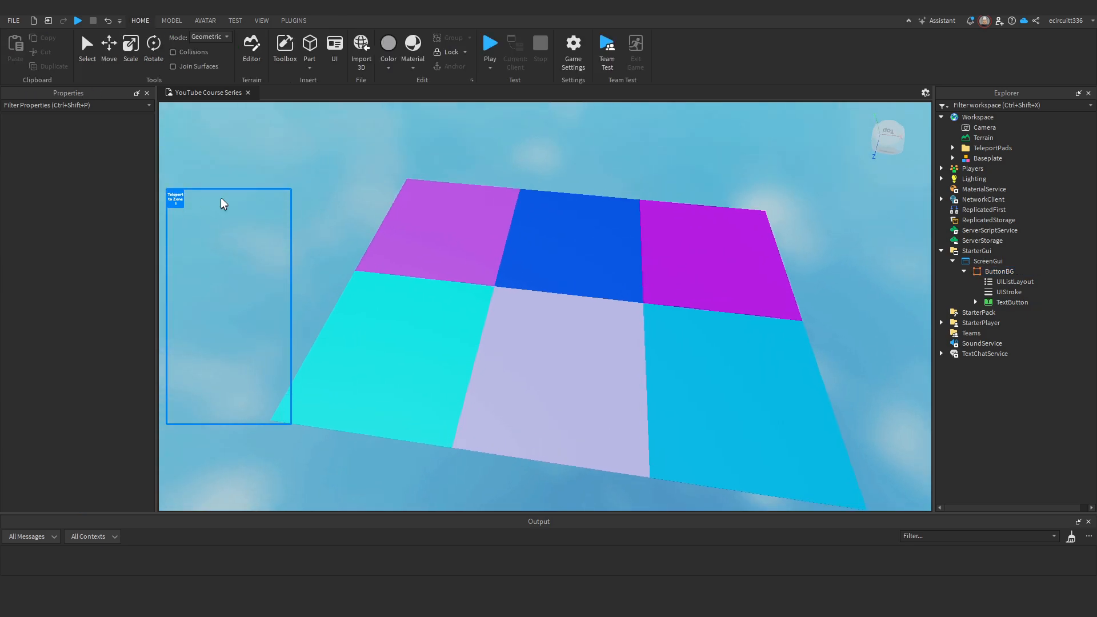
{"action": "left_click", "coordinate": [999, 272]}
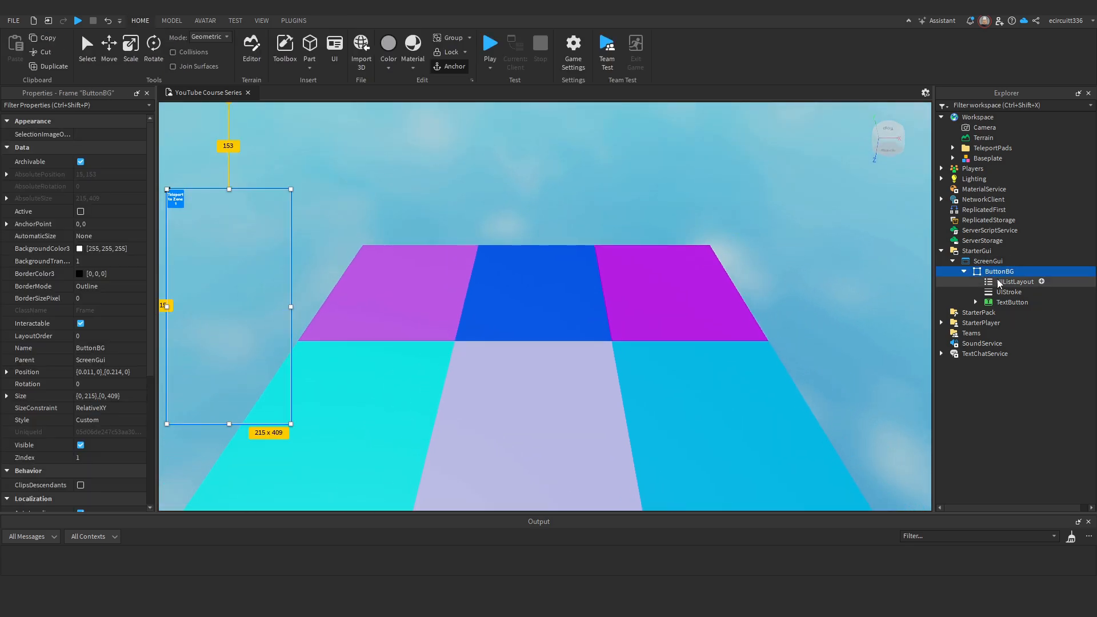
- Set the UIListLayout's HorizontalAlignment and VerticalAlignment to Center so the button sits mid-panel
{"action": "left_click", "coordinate": [1015, 281]}
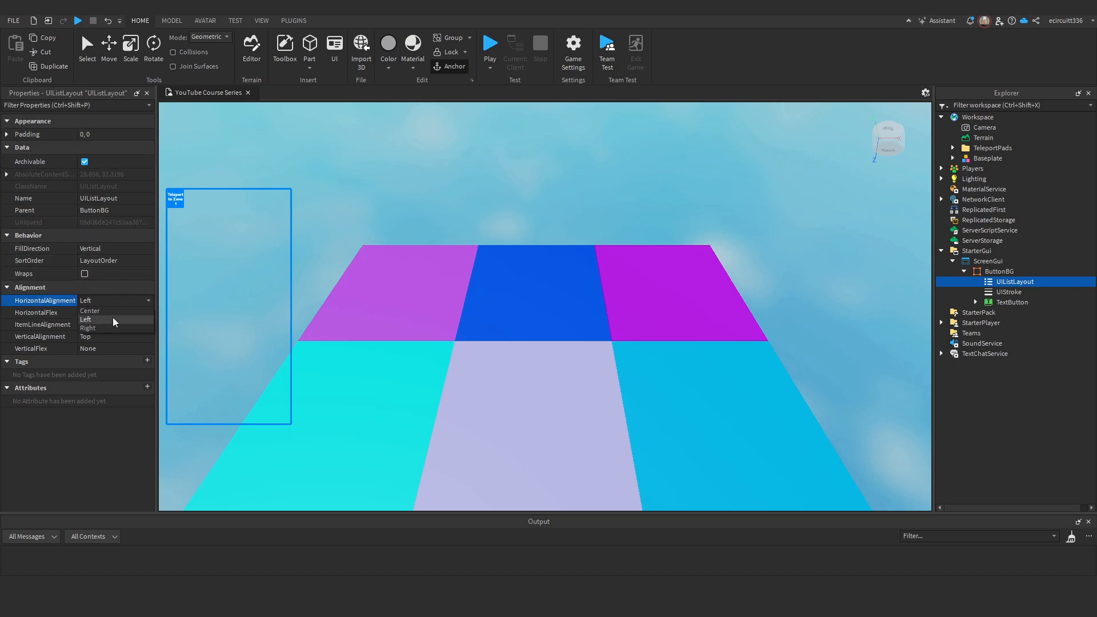
{"action": "left_click", "coordinate": [89, 310]}
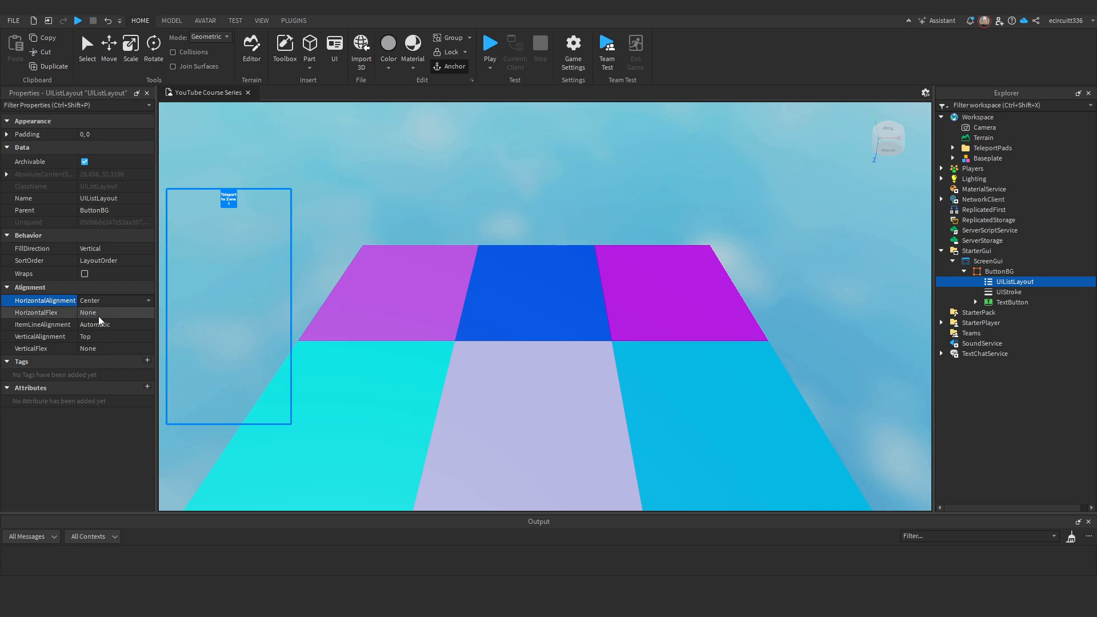
{"action": "left_click", "coordinate": [45, 312]}
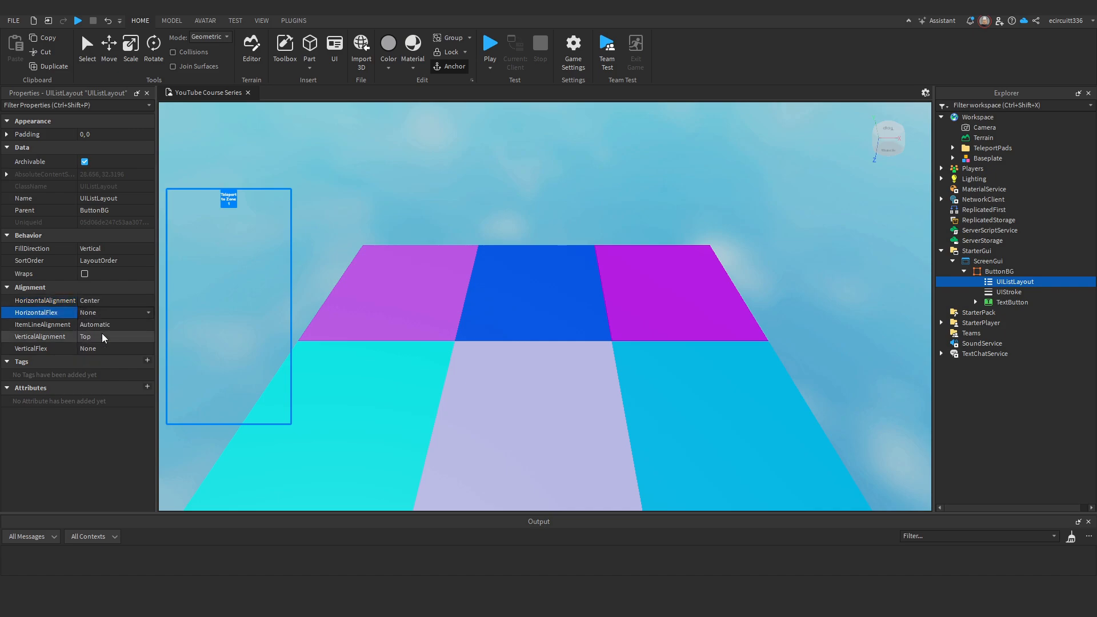
{"action": "left_click", "coordinate": [115, 323]}
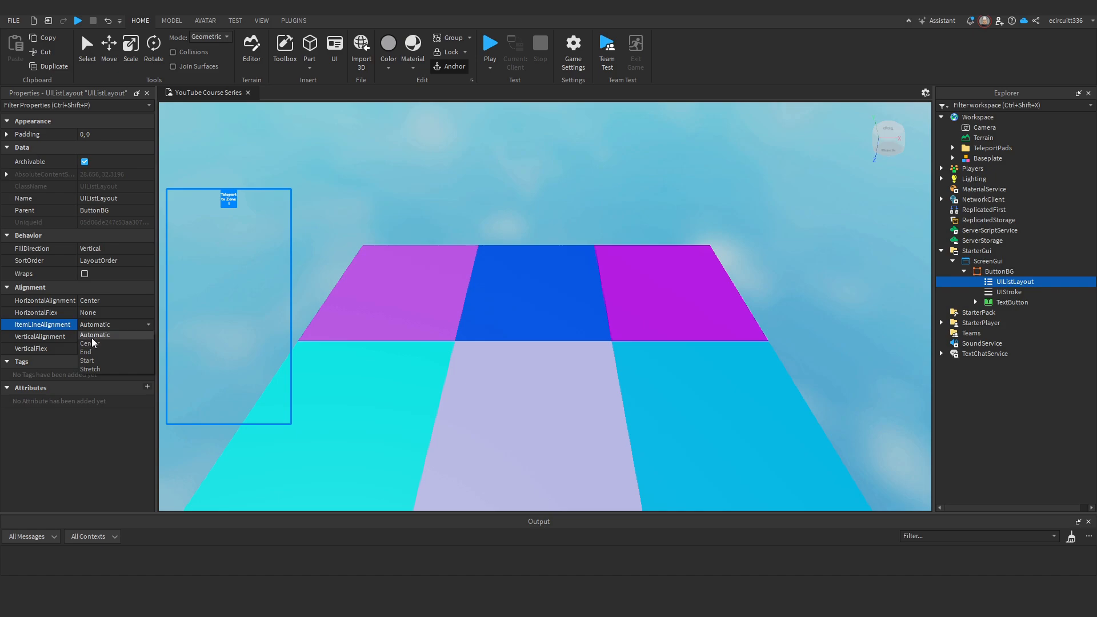
{"action": "left_click", "coordinate": [114, 336]}
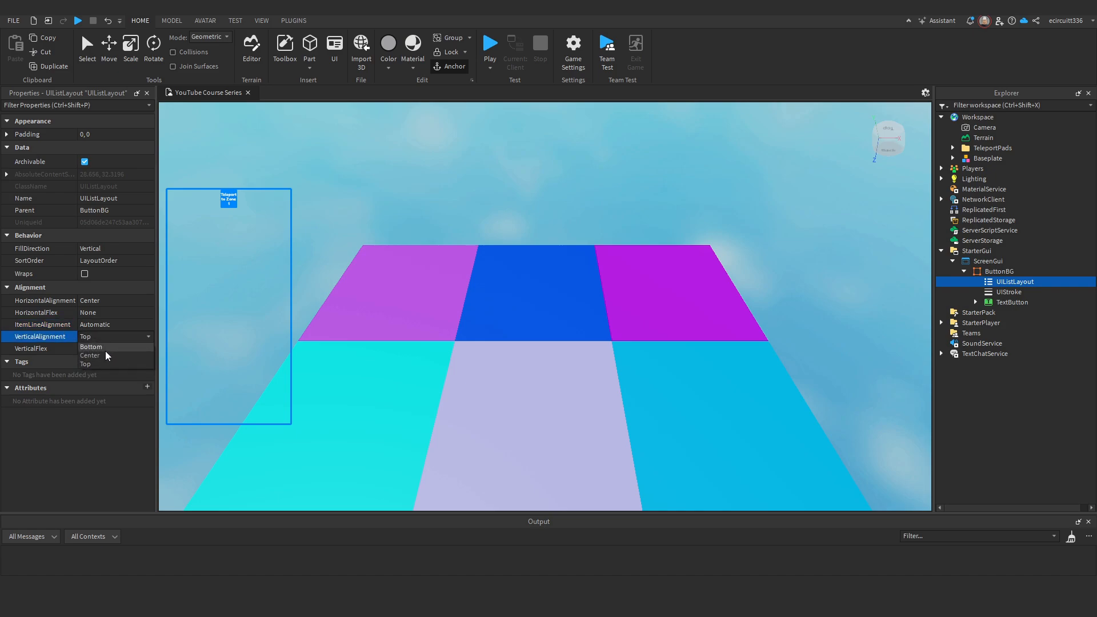
{"action": "left_click", "coordinate": [89, 356]}
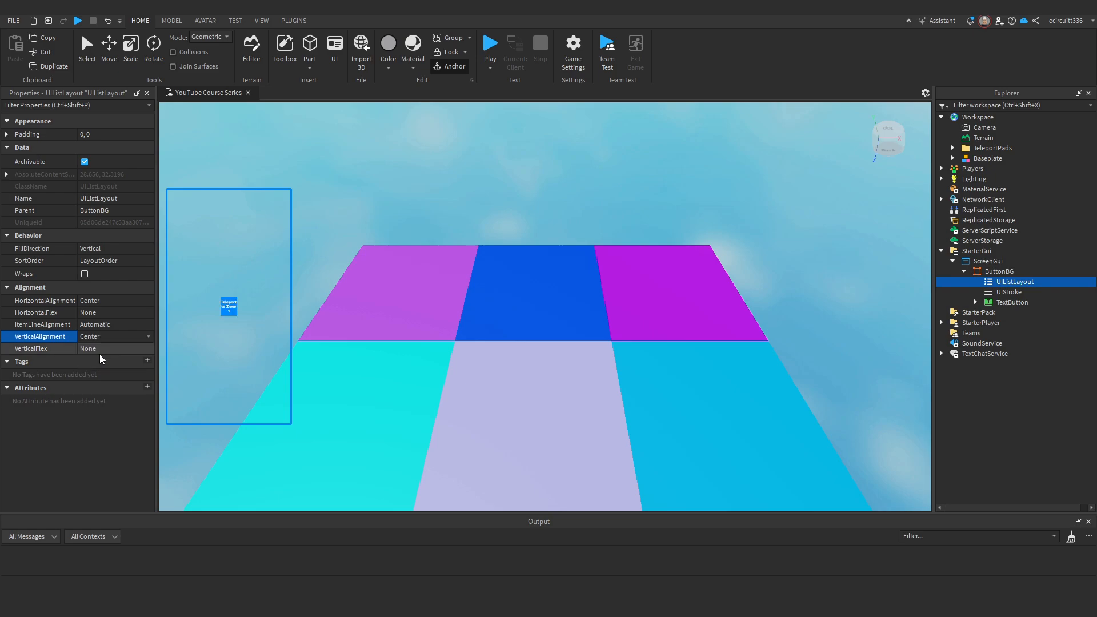
{"action": "left_click", "coordinate": [39, 349]}
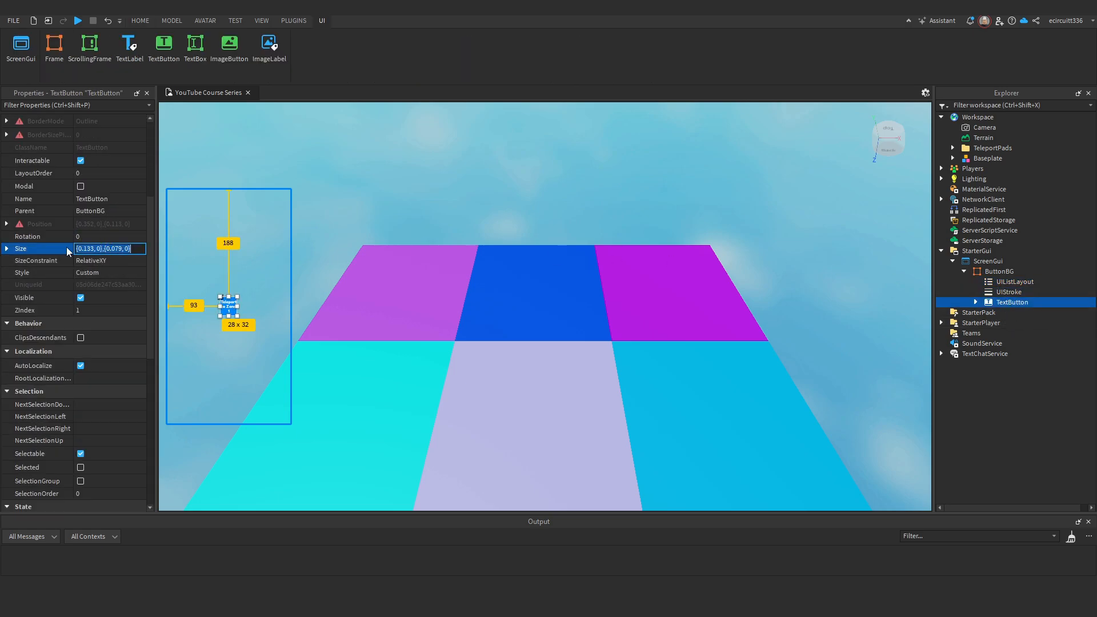
- Set the button's Size to {1,0},{1,0} and rename it AreaOneBtn
{"action": "type", "text": "1,0,1,0"}
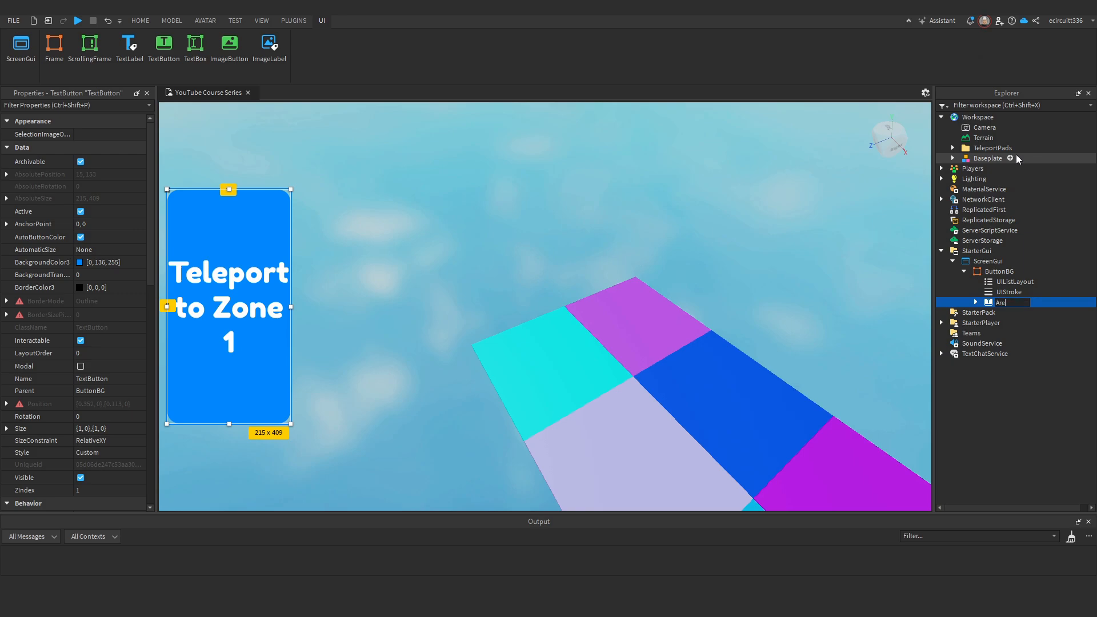
{"action": "type", "text": "AreOneBtn"}
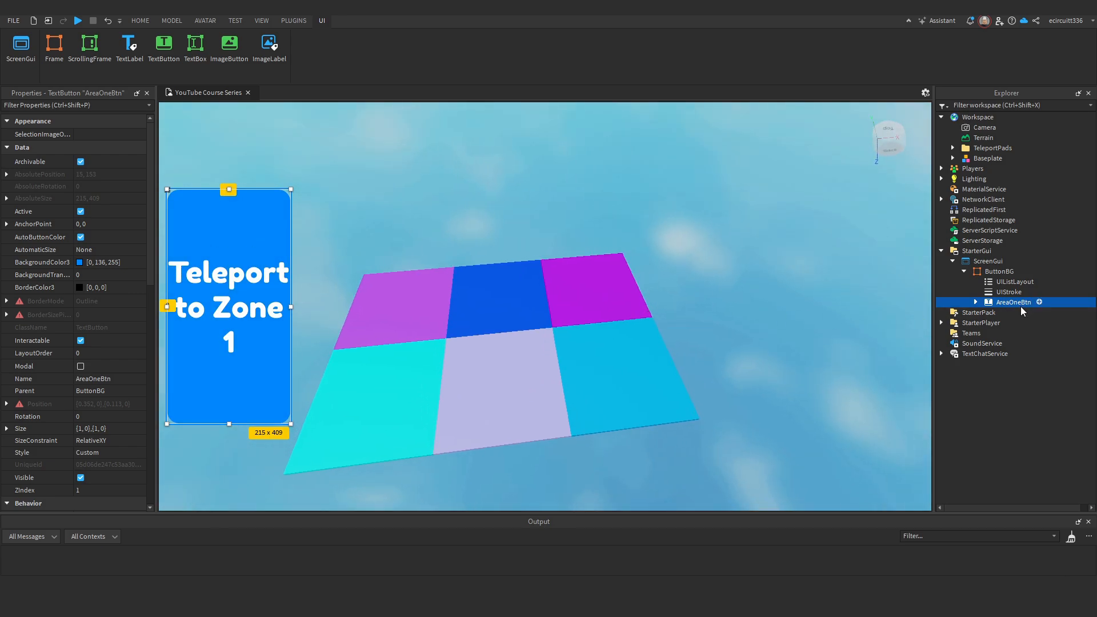
- Rename the duplicated button and label it 'Teleport to Zone 2', continuing for the remaining zone buttons
{"action": "left_click", "coordinate": [1011, 313]}
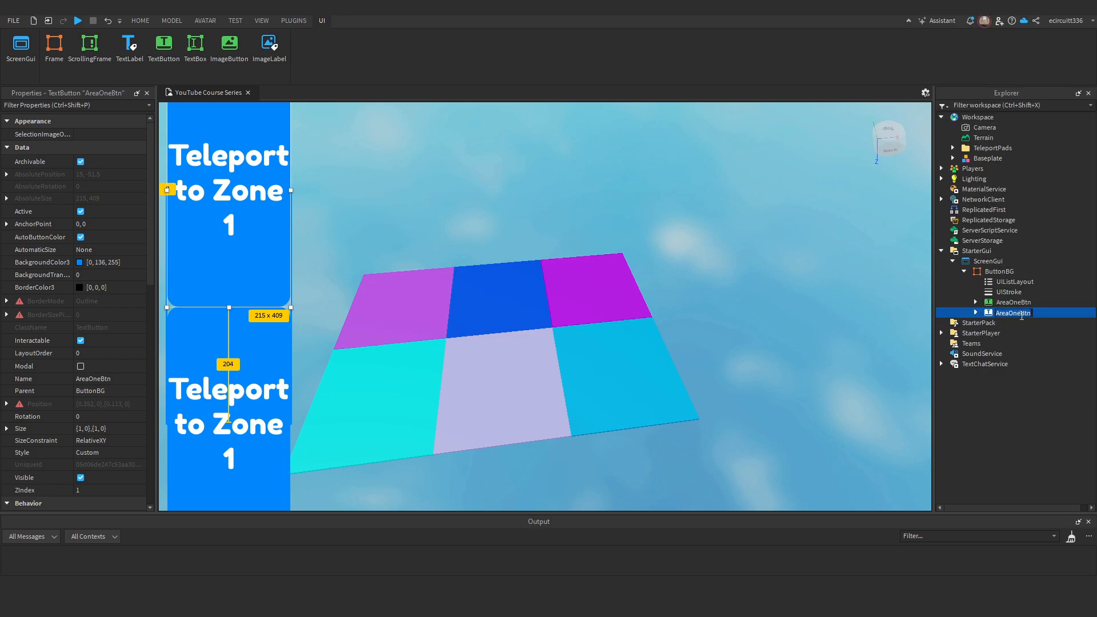
{"action": "left_click", "coordinate": [1014, 322]}
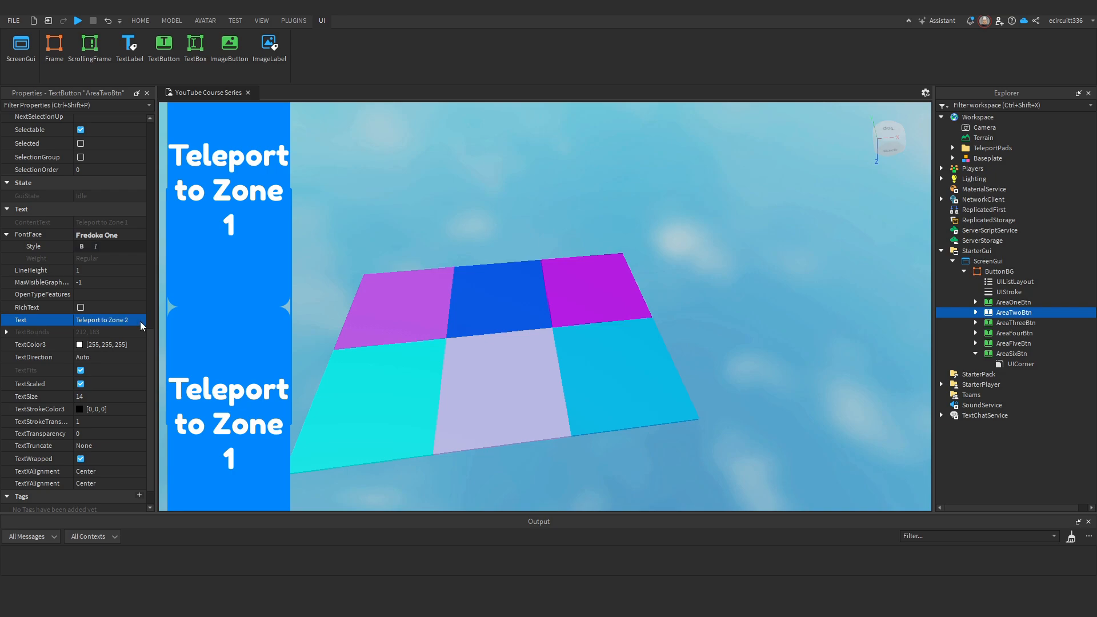
{"action": "left_click", "coordinate": [1013, 322]}
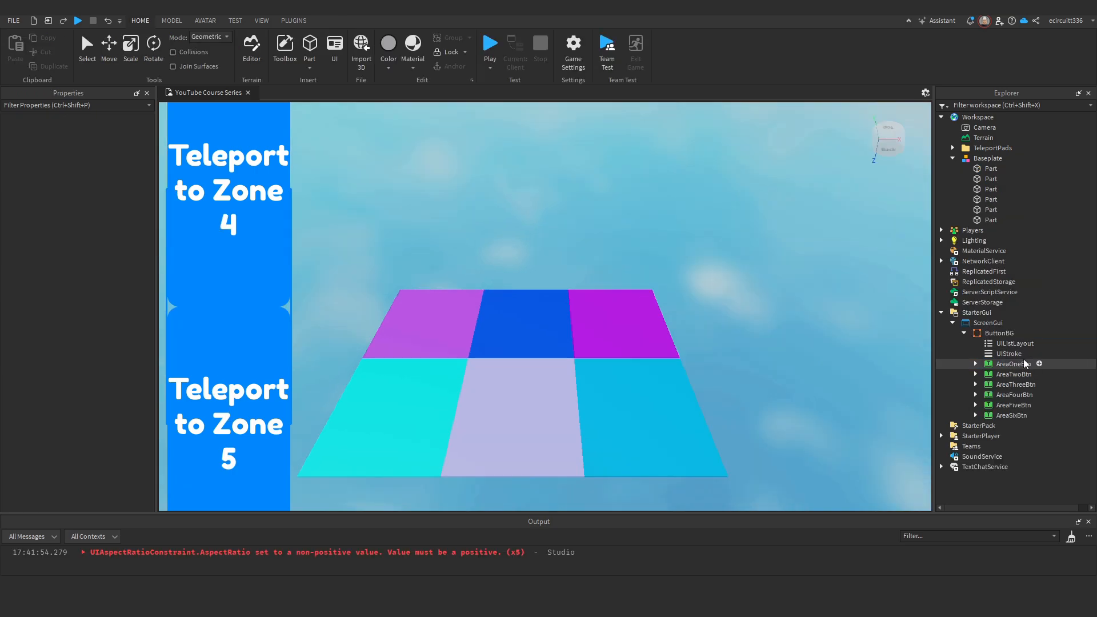
{"action": "left_click", "coordinate": [1013, 344]}
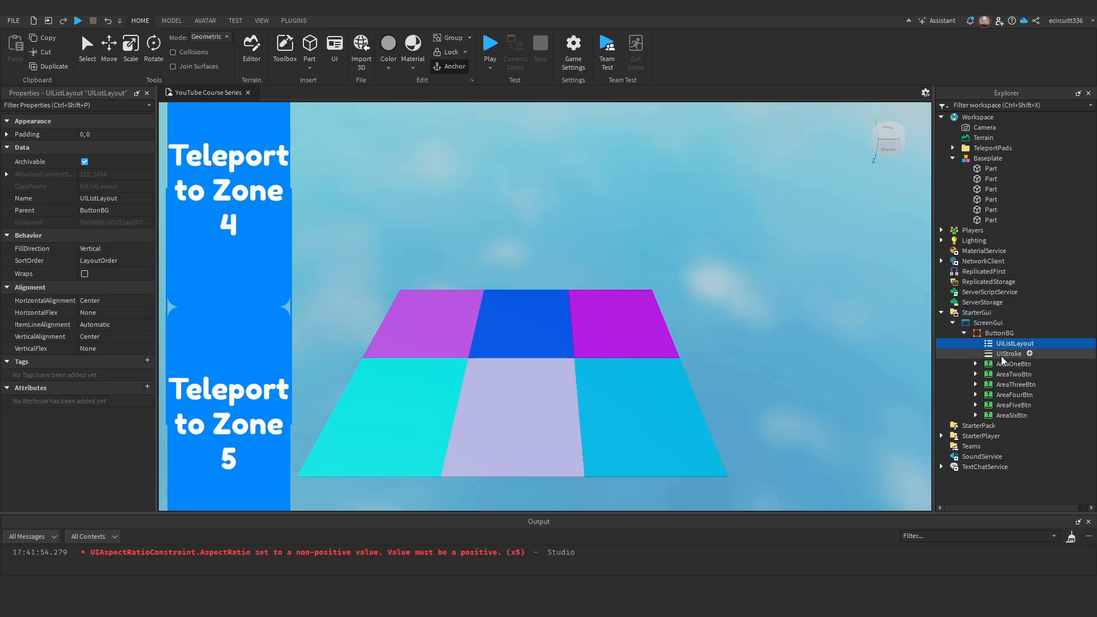
- With all six zone buttons selected, set their Size Y scale to 0.15 after trying 0.2 and 0.1
{"action": "left_click", "coordinate": [116, 134]}
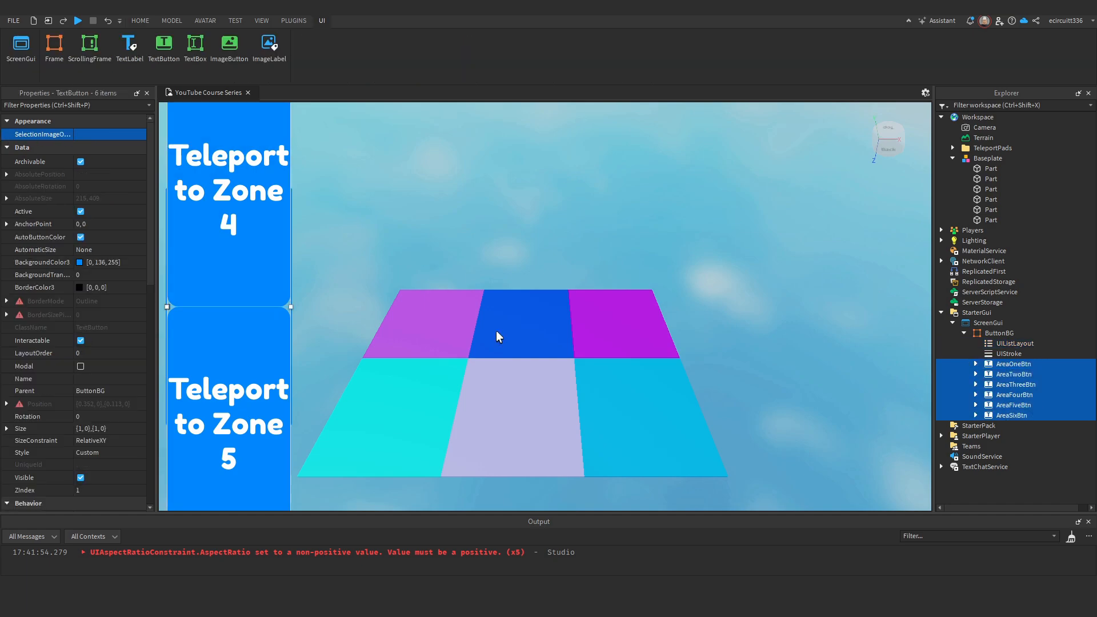
{"action": "scroll", "scroll_direction": "down", "scroll_amount": 3}
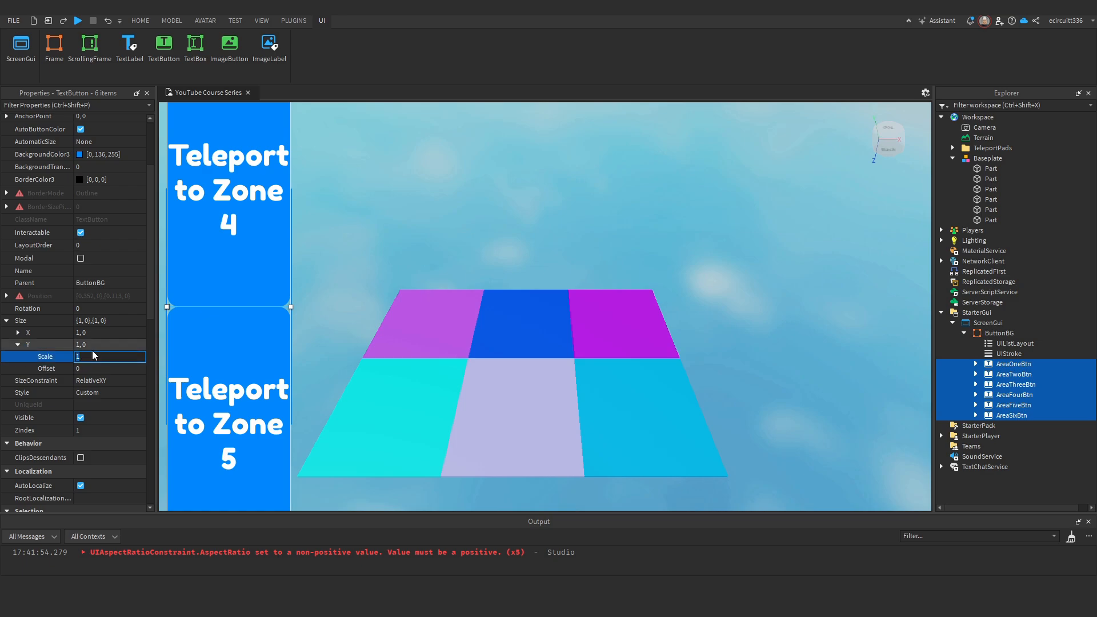
{"action": "type", "text": ".2"}
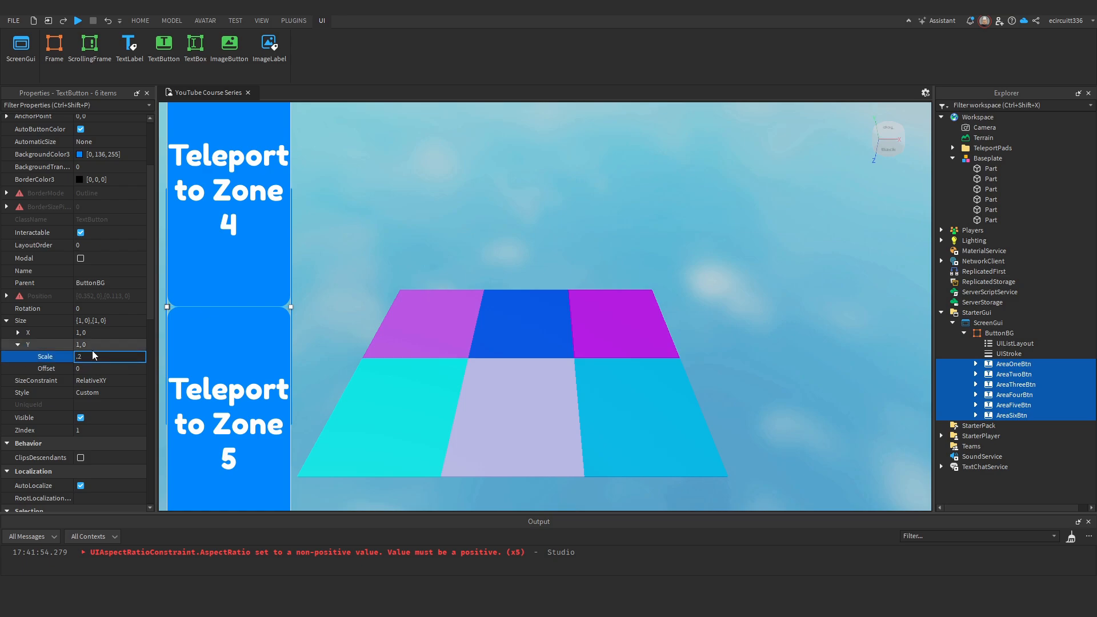
{"action": "type", "text": "0.2"}
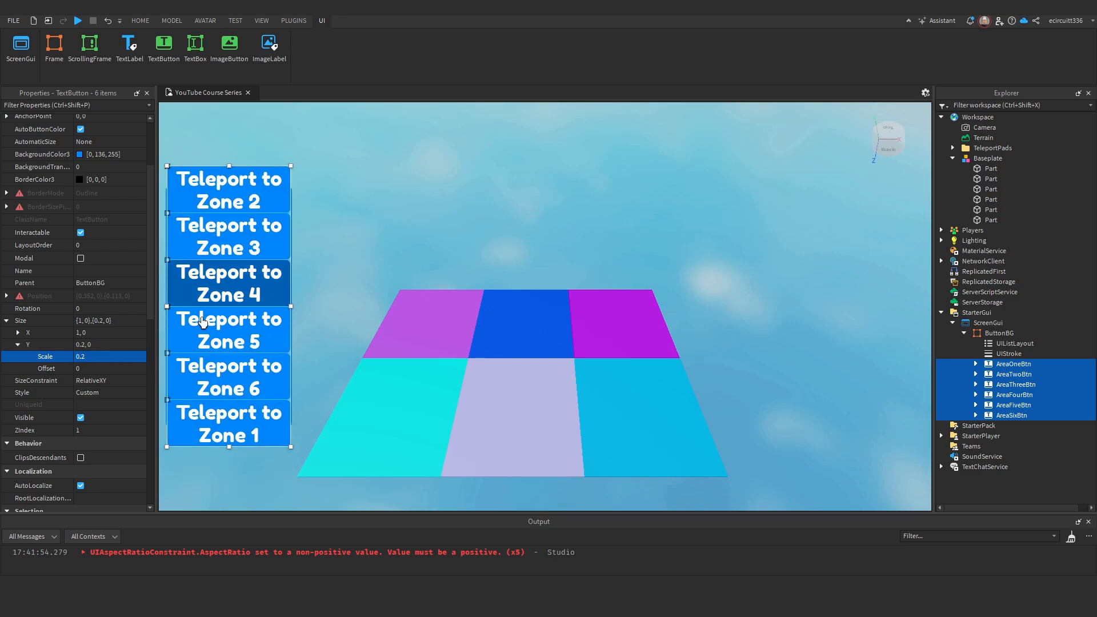
{"action": "type", "text": "0.1"}
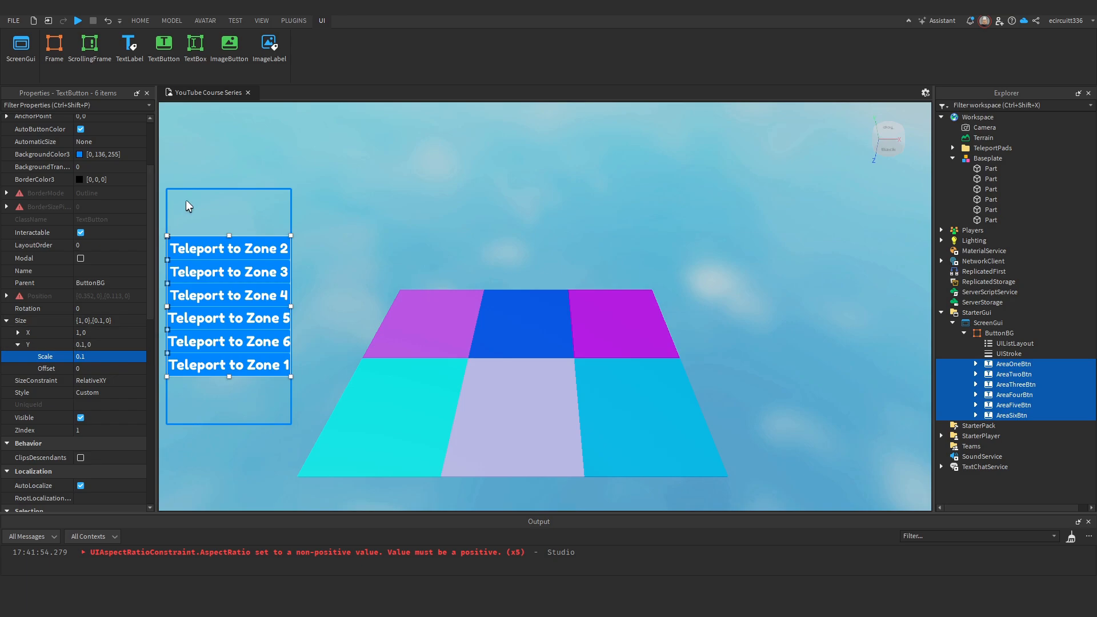
{"action": "left_click", "coordinate": [109, 357]}
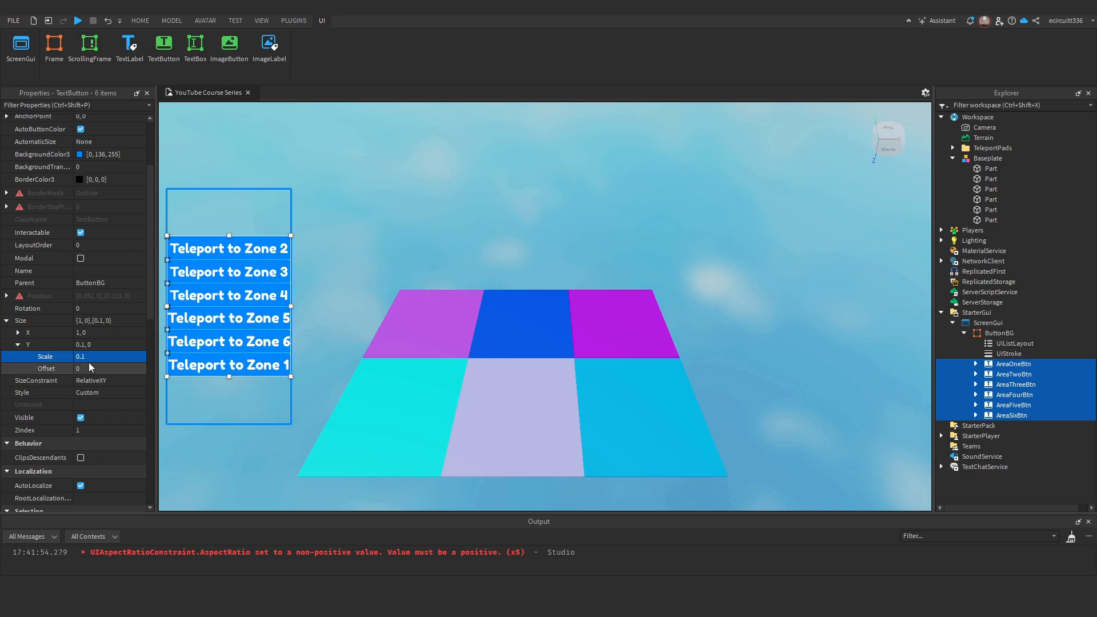
{"action": "type", "text": "0.15"}
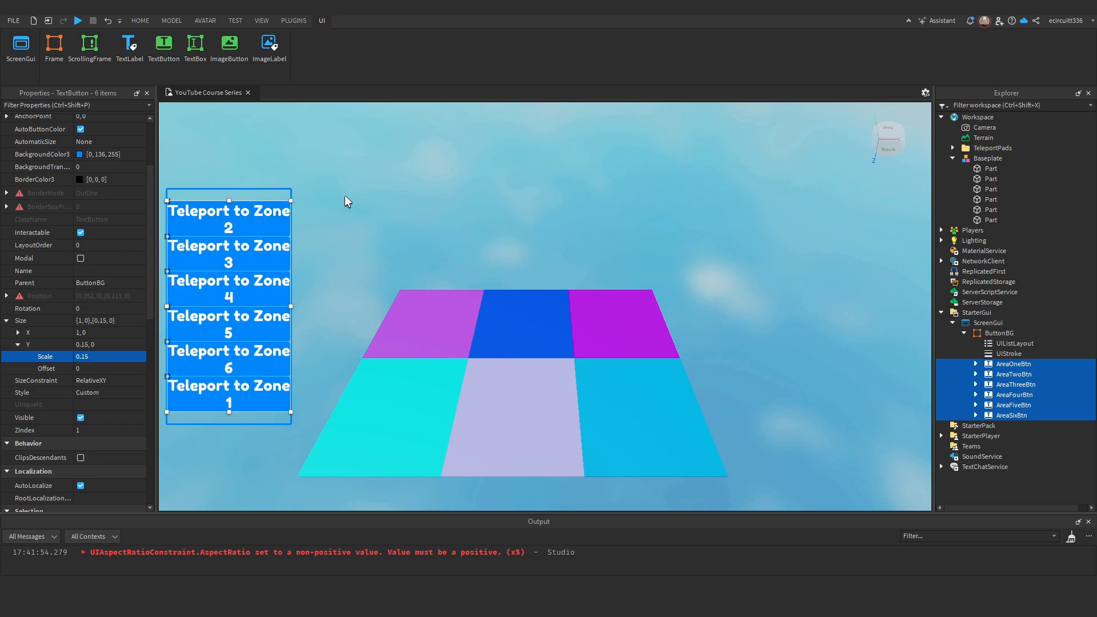
{"action": "left_click", "coordinate": [139, 21]}
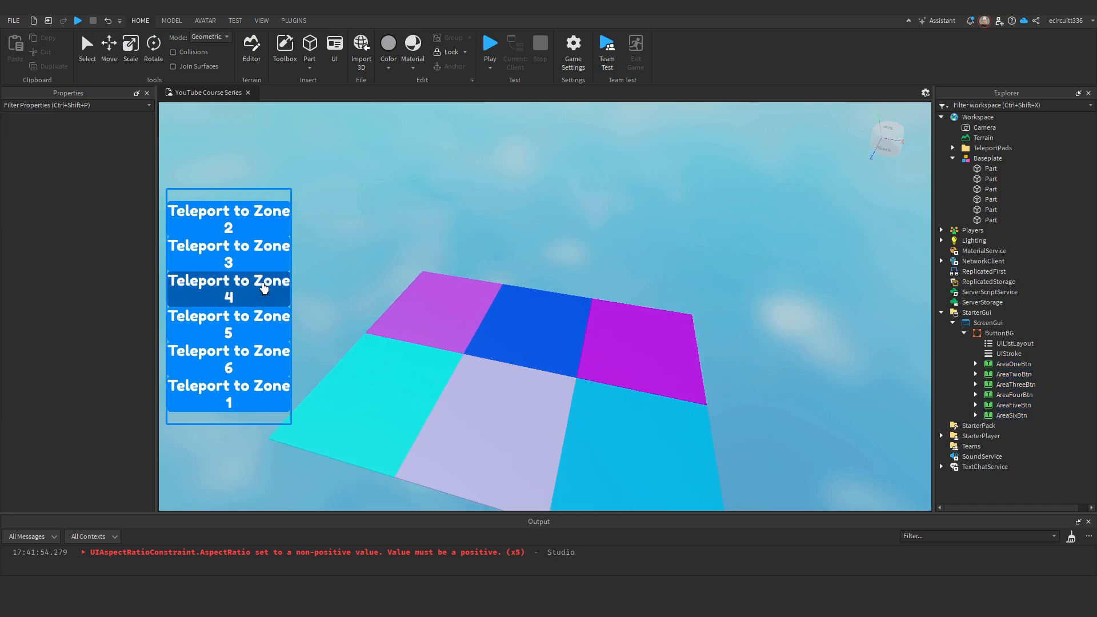
{"action": "left_click", "coordinate": [999, 333]}
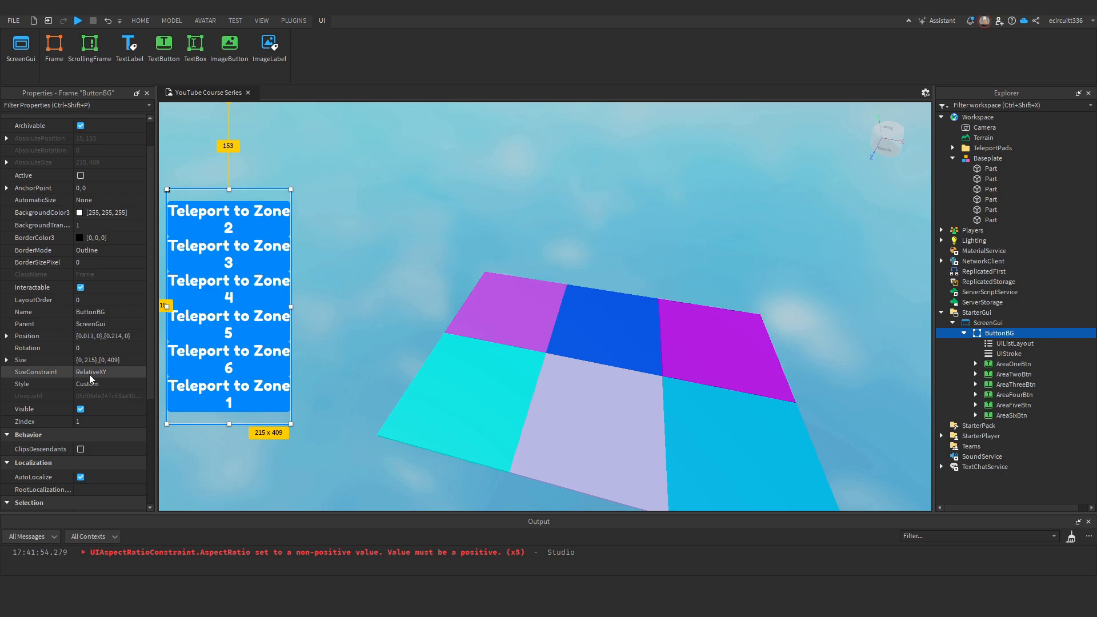
- Set the UIListLayout Padding scale to a small value around 0.02–0.03 to space the buttons
{"action": "left_click", "coordinate": [1009, 353]}
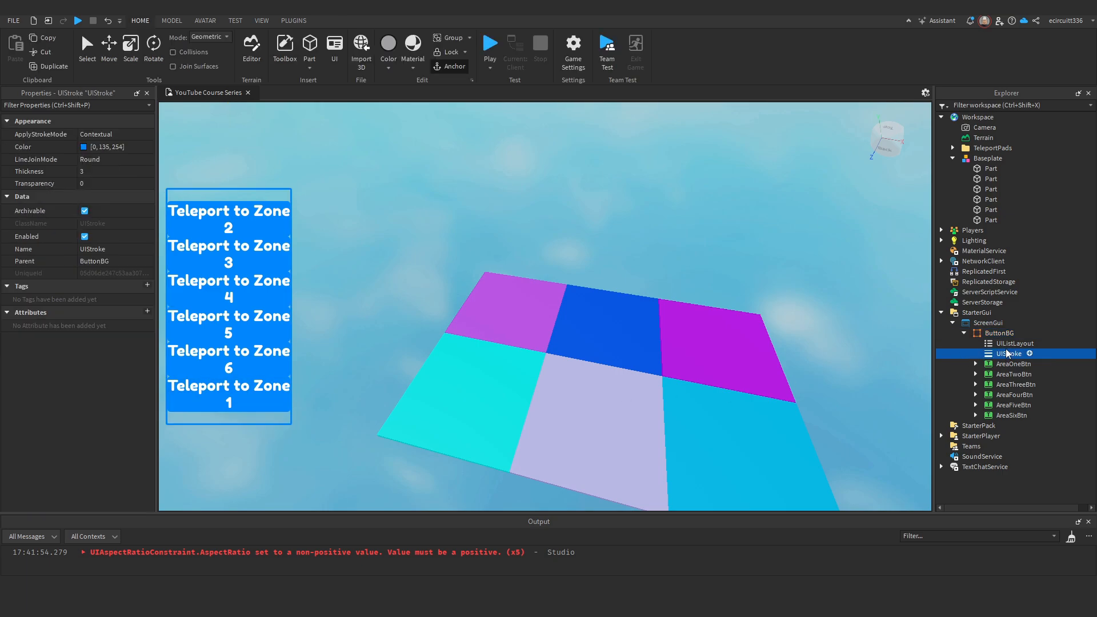
{"action": "left_click", "coordinate": [1014, 343]}
{"action": "type", "text": "0.1"}
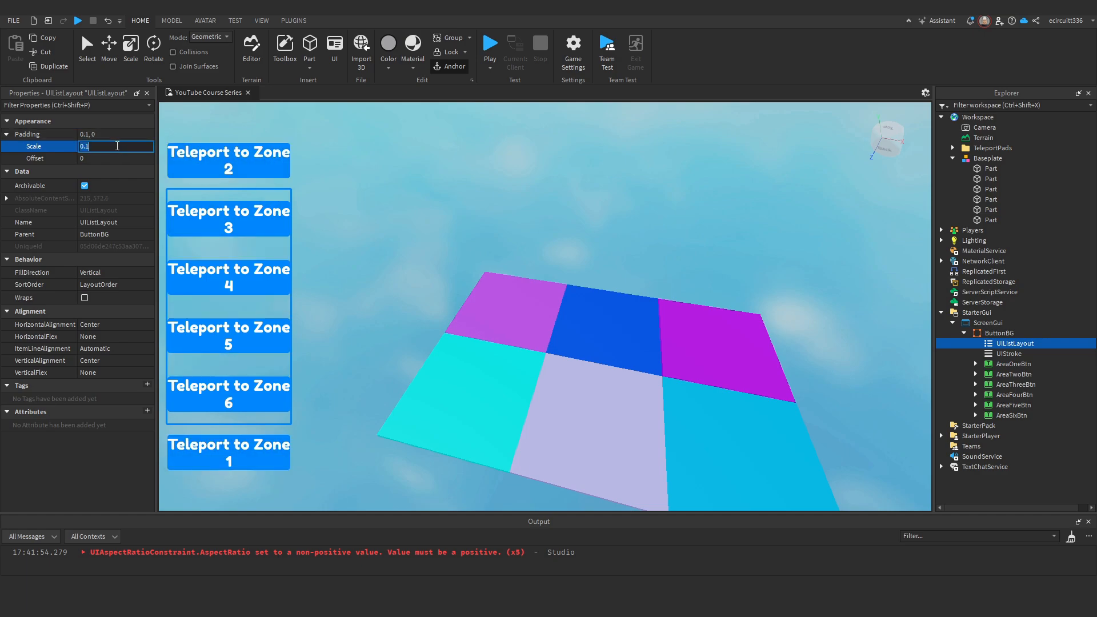
{"action": "type", "text": "0.01"}
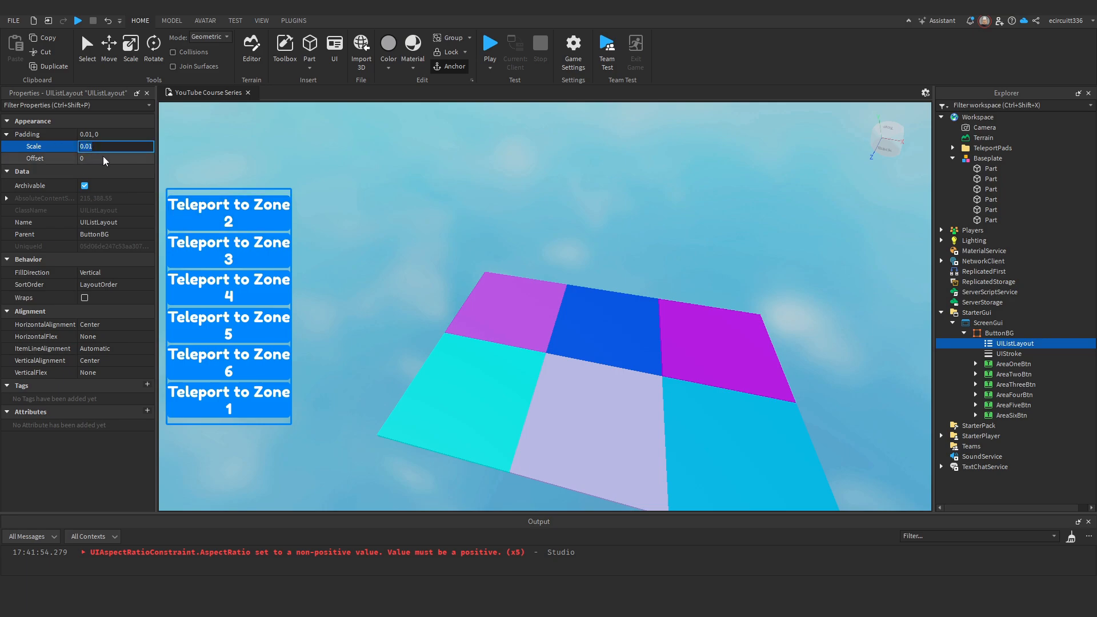
{"action": "type", "text": "0.03"}
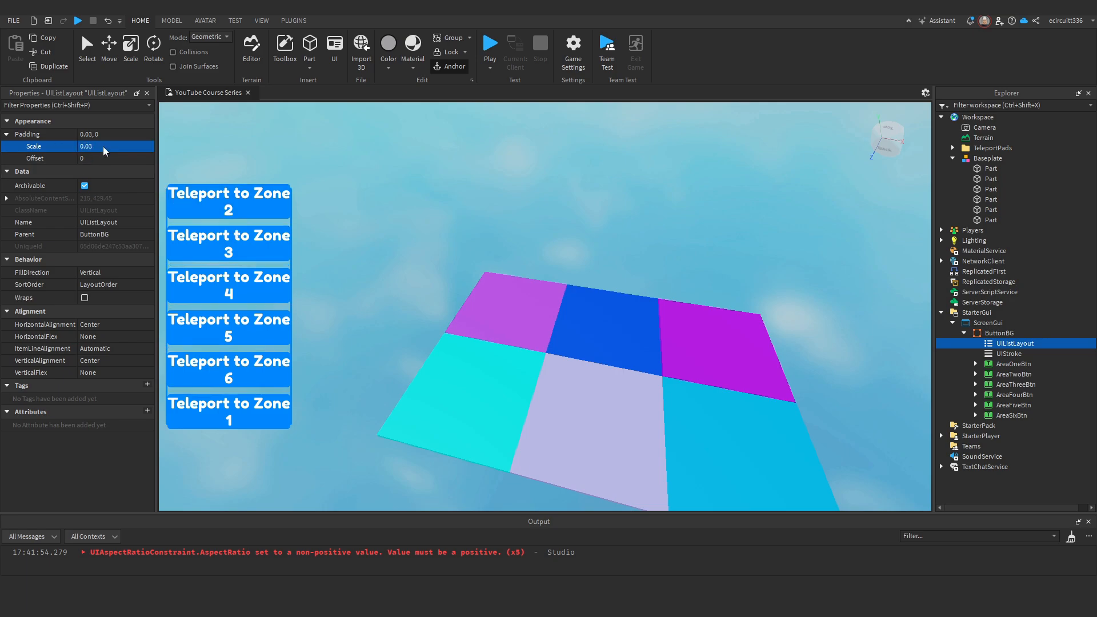
{"action": "type", "text": "0.02"}
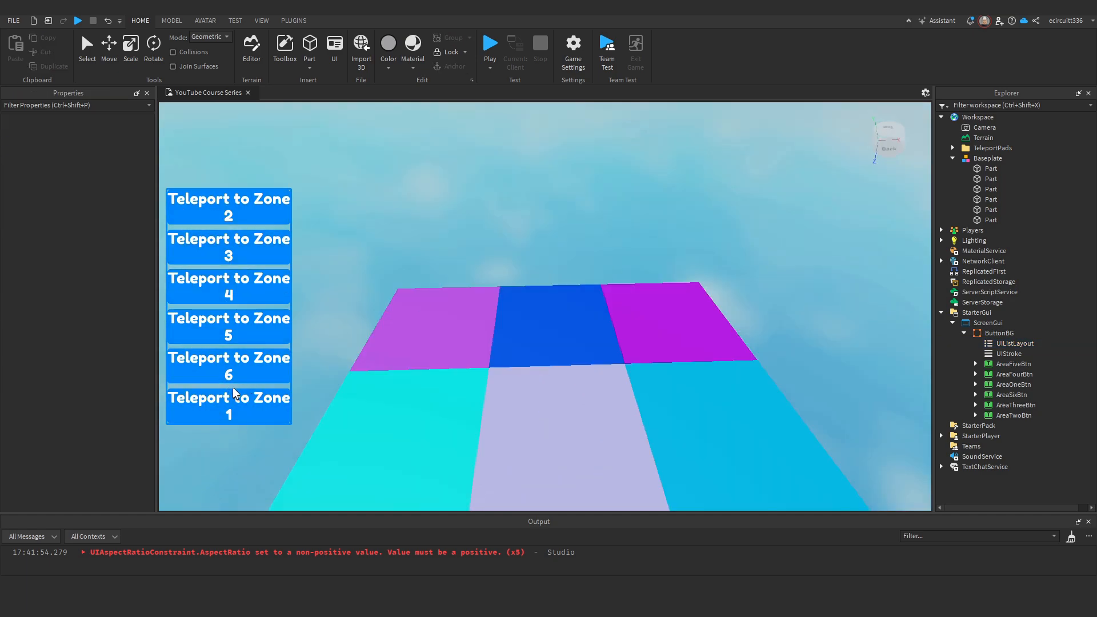
- Select each AreaBtn in the Explorer to see which slot it occupies in the stack
{"action": "left_click", "coordinate": [1013, 374]}
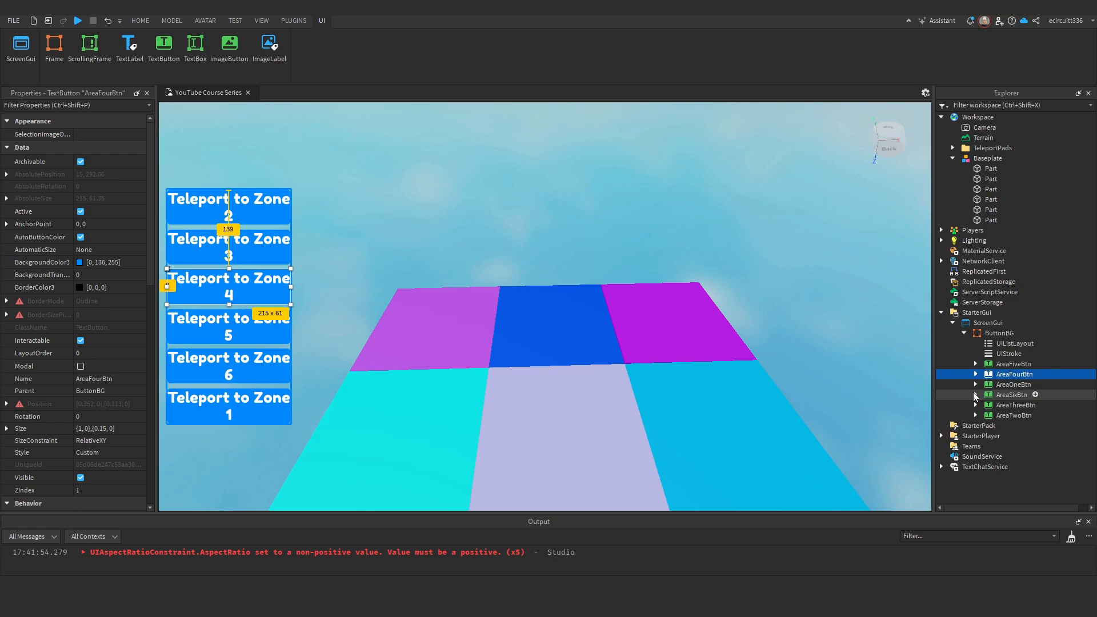
{"action": "mouse_move", "coordinate": [1003, 394]}
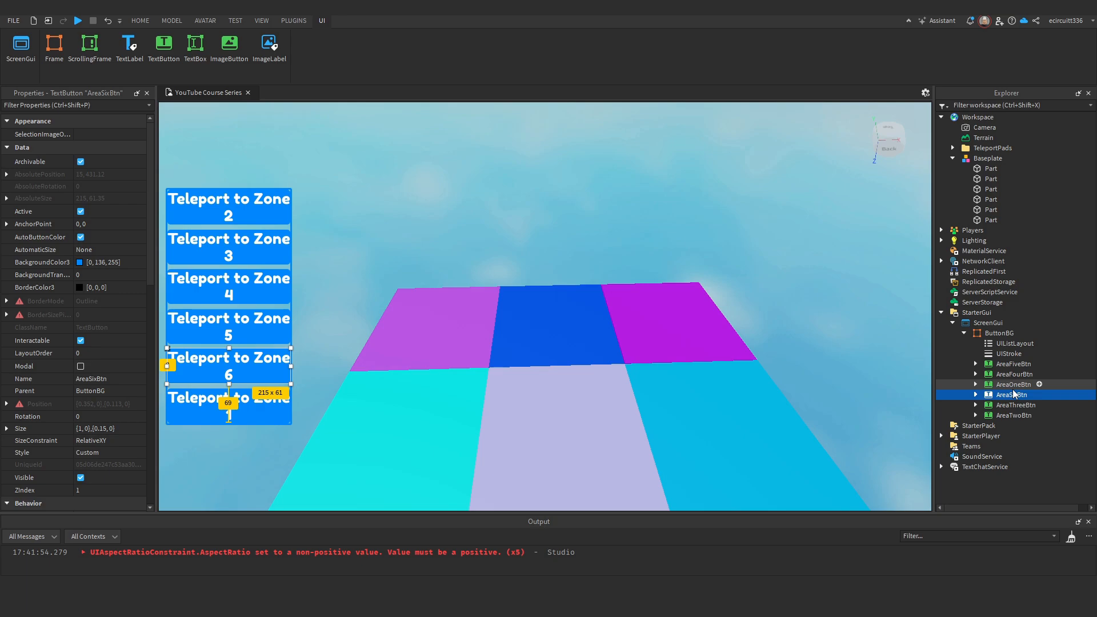
{"action": "left_click", "coordinate": [1015, 404]}
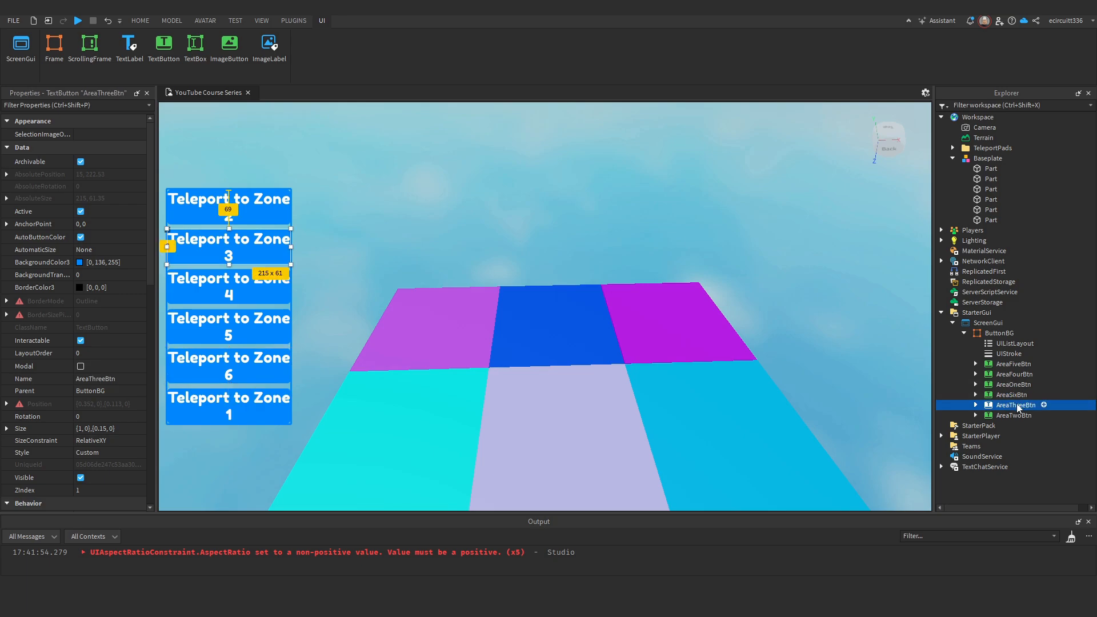
{"action": "left_click", "coordinate": [1014, 415]}
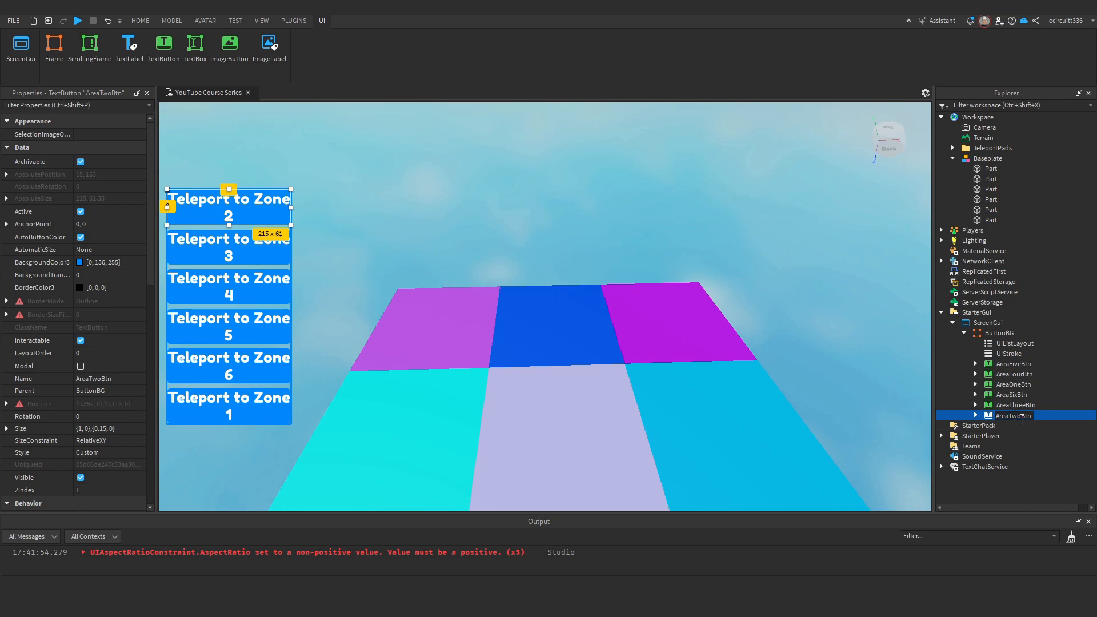
{"action": "left_click", "coordinate": [1015, 404]}
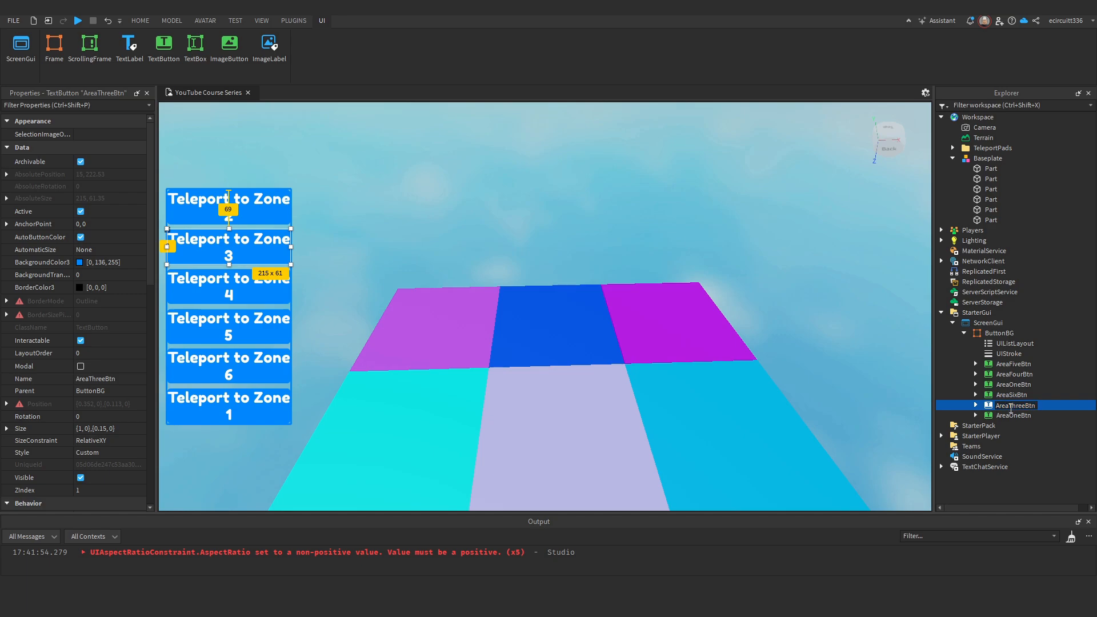
{"action": "left_click", "coordinate": [1014, 405]}
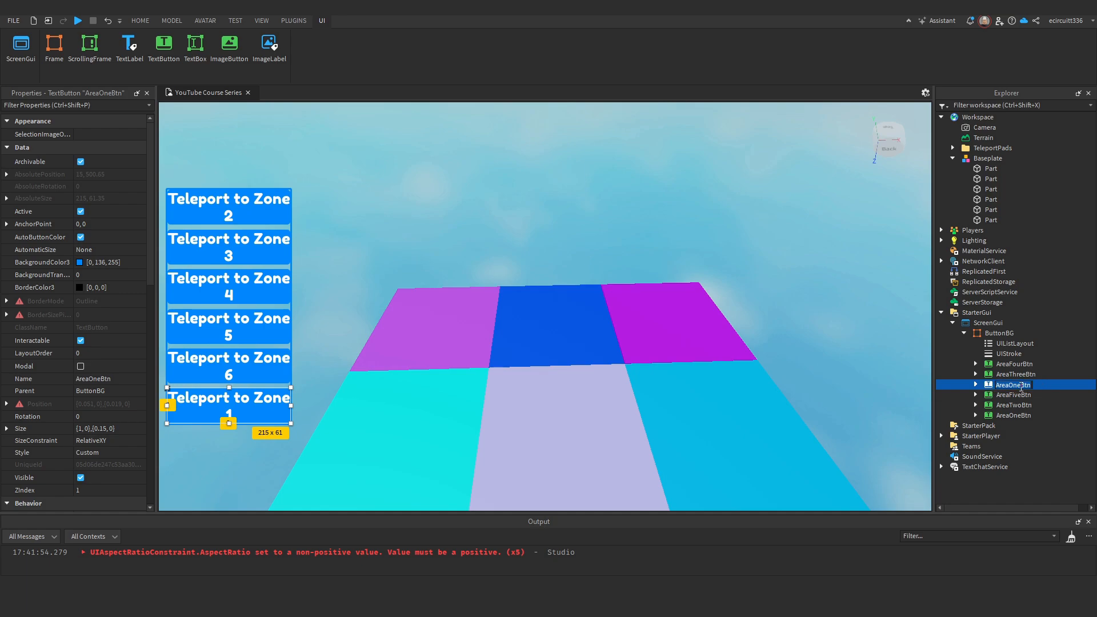
- Relabel the top button 'Teleport to Zone 1' and correct the duplicate Zone 5 label to Zone 4
{"action": "left_click", "coordinate": [1011, 384]}
{"action": "type", "text": "Six"}
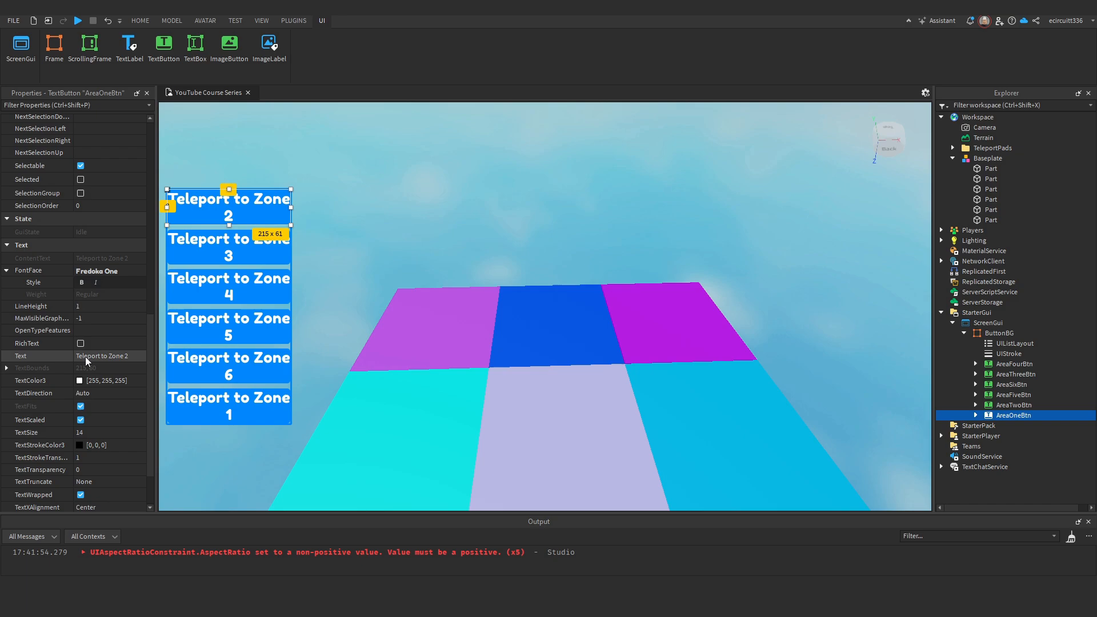
{"action": "left_click", "coordinate": [1014, 394]}
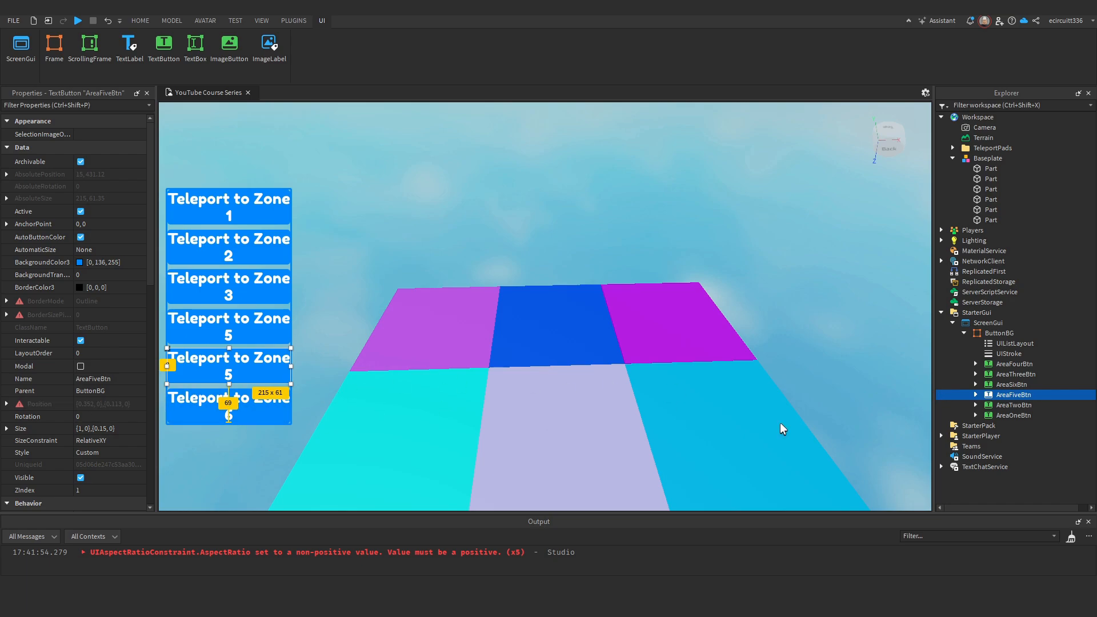
{"action": "left_click", "coordinate": [1013, 363]}
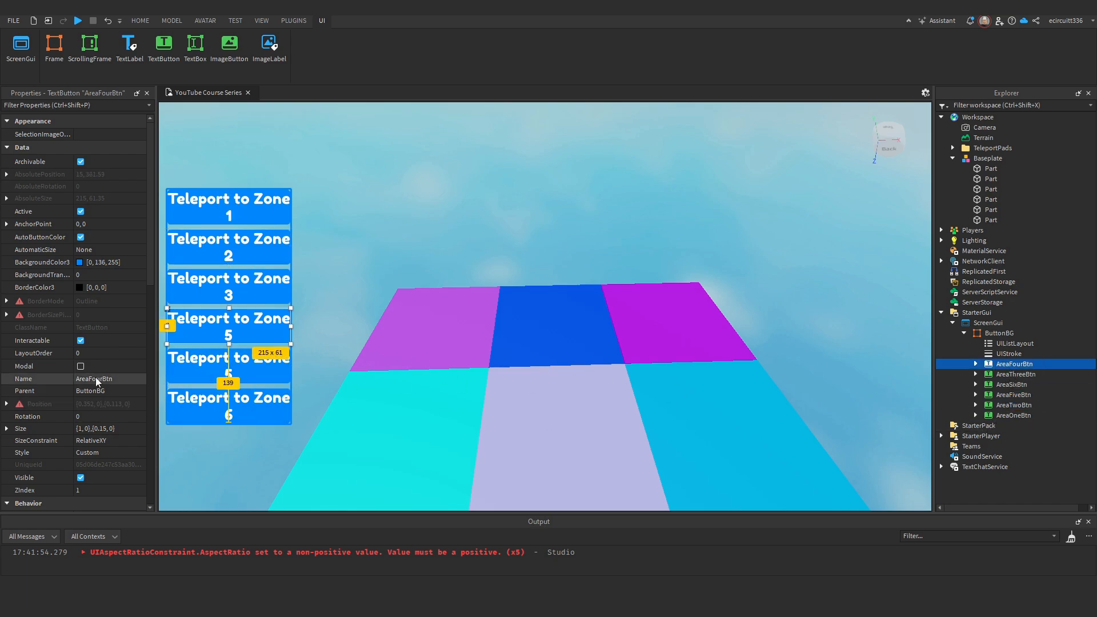
{"action": "left_click", "coordinate": [105, 392]}
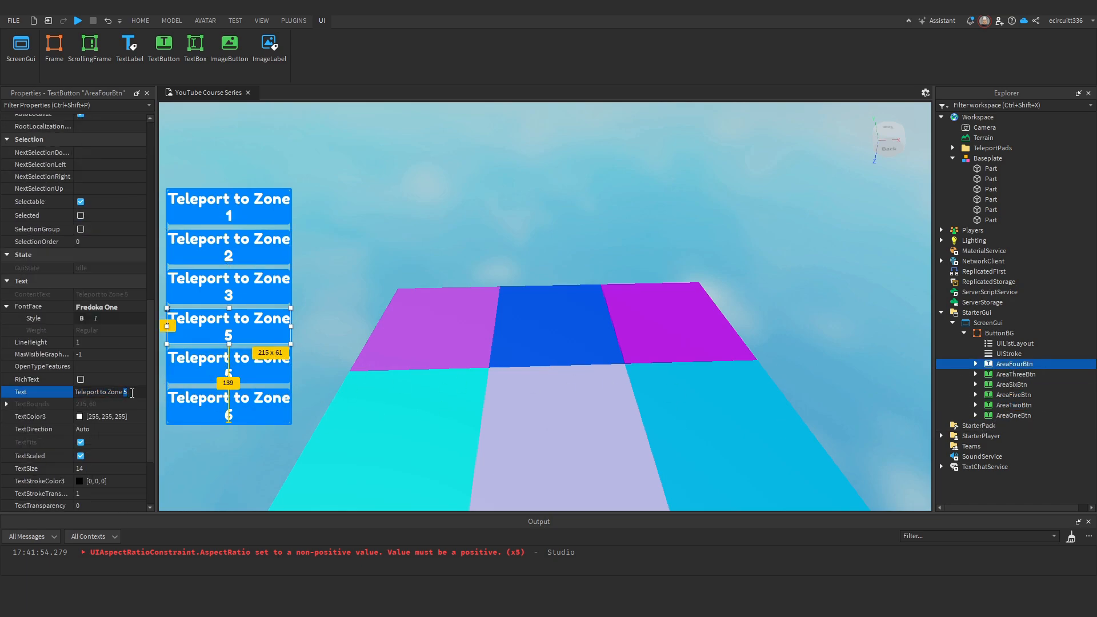
{"action": "left_click", "coordinate": [139, 20]}
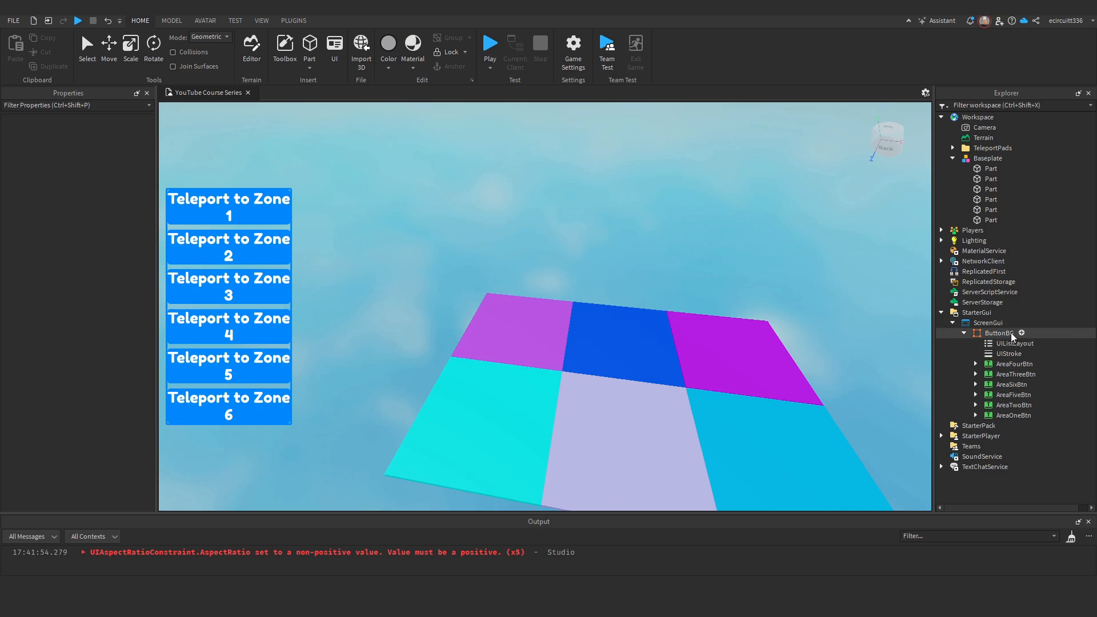
- Insert a LocalScript inside the ButtonBG frame and open it in the script editor
{"action": "left_click", "coordinate": [998, 333]}
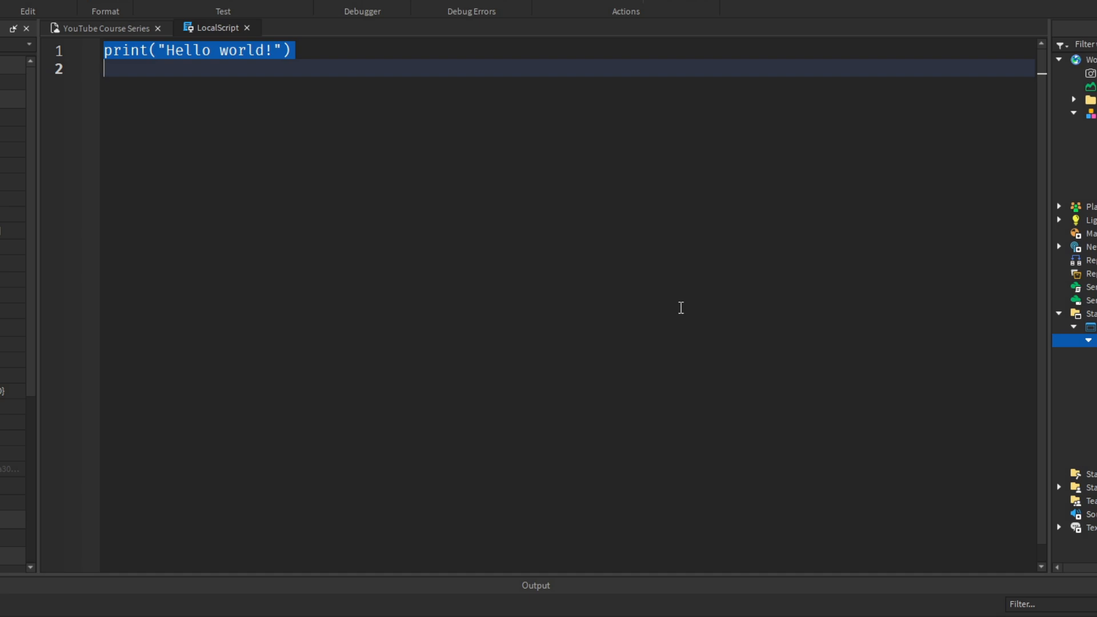
- Define local buttonBG = script.Parent, renaming the variable from screenGui to buttonBG
{"action": "type", "text": "local screenG"}
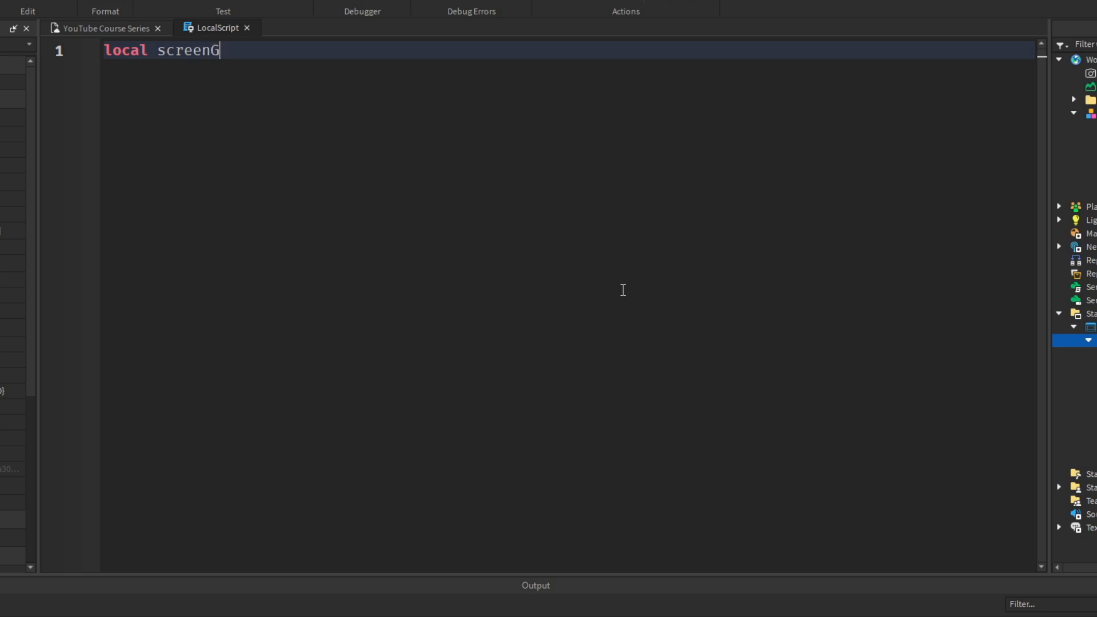
{"action": "type", "text": "ui = script.Parent"}
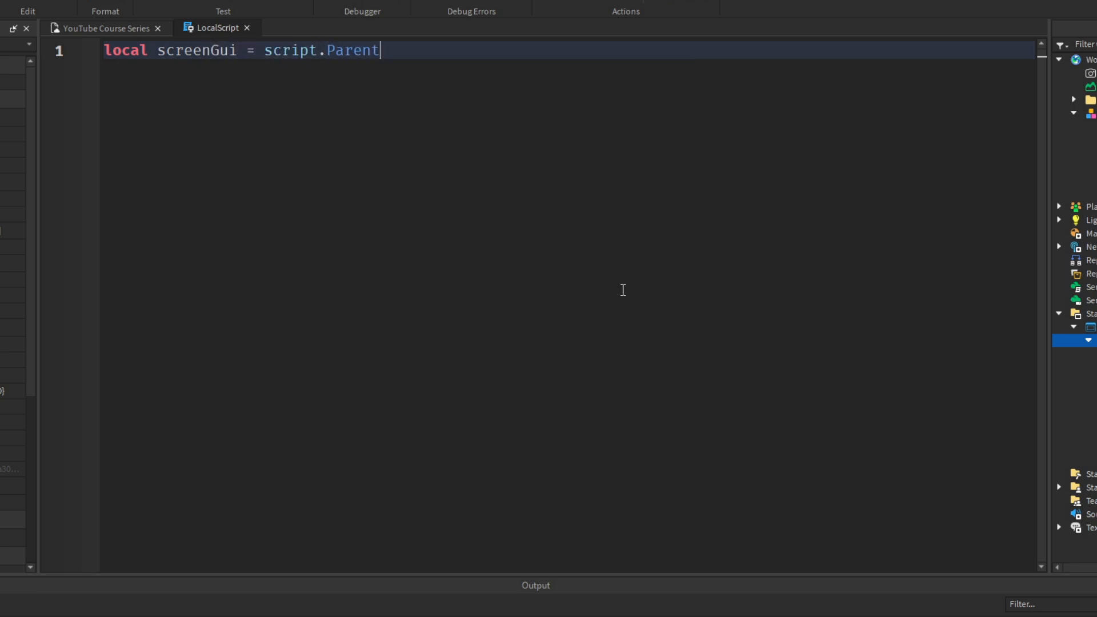
{"action": "double_click", "coordinate": [196, 49]}
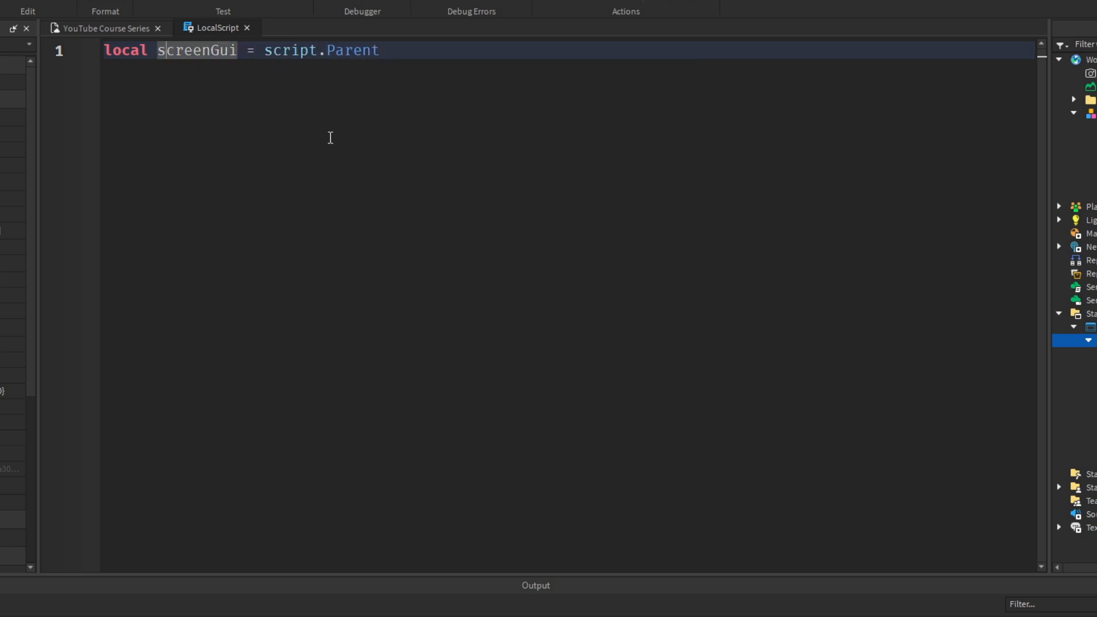
{"action": "type", "text": "but"}
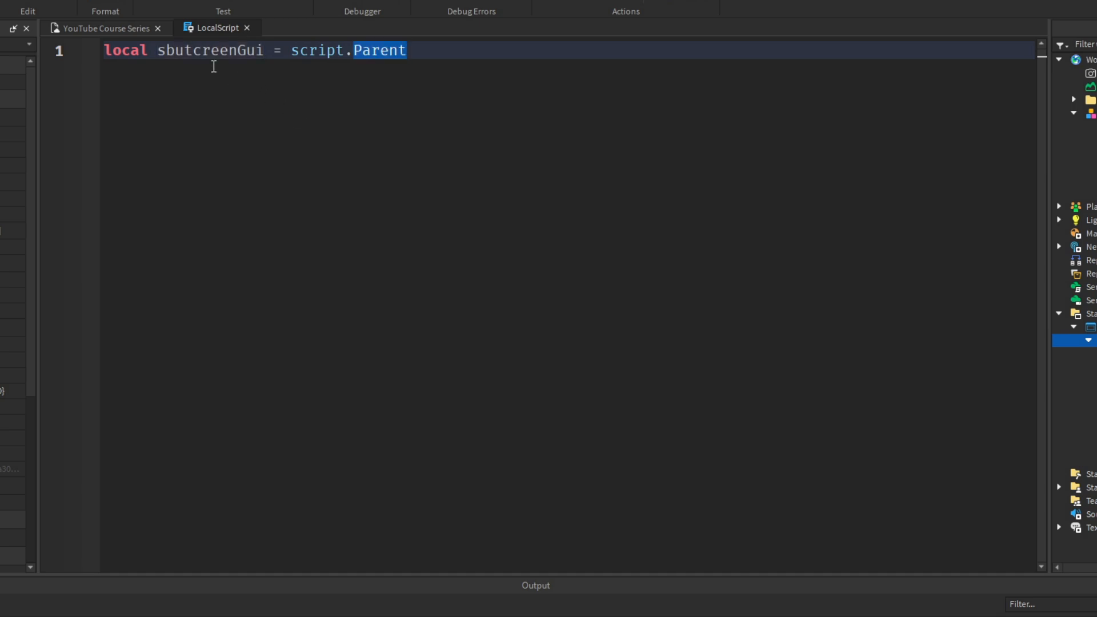
{"action": "type", "text": "button"}
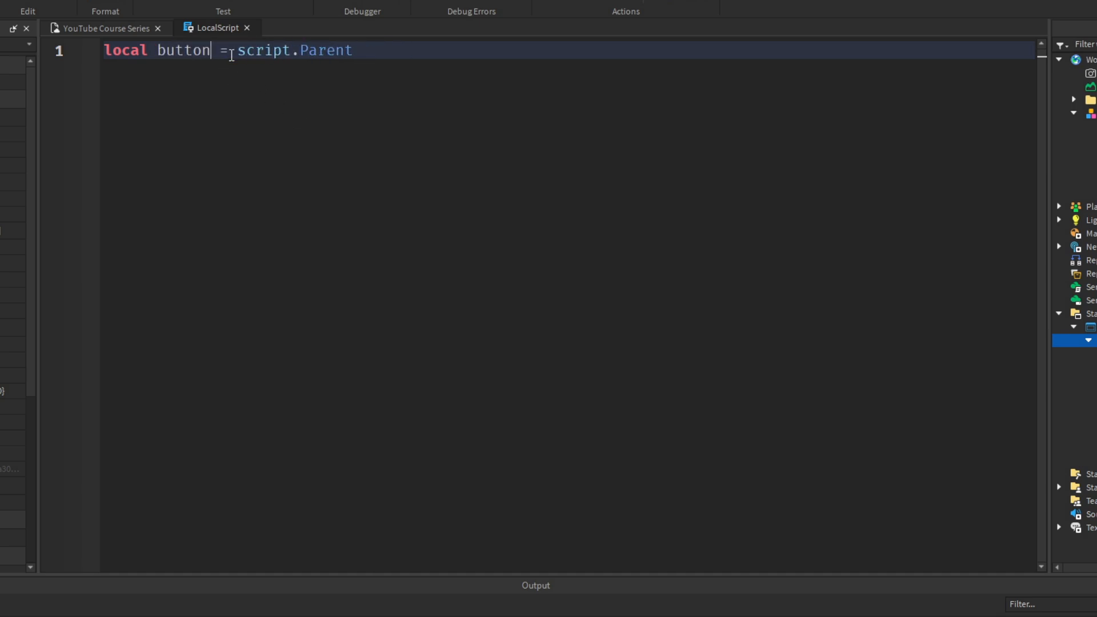
{"action": "type", "text": "BG"}
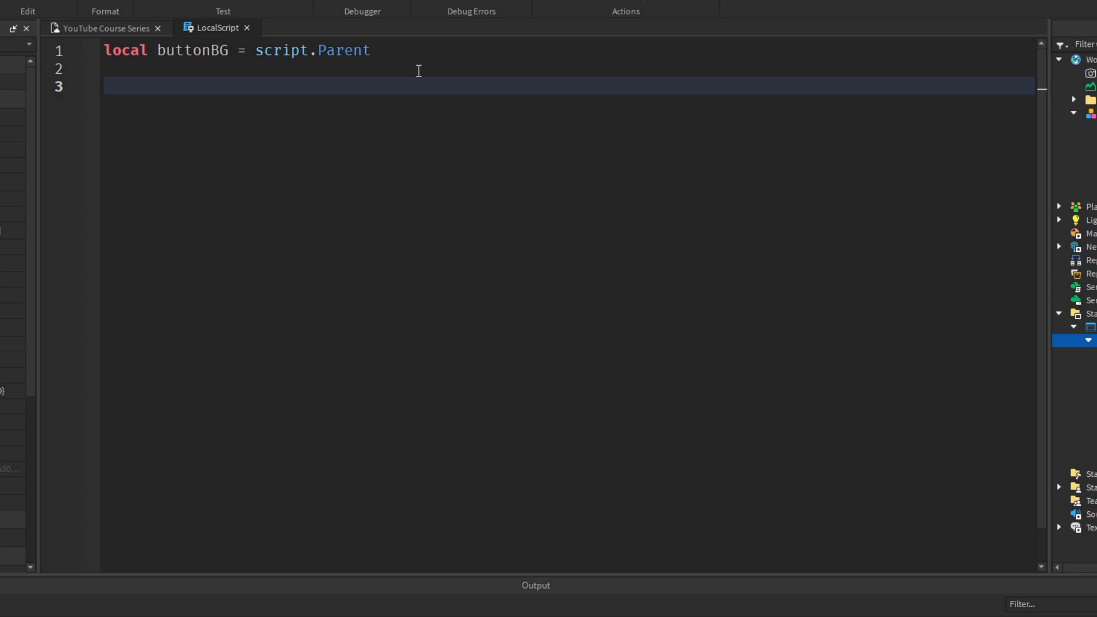
- Declare buttonOne through buttonSix referencing buttonBG.AreaOneBtn to AreaSixBtn
{"action": "type", "text": "l"}
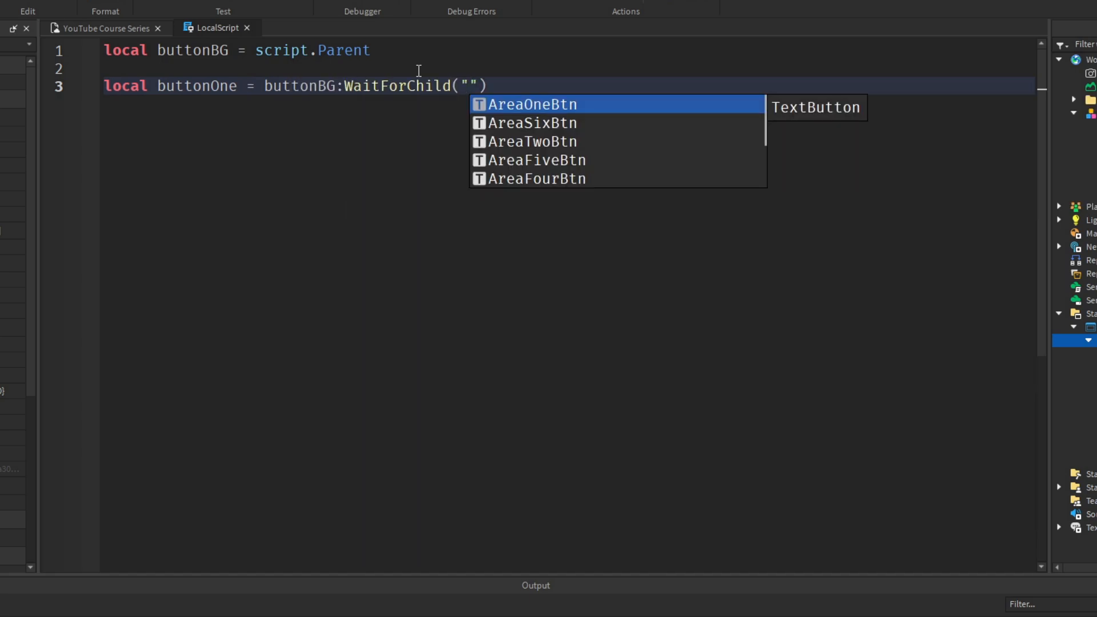
{"action": "key", "text": "Backspace"}
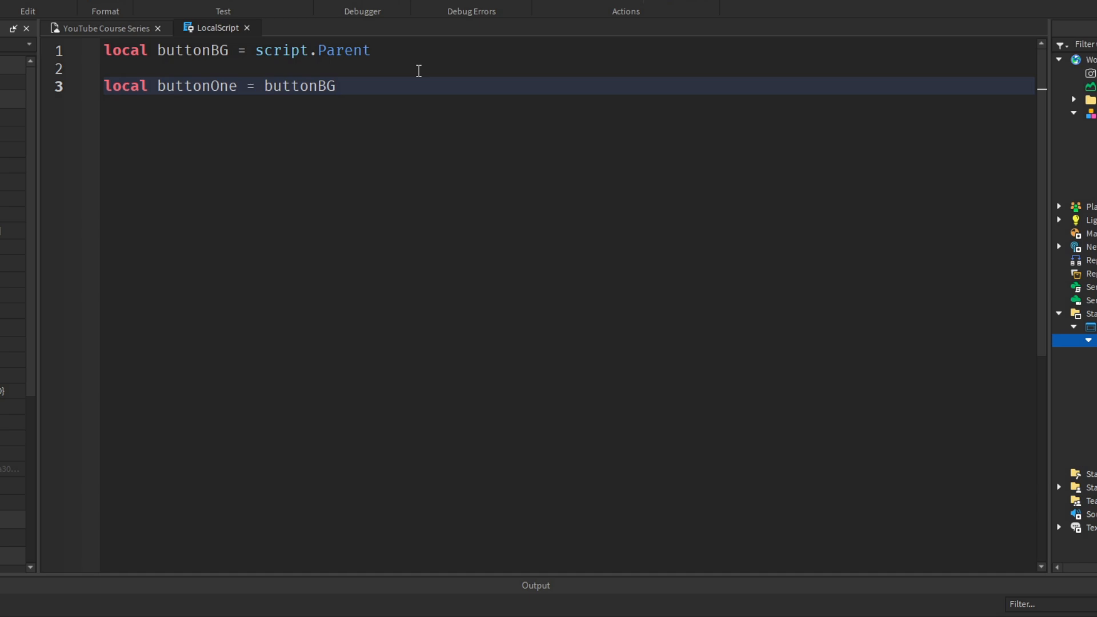
{"action": "type", "text": "."}
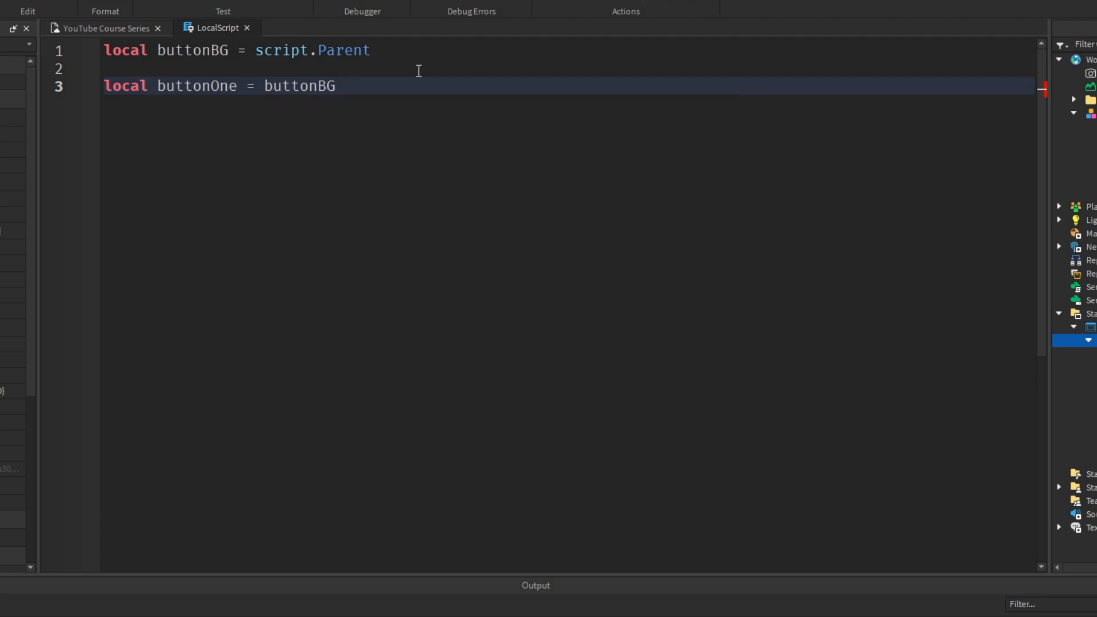
{"action": "type", "text": ":WaitForChild(\"\")"}
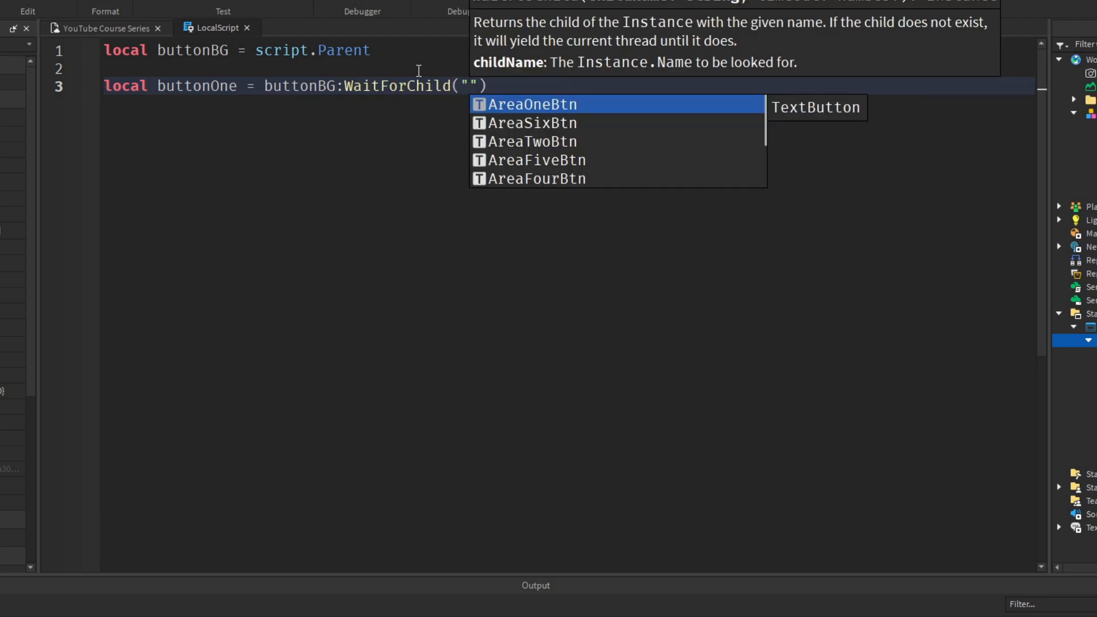
{"action": "type", "text": "AreaOneBtn"}
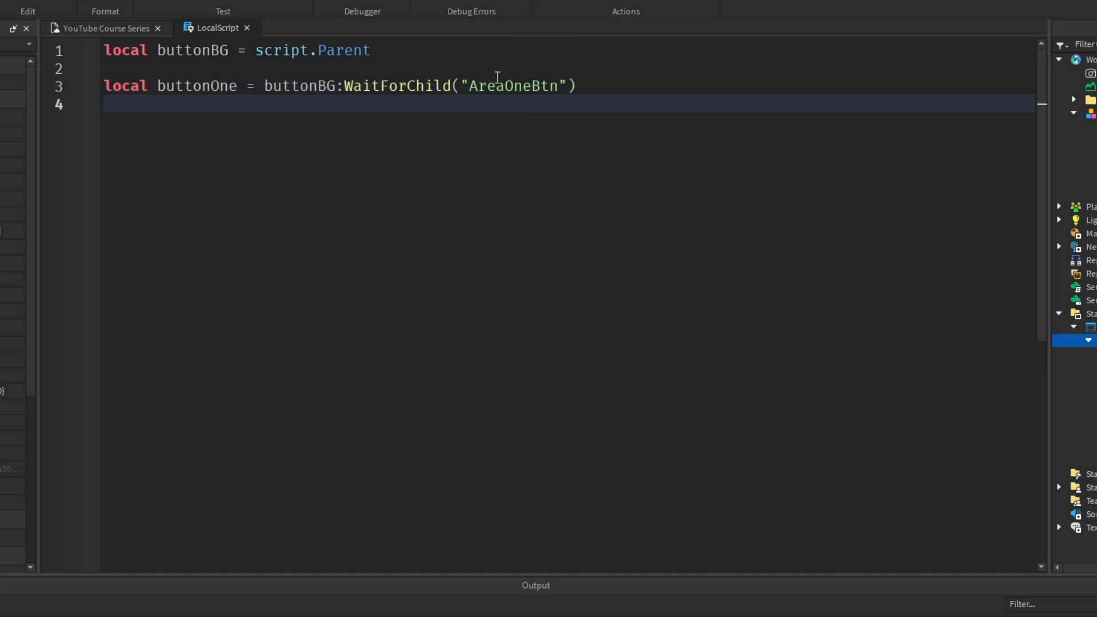
{"action": "type", "text": "local button"}
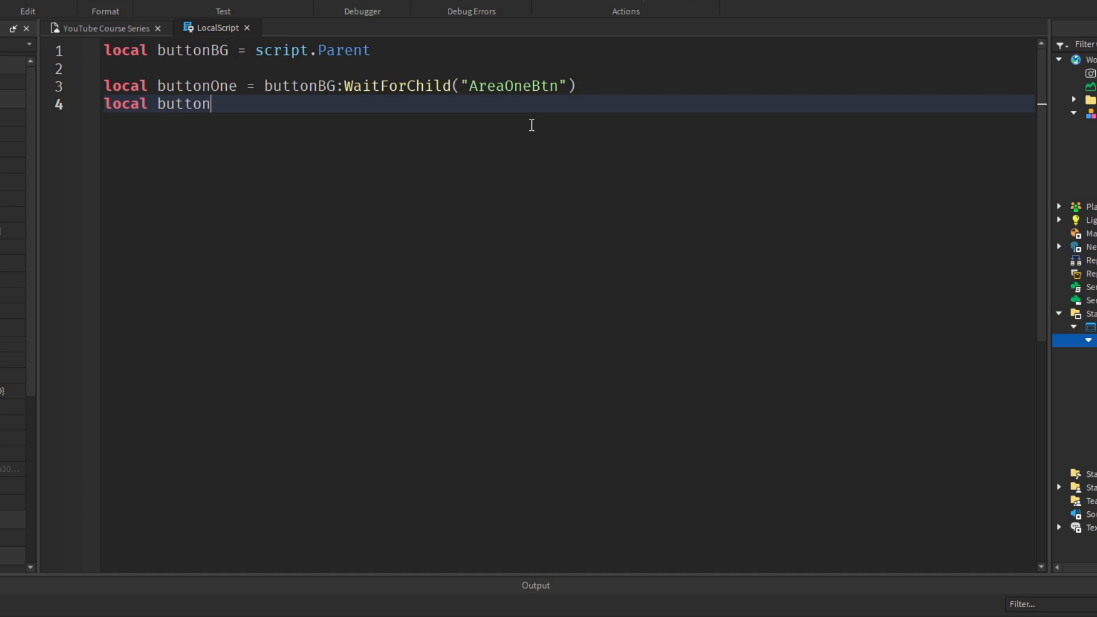
{"action": "type", "text": "Two = buttonBG"}
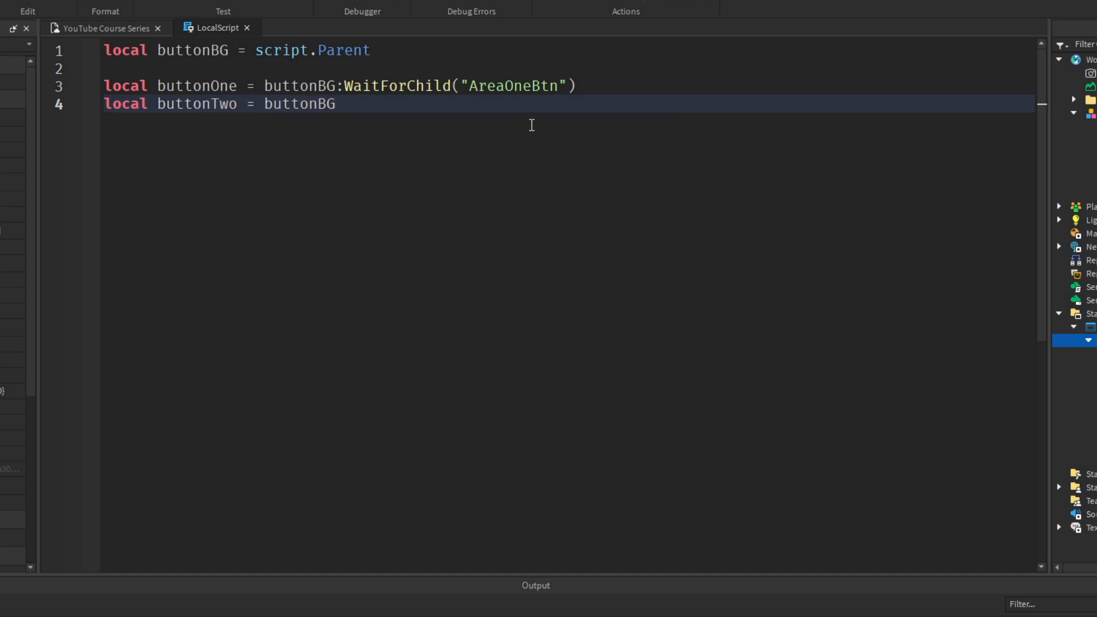
{"action": "type", "text": ".AreaTwoBtn"}
{"action": "type", "text": "local bu"}
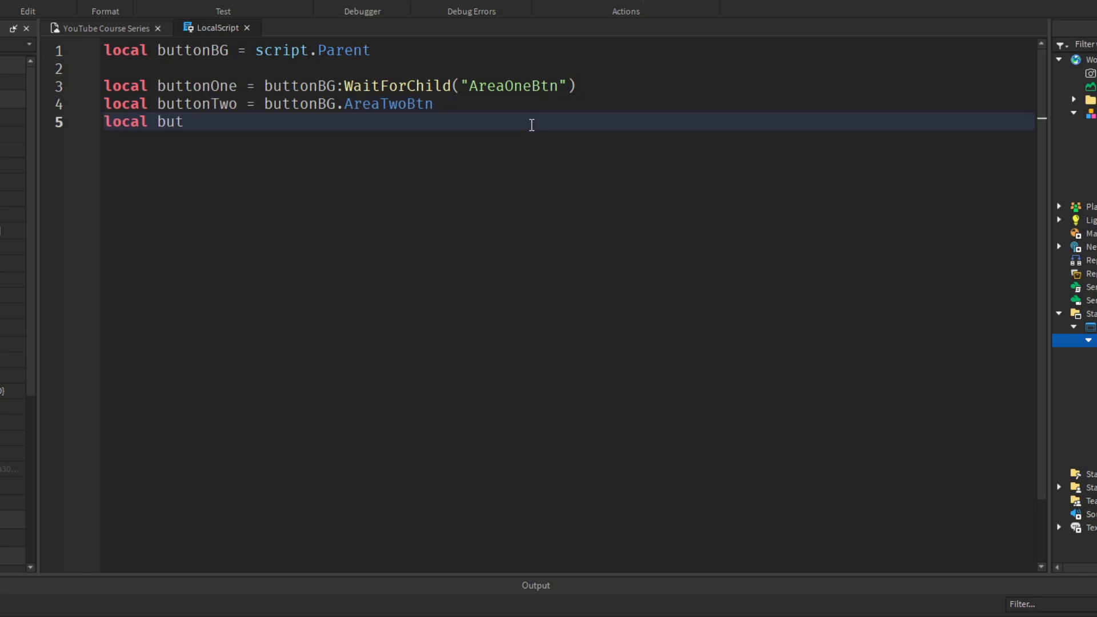
{"action": "type", "text": "tonThree"}
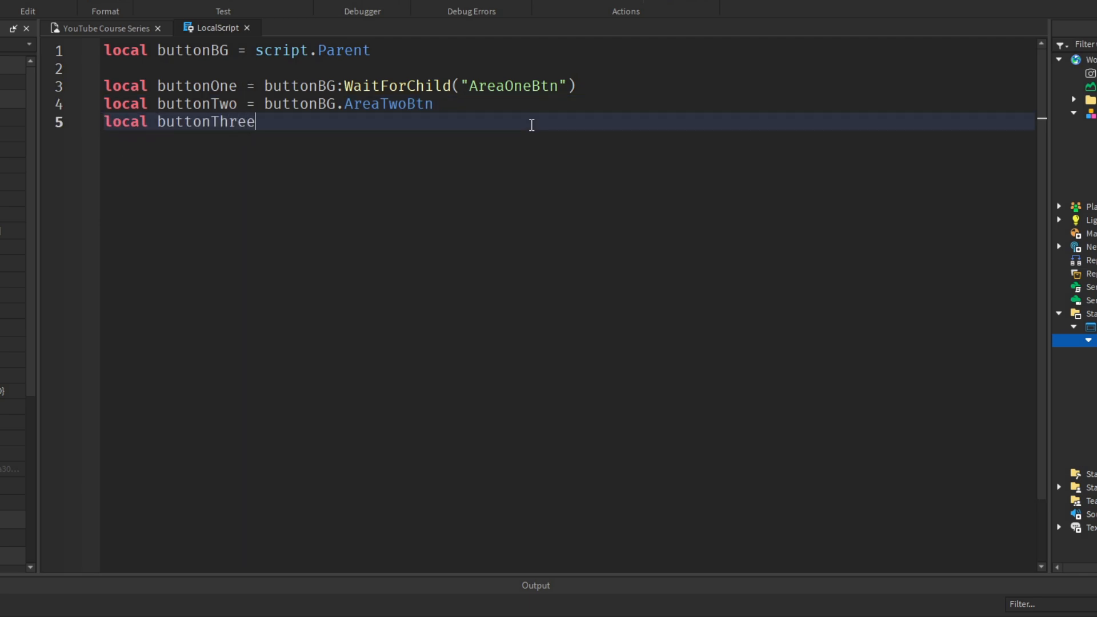
{"action": "type", "text": "= buttonBG.AreaThreeBtn"}
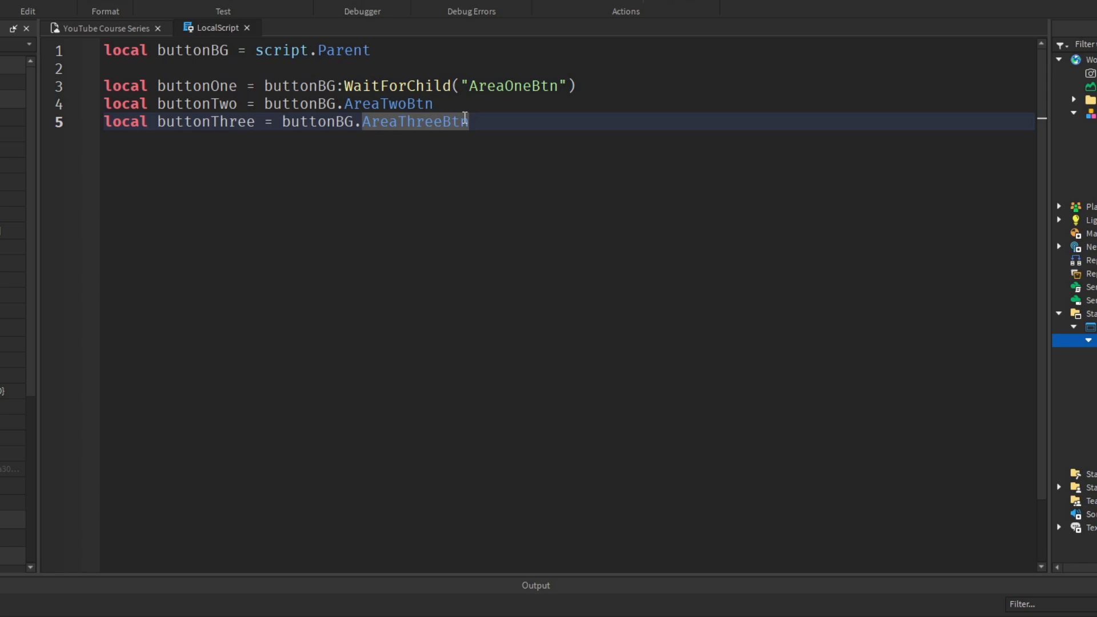
{"action": "triple_click", "coordinate": [280, 121]}
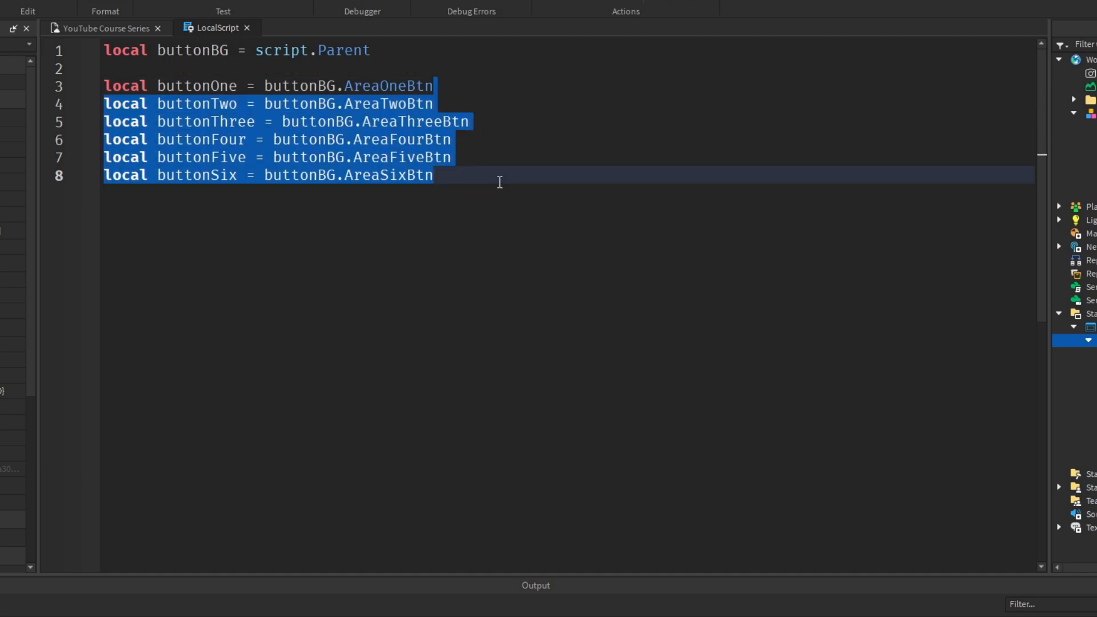
- Add local plr = game.Players.LocalPlayer and local tpFolder = workspace:WaitForChild("TeleportPads")
{"action": "left_click", "coordinate": [623, 215]}
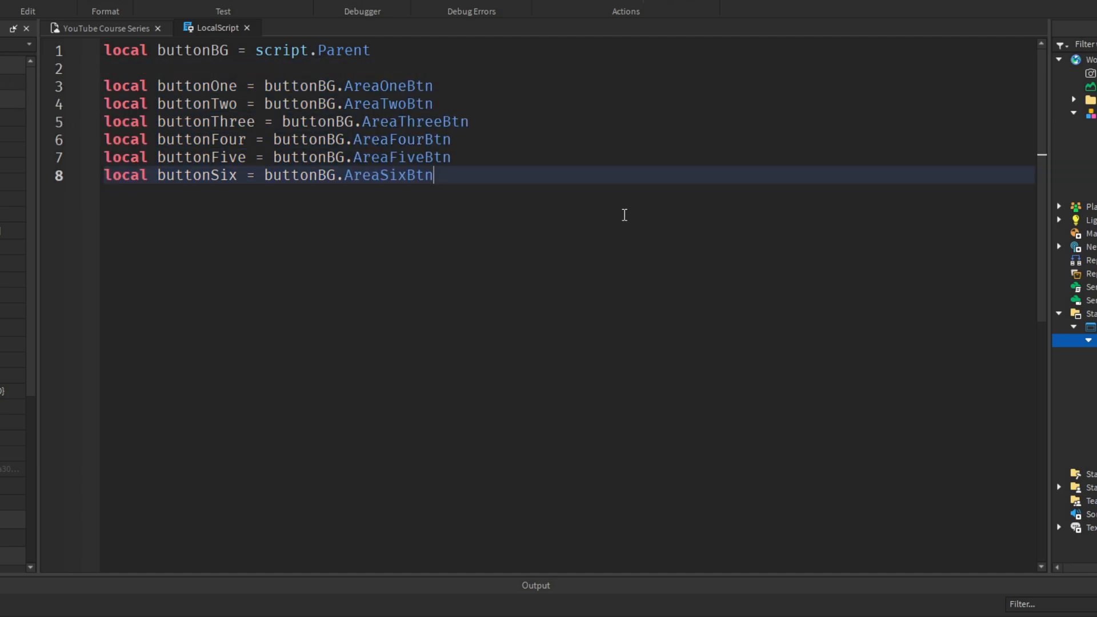
{"action": "mouse_move", "coordinate": [500, 98]}
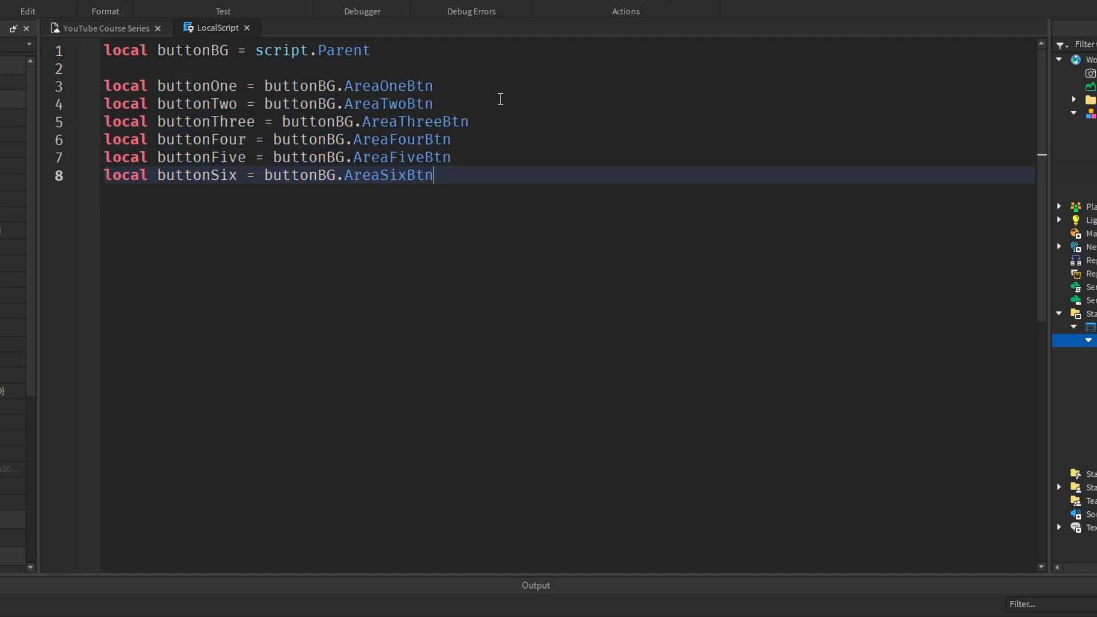
{"action": "mouse_move", "coordinate": [363, 129]}
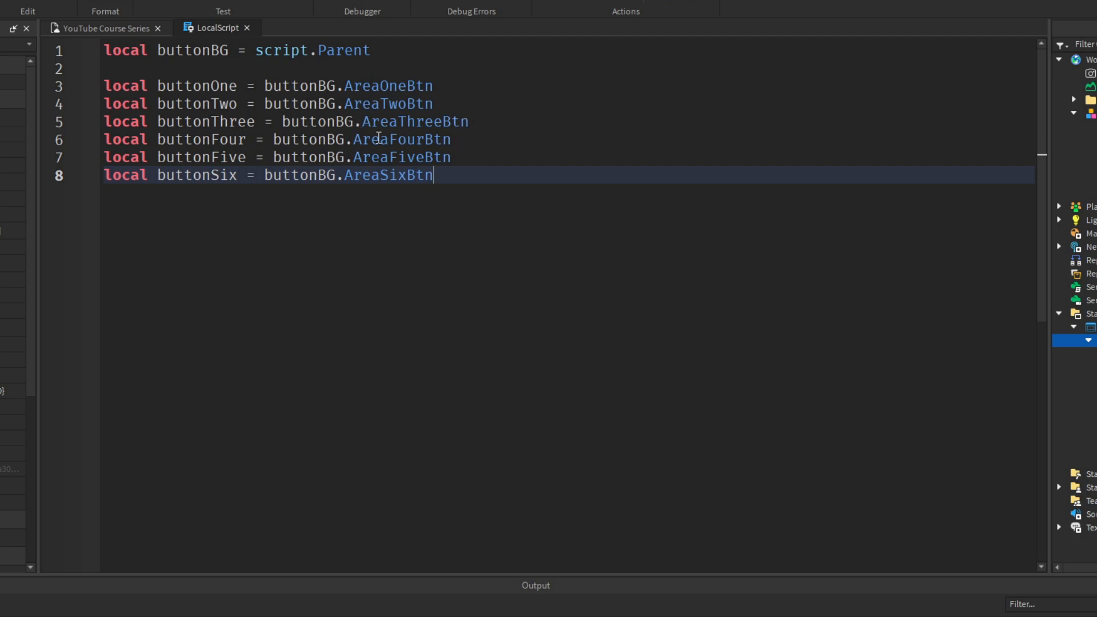
{"action": "mouse_move", "coordinate": [493, 178]}
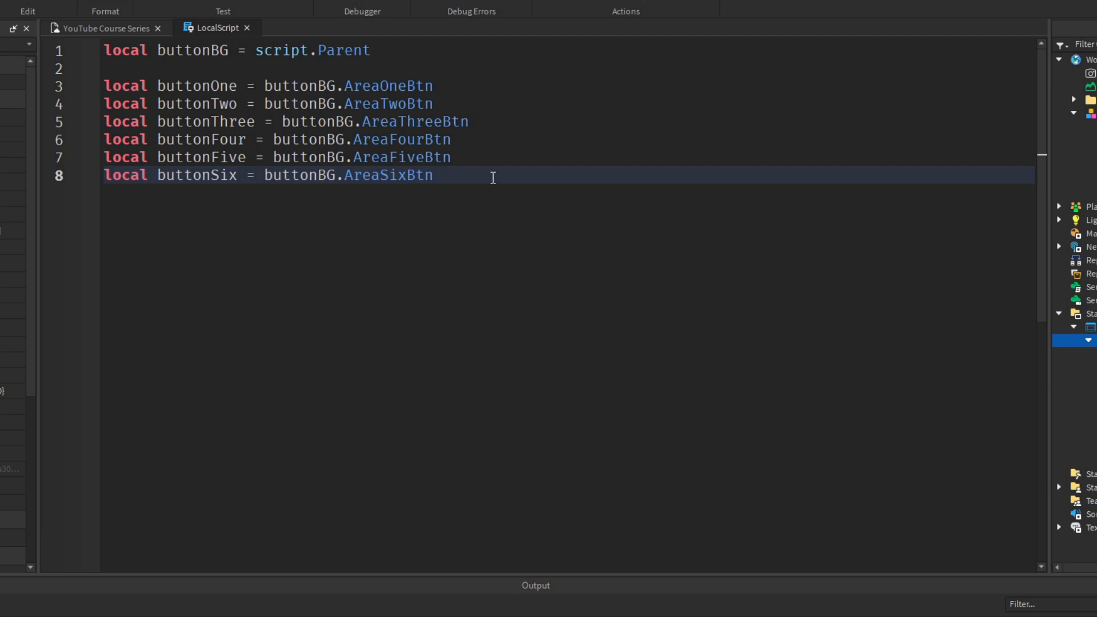
{"action": "type", "text": "local plr"}
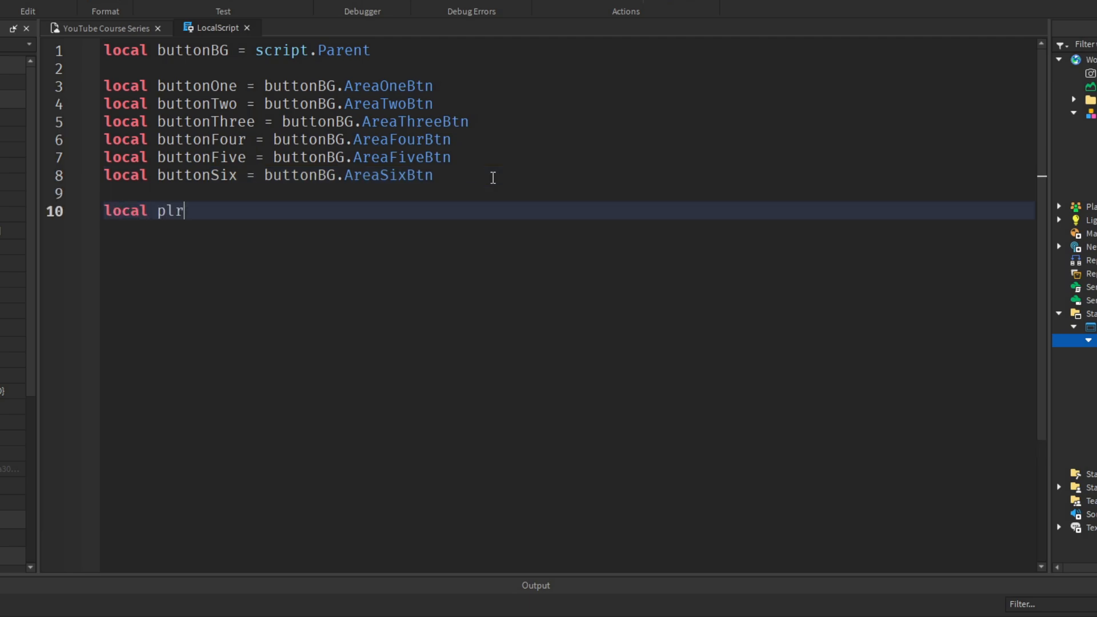
{"action": "type", "text": "= game.Players.L"}
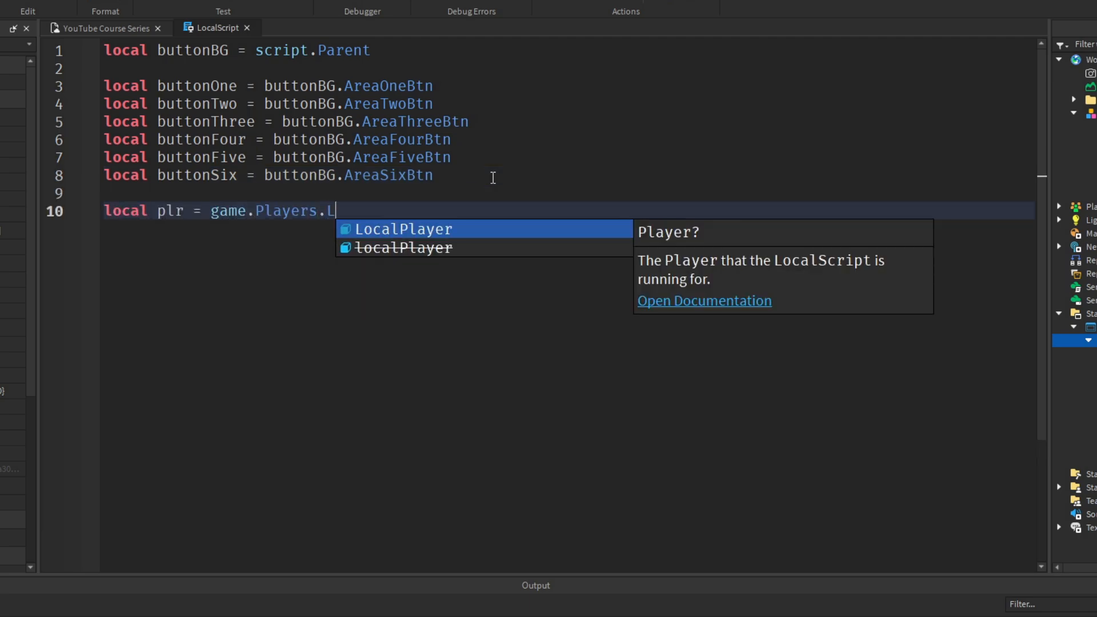
{"action": "key", "text": "Enter"}
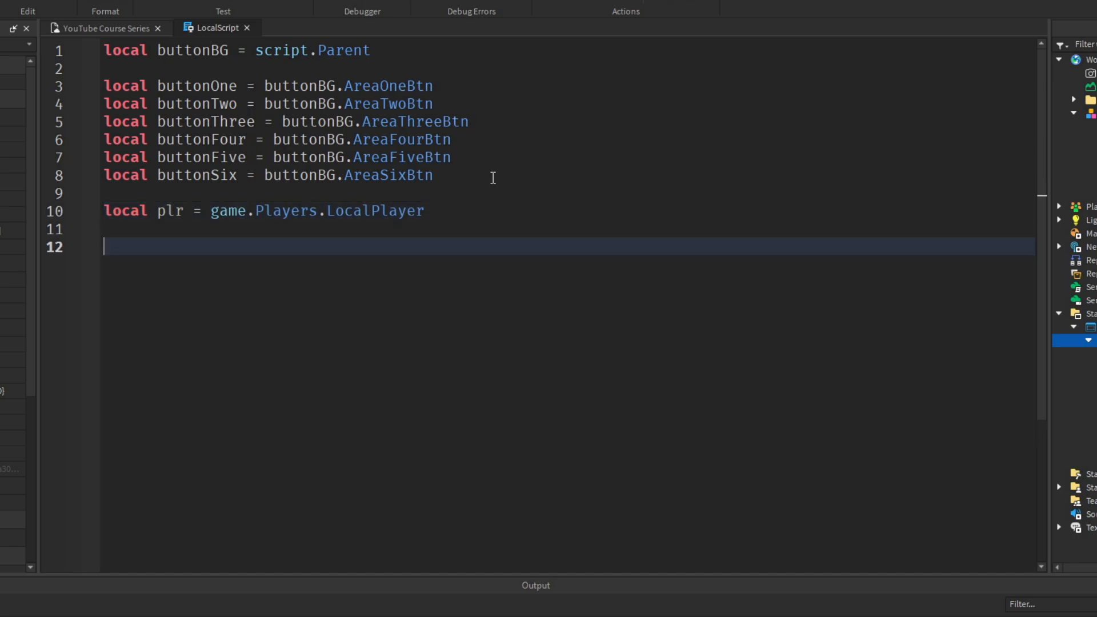
{"action": "type", "text": "local tpFolder"}
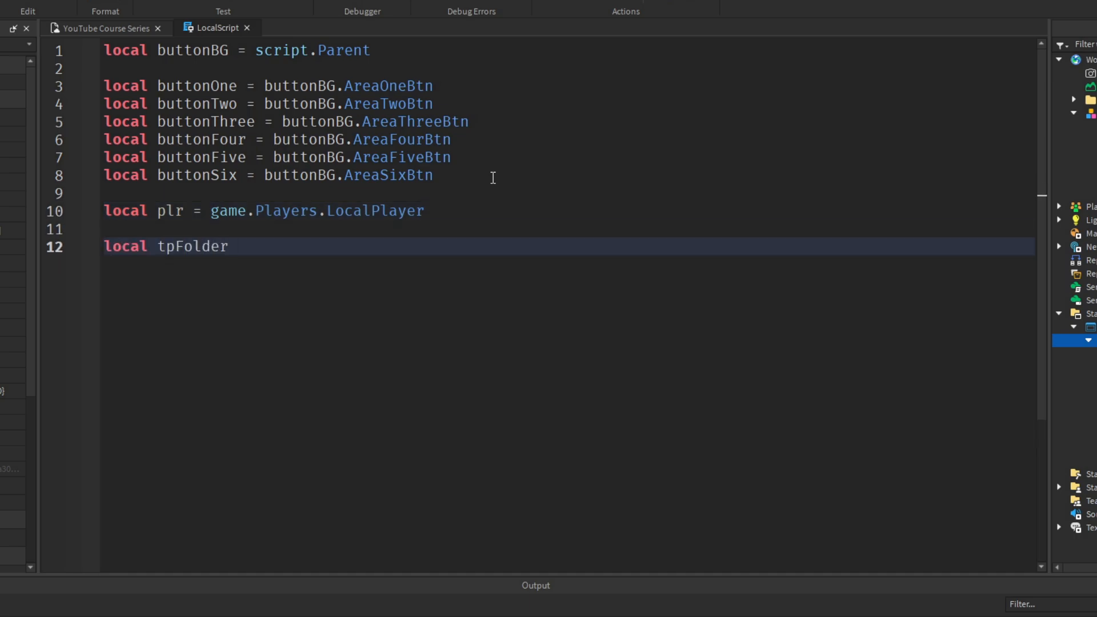
{"action": "type", "text": "= workspace:WaitForChild(\"TeleportPads"}
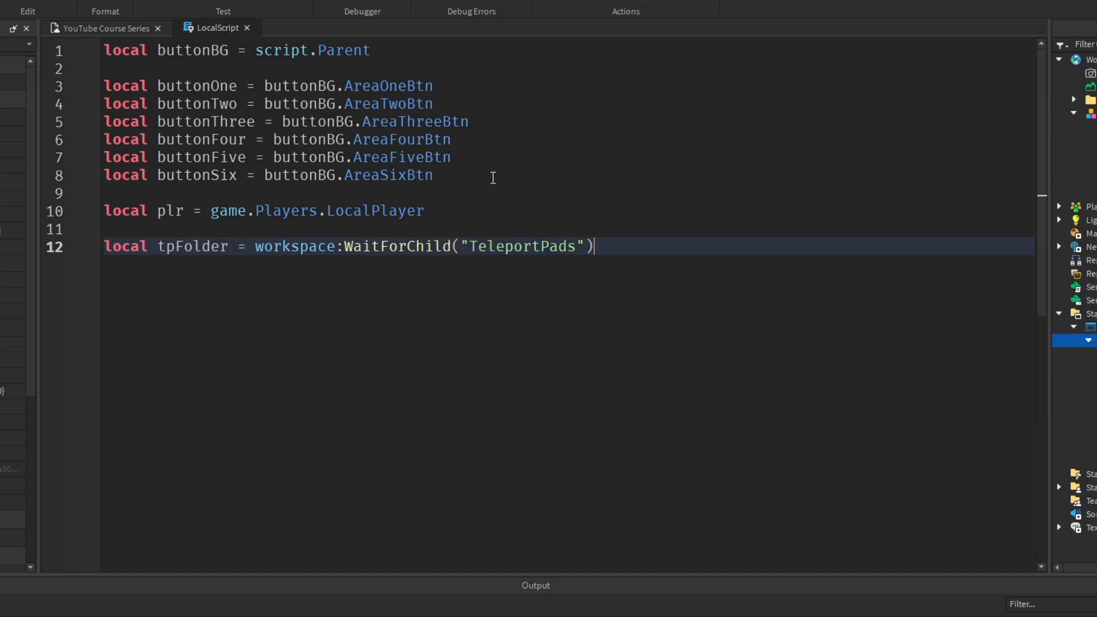
{"action": "mouse_move", "coordinate": [488, 173]}
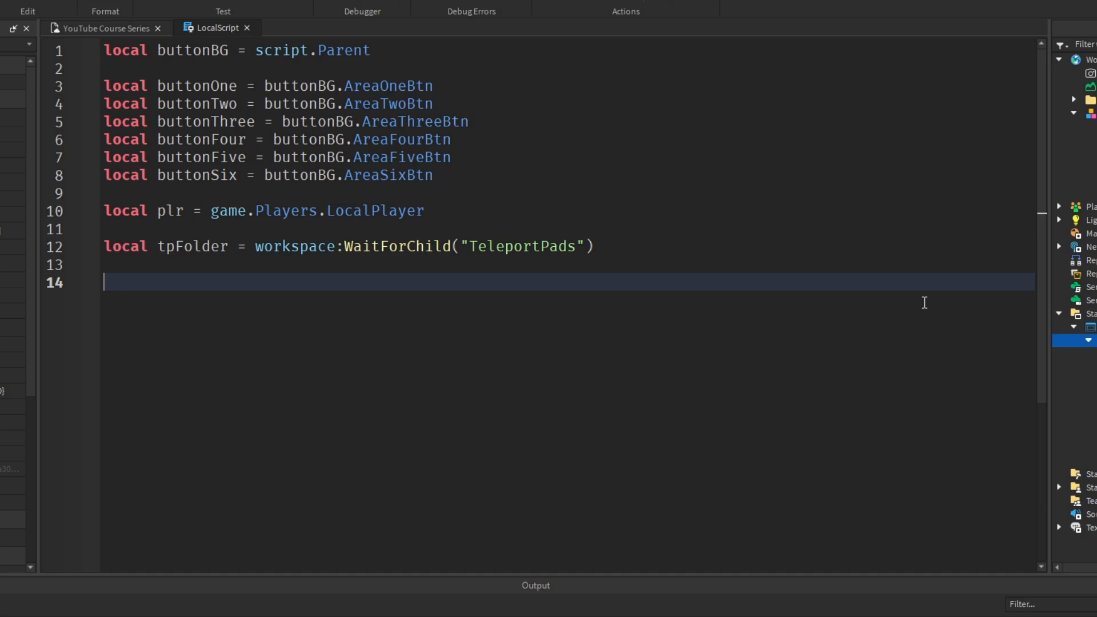
- Start local buttonFunction = function(areaName) on line 14
{"action": "type", "text": "local"}
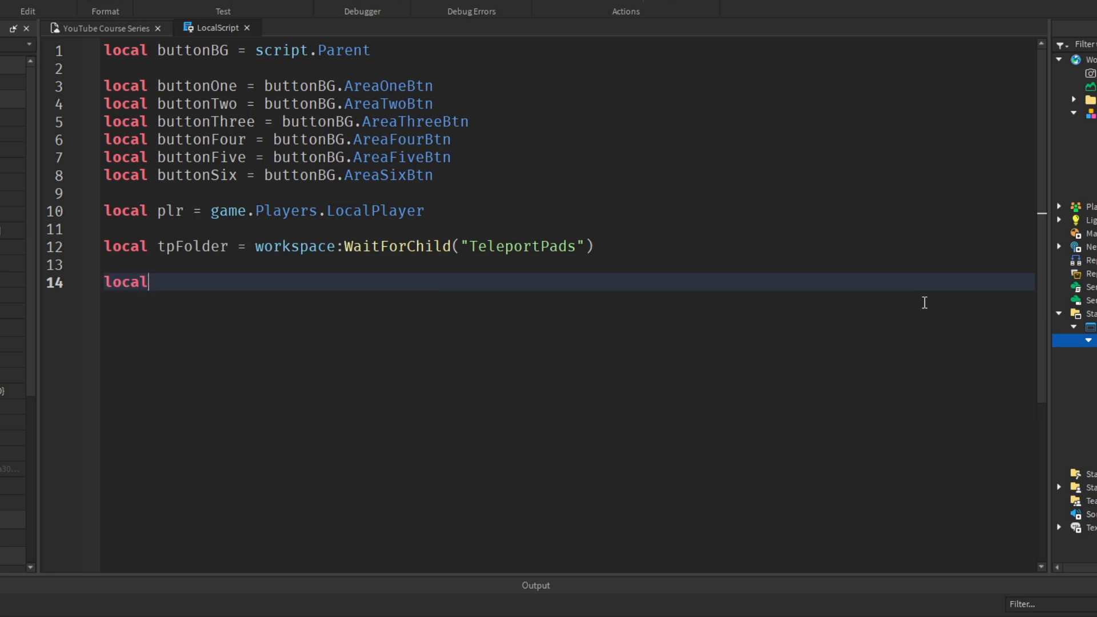
{"action": "type", "text": "buttonFunction ="}
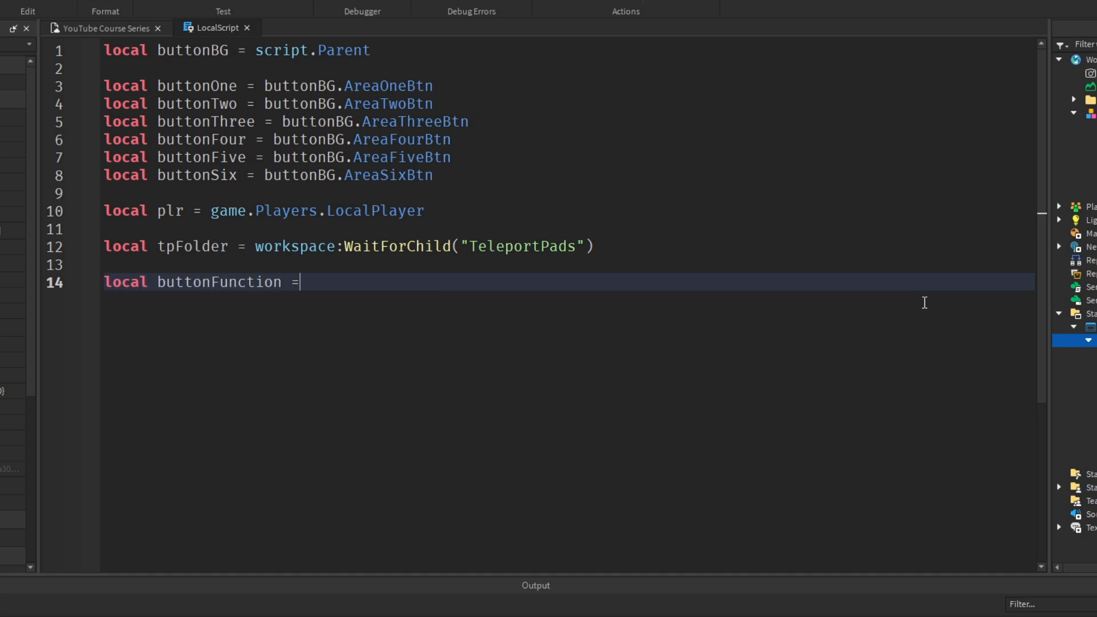
{"action": "type", "text": "new function"}
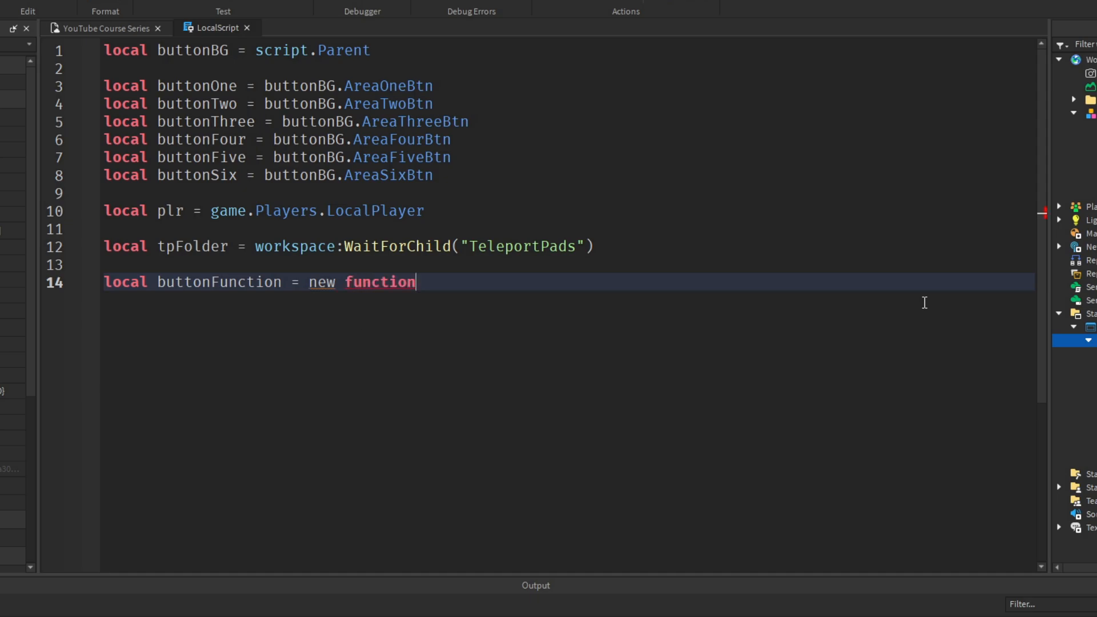
{"action": "type", "text": "()"}
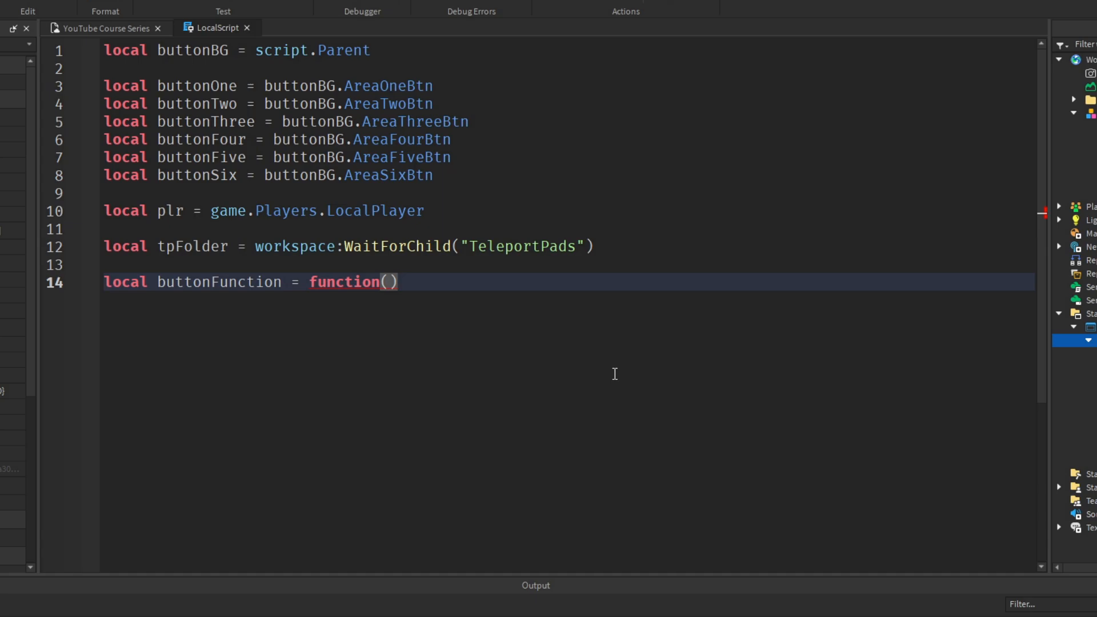
{"action": "type", "text": "areaName"}
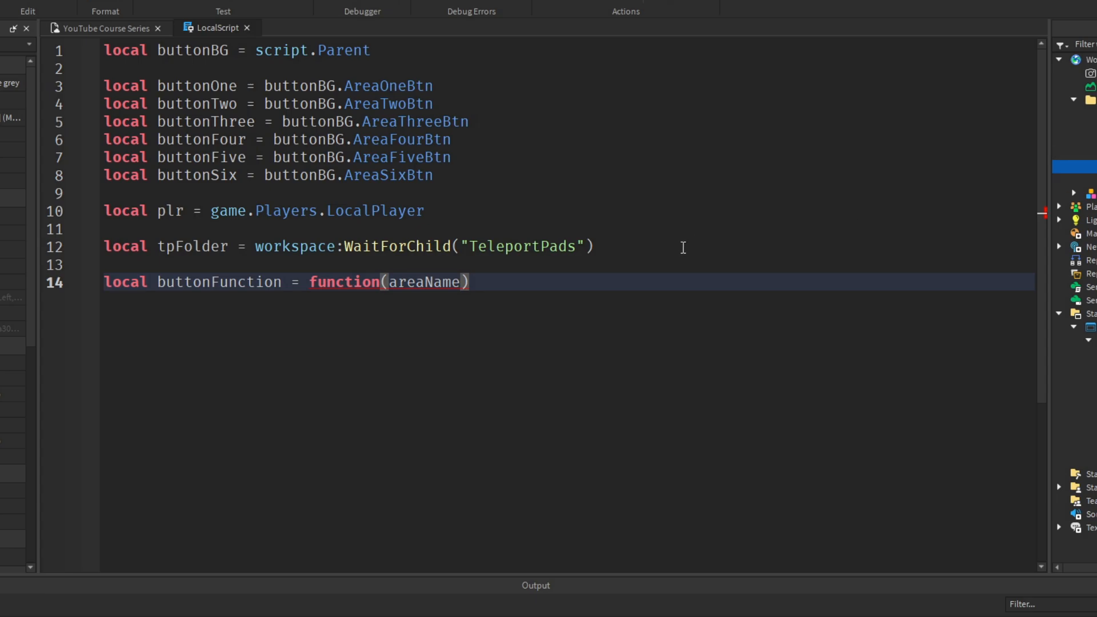
- Inside it get local character = plr.Character and begin an 'if character then' block
{"action": "type", "text": "local character = plr."}
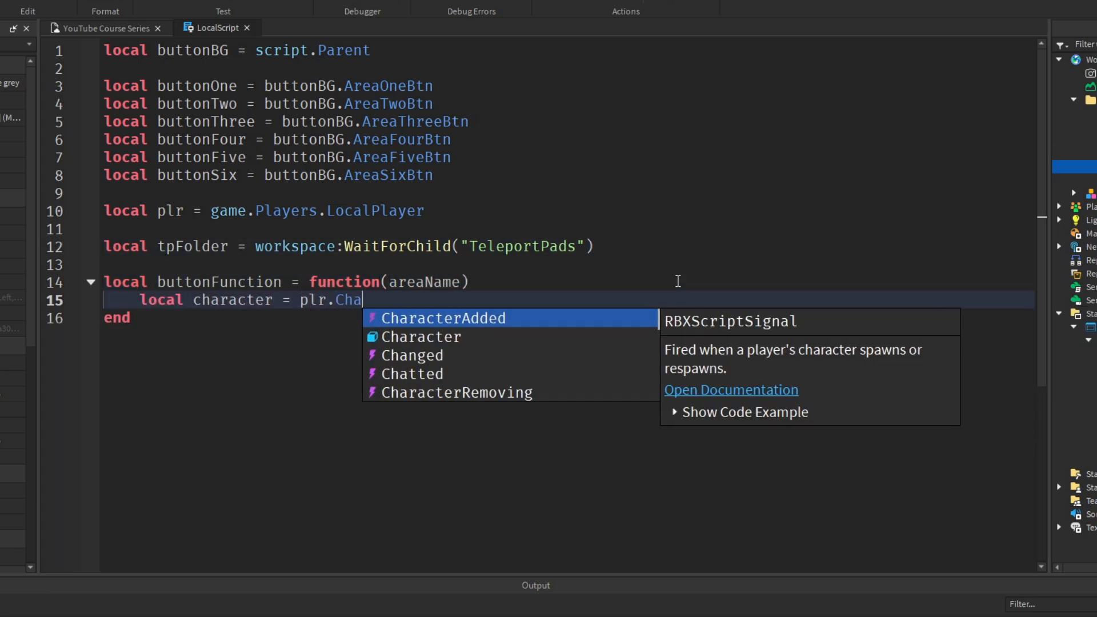
{"action": "type", "text": "Character"}
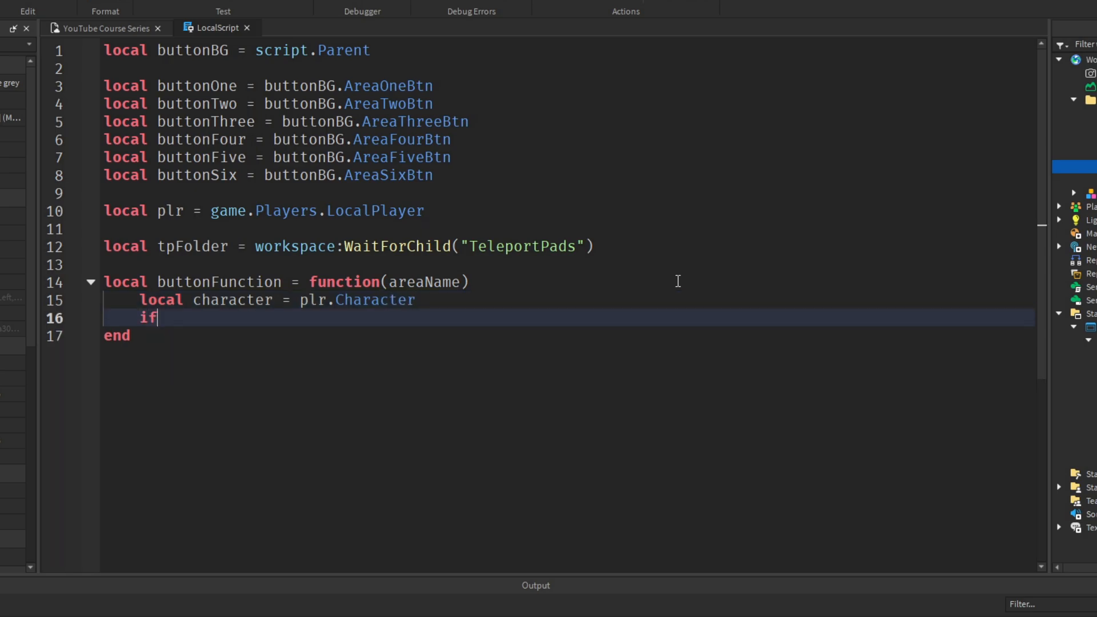
{"action": "type", "text": "character then"}
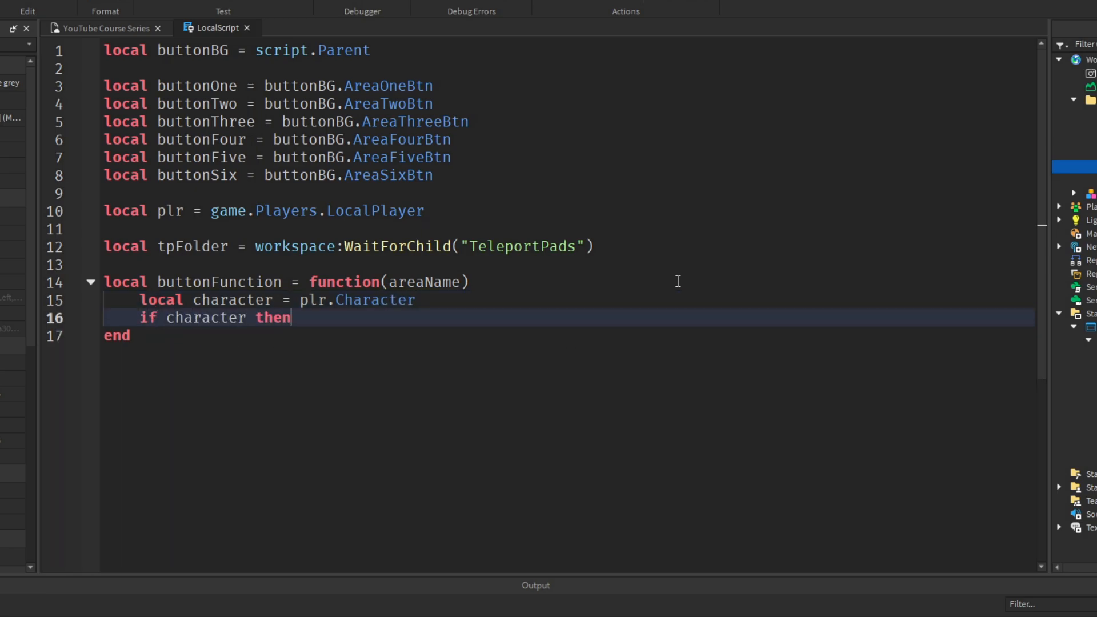
{"action": "key", "text": "enter"}
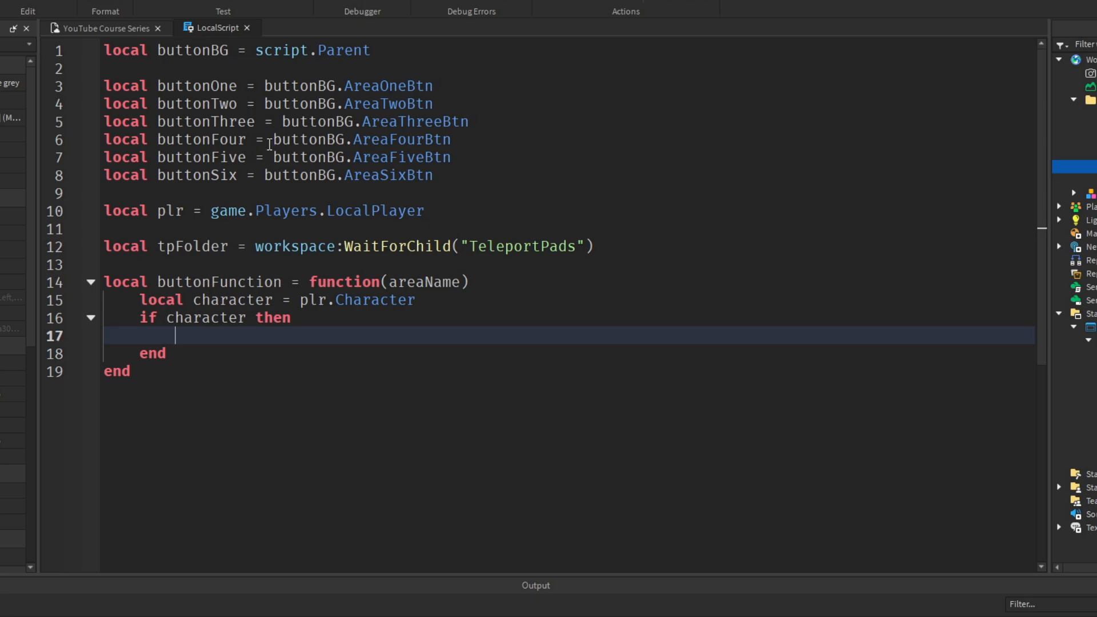
{"action": "left_click", "coordinate": [204, 92]}
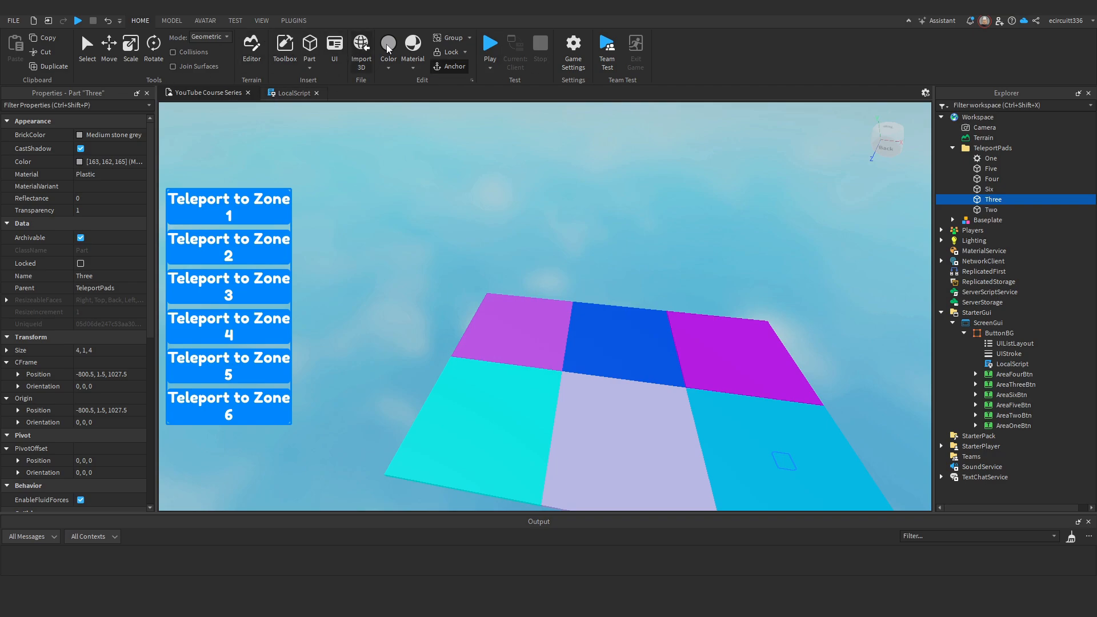
{"action": "left_click", "coordinate": [572, 45]}
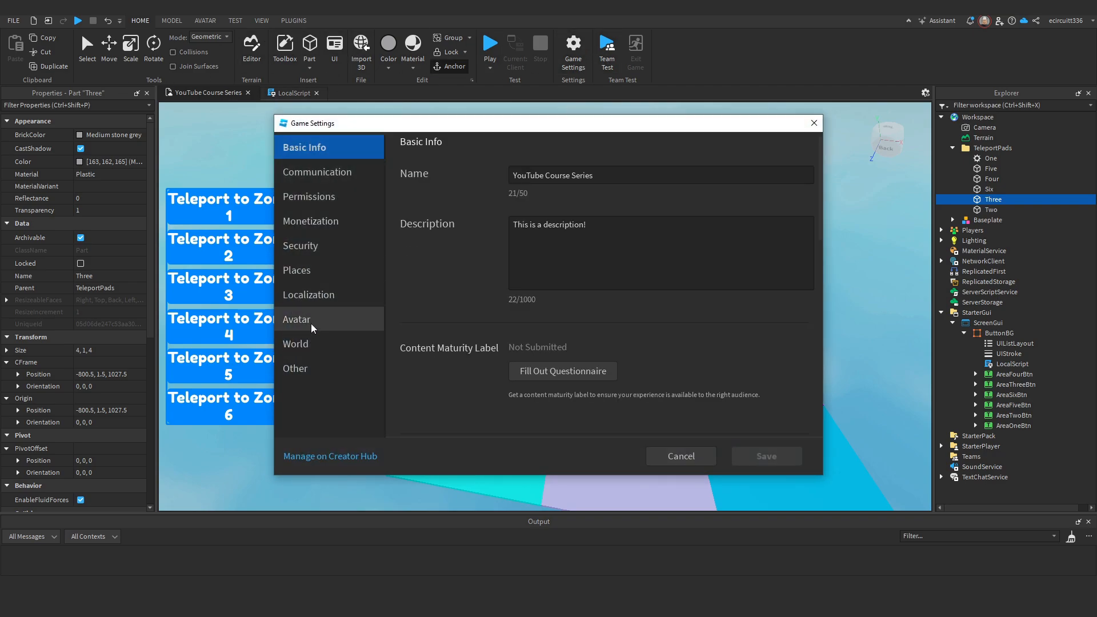
{"action": "left_click", "coordinate": [297, 319]}
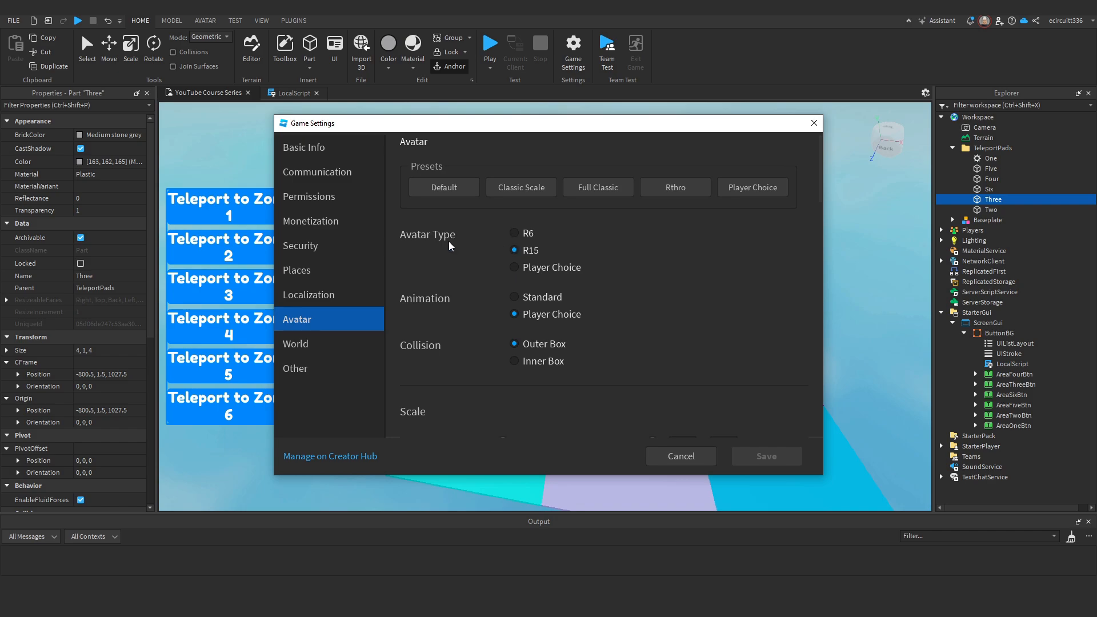
{"action": "mouse_move", "coordinate": [530, 273]}
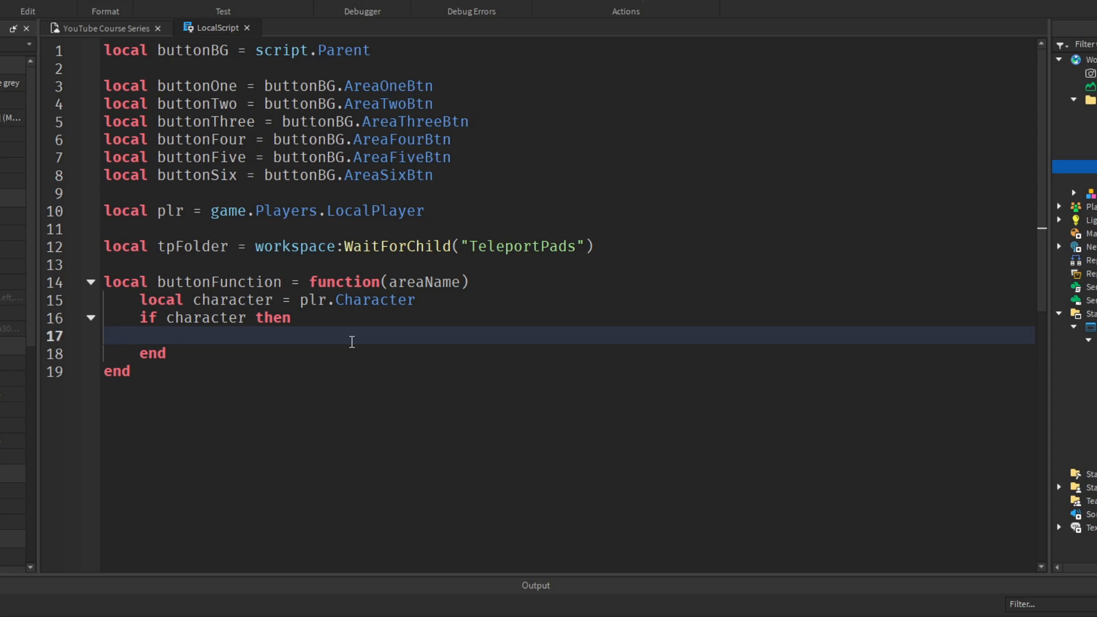
{"action": "type", "text": "if"}
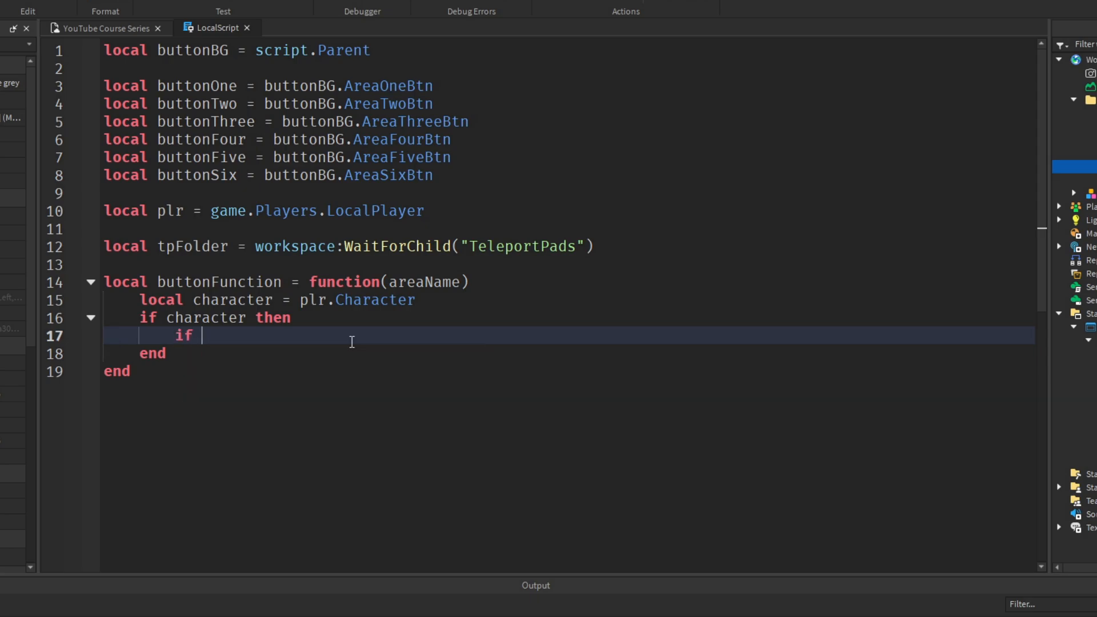
- Begin an if FindFirstChild HumanoidRootPart branch targeting plr.Character.HumanoidRootPart.CFrame
{"action": "type", "text": "character:FindFirstChild(\"Humanoid"}
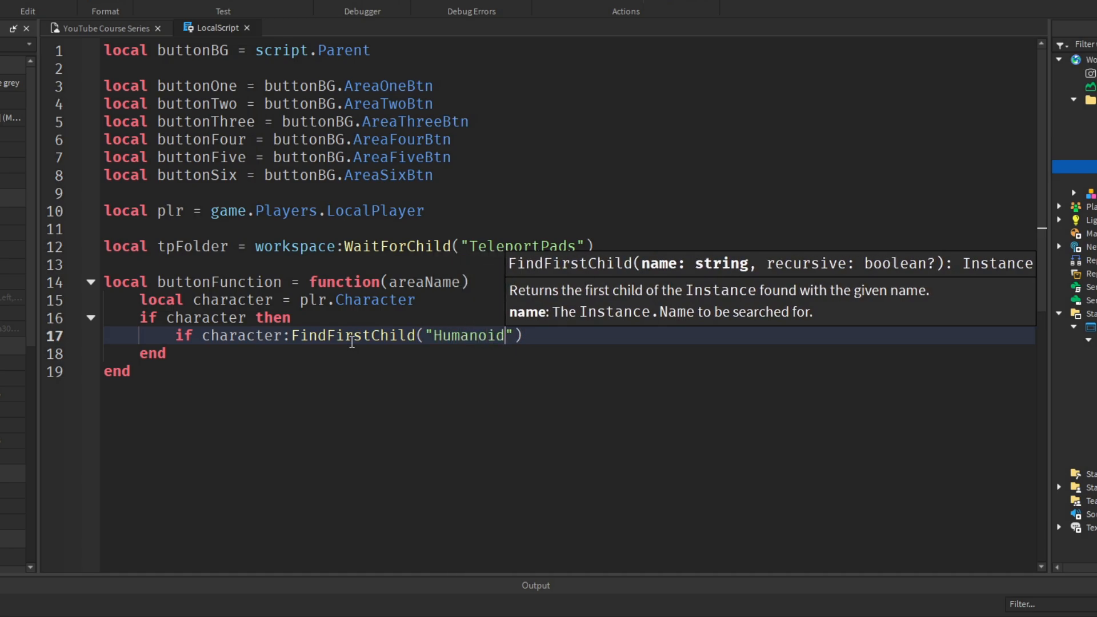
{"action": "type", "text": "RootPart"}
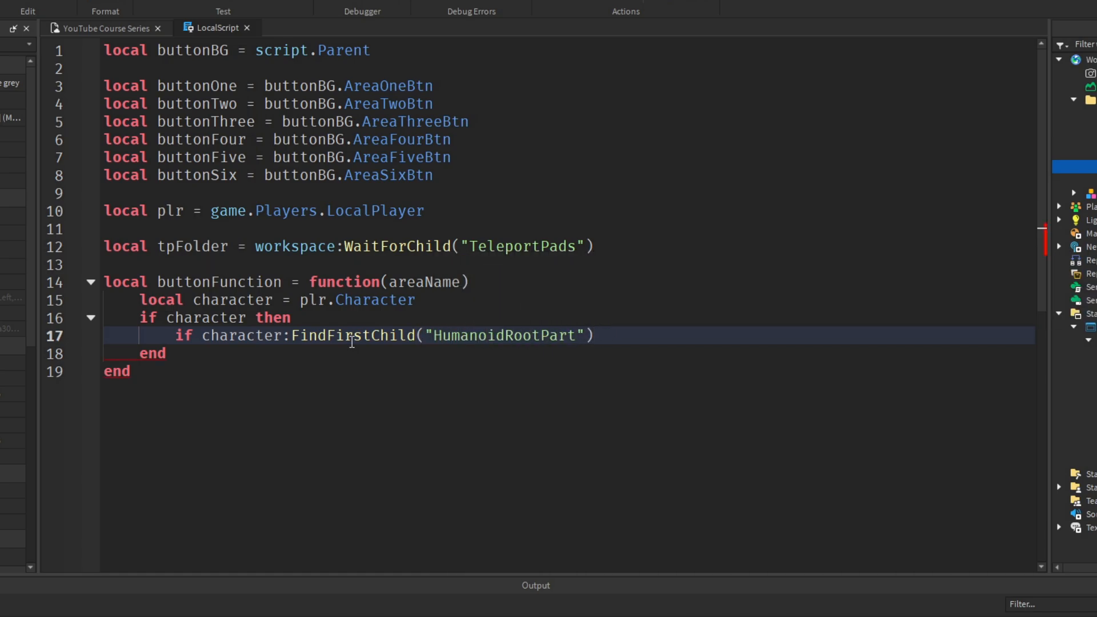
{"action": "mouse_move", "coordinate": [650, 350]}
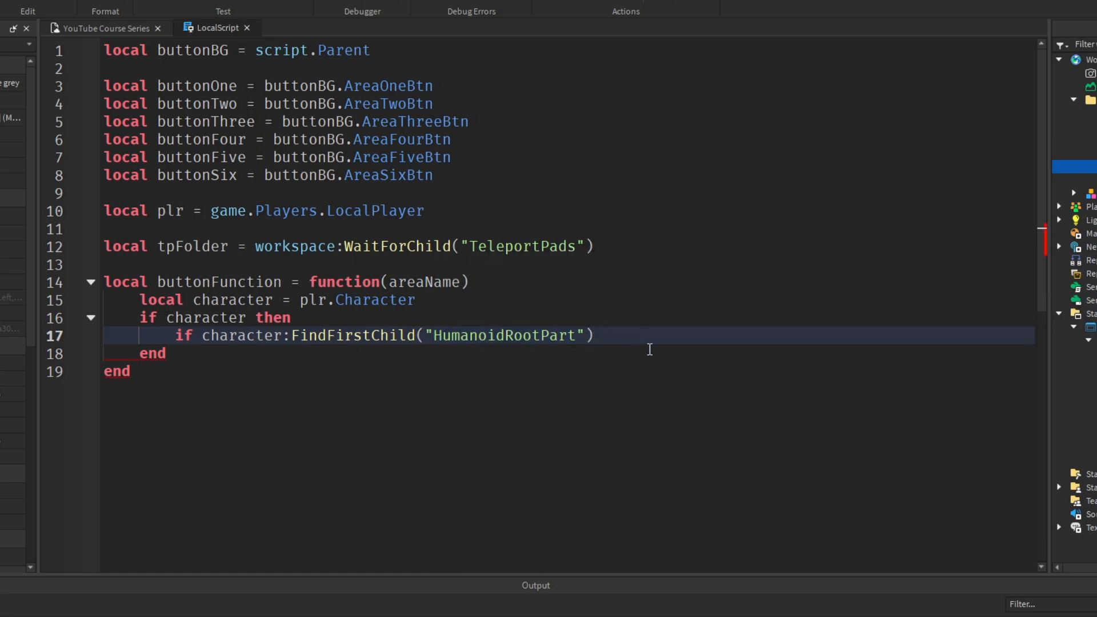
{"action": "type", "text": "then"}
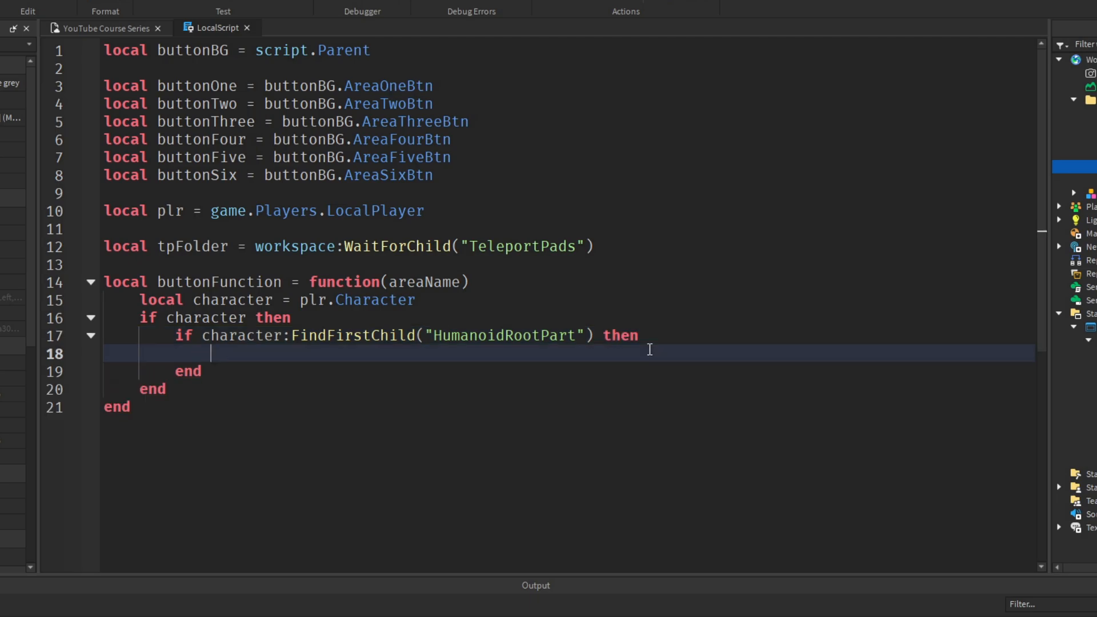
{"action": "type", "text": "plr.Character.Hu"}
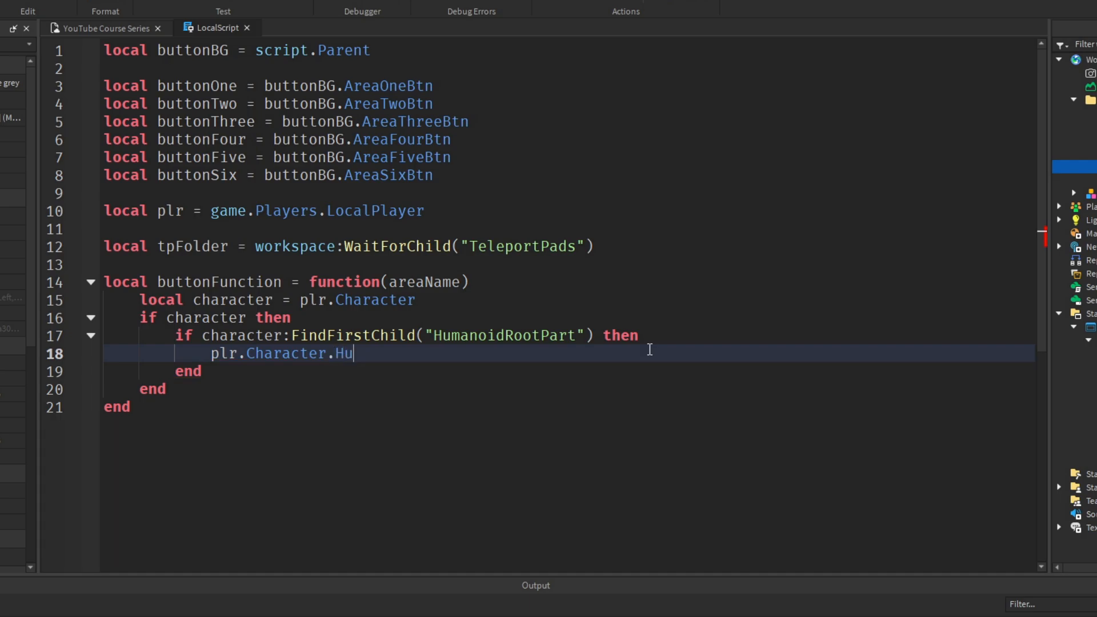
{"action": "type", "text": "manoidRootPart."}
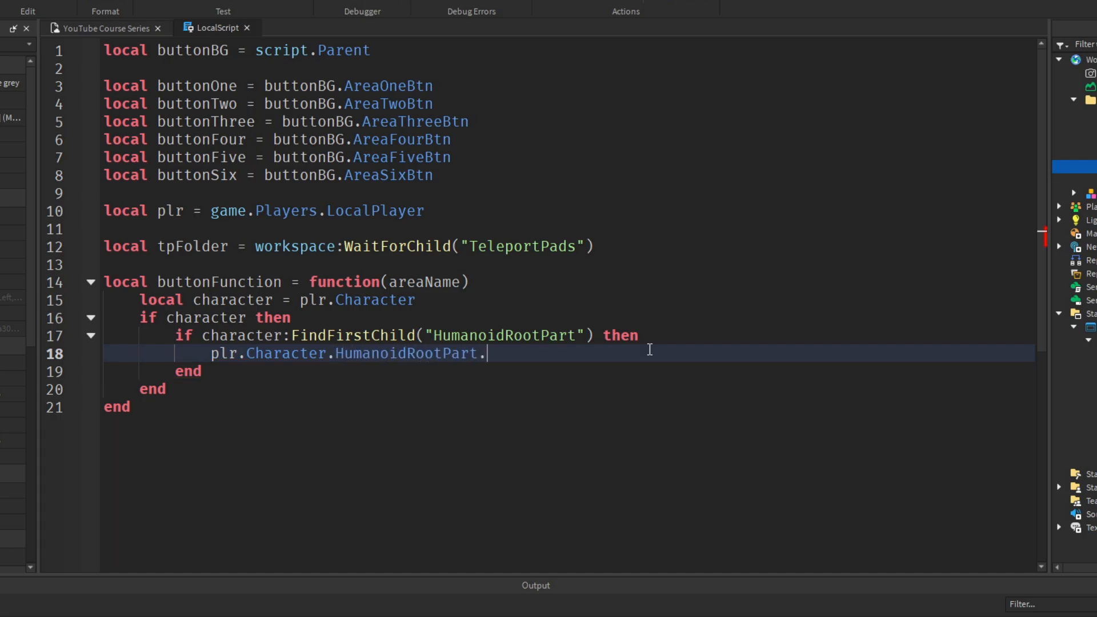
{"action": "type", "text": "CFrame"}
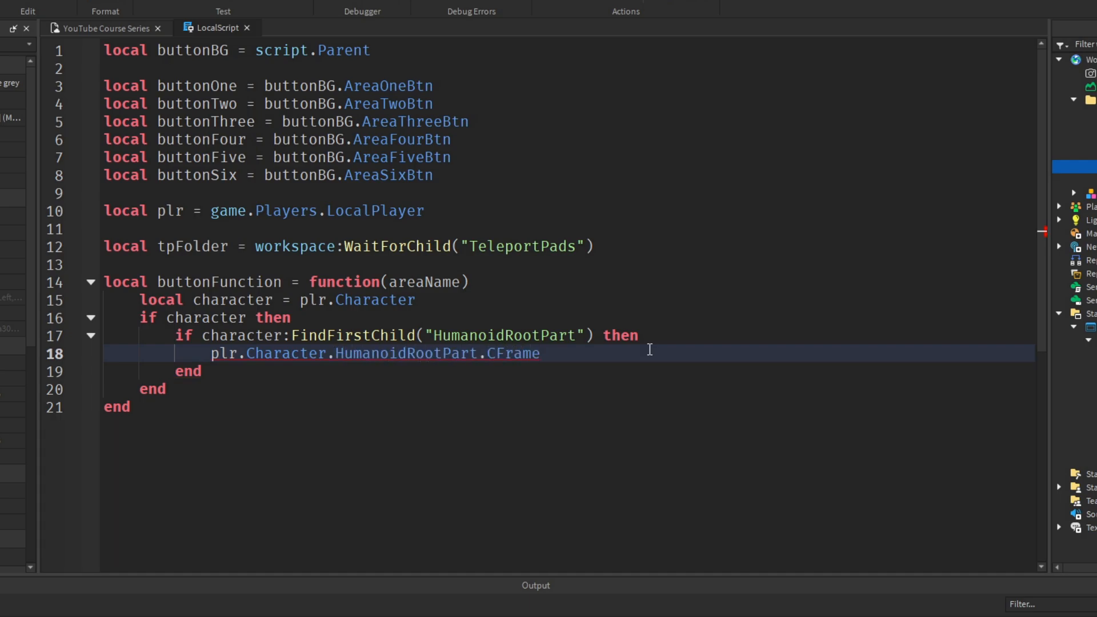
- Assign it tpFolder:FindFirstChild(areaName).CFrame plus Vector3.new(0, 2, 0)
{"action": "type", "text": "= tpFolder"}
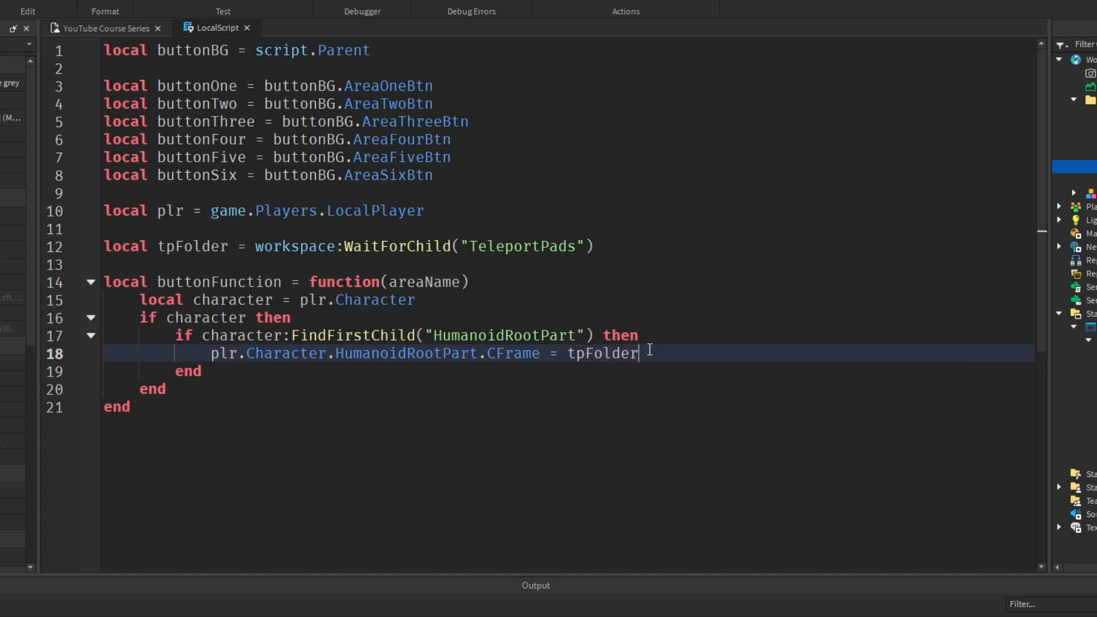
{"action": "type", "text": ":Fiu"}
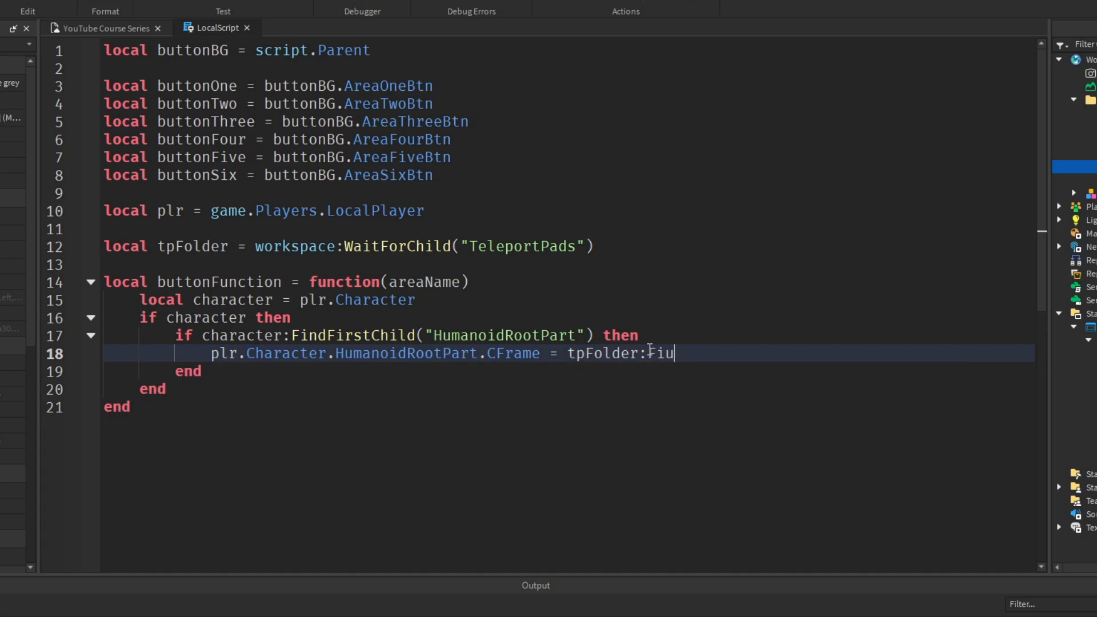
{"action": "type", "text": "indFirstChild(are"}
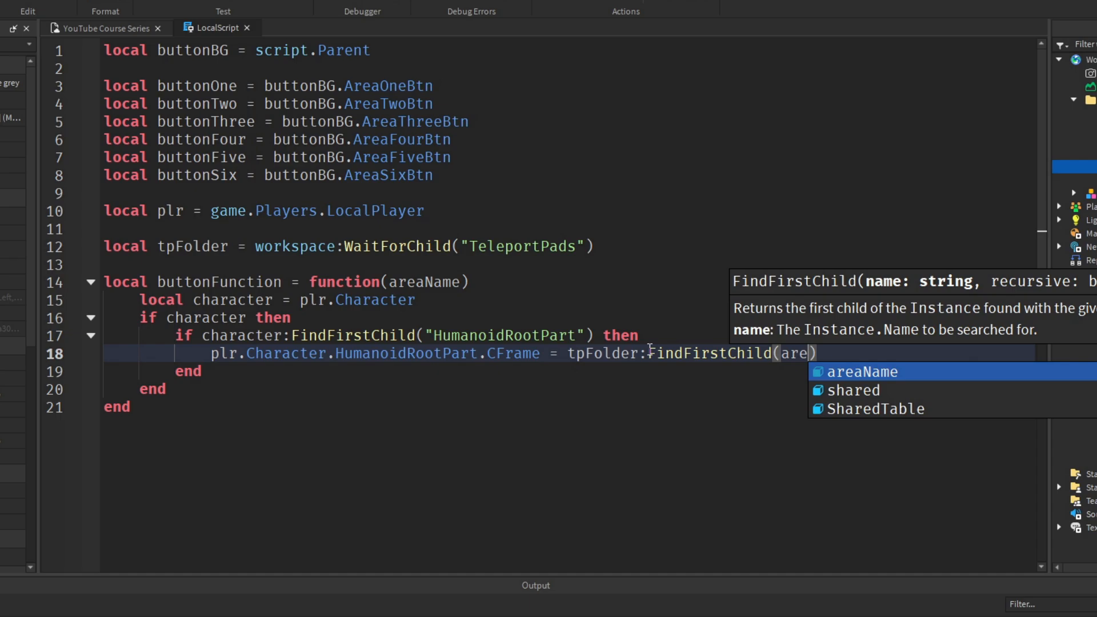
{"action": "type", "text": "aName).CFrame + Vector3.new(0, 2, 0"}
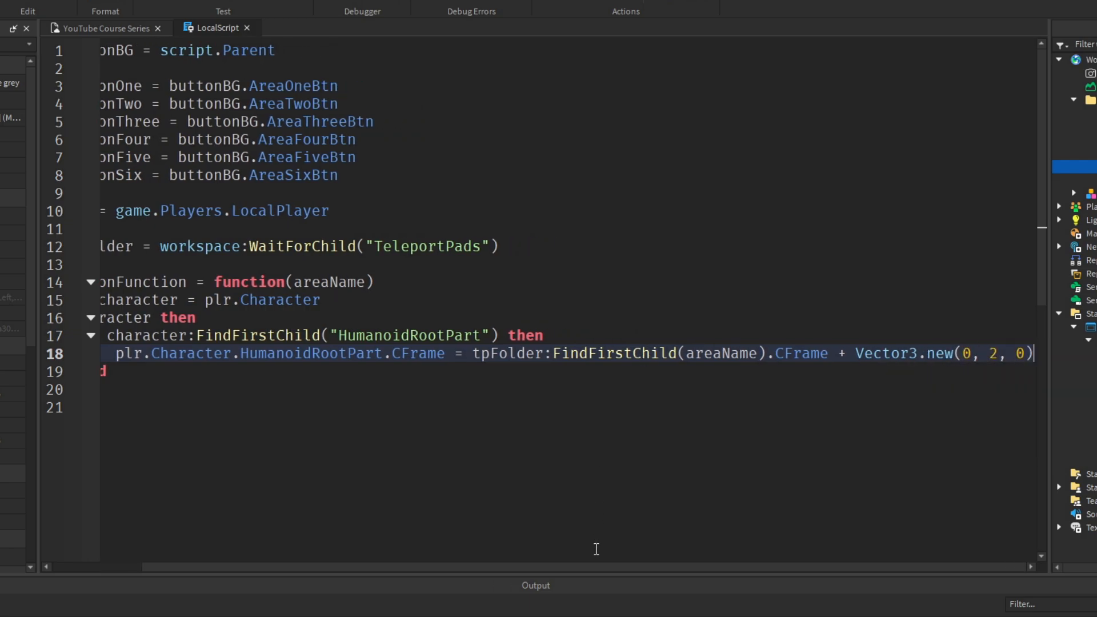
{"action": "scroll", "scroll_direction": "left", "scroll_amount": 3}
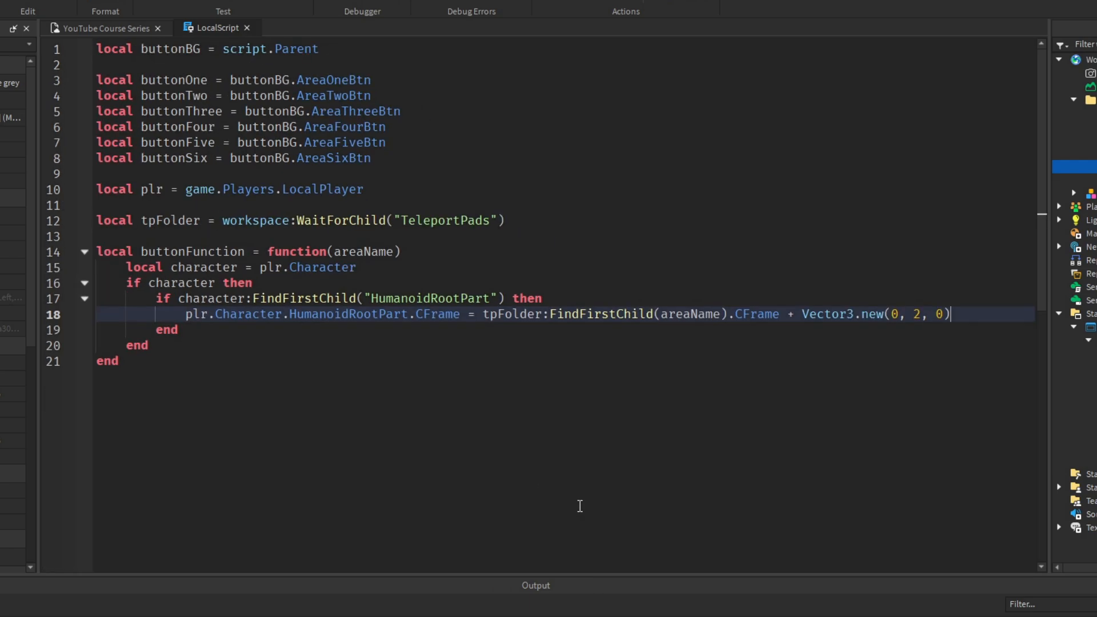
{"action": "mouse_move", "coordinate": [162, 302]}
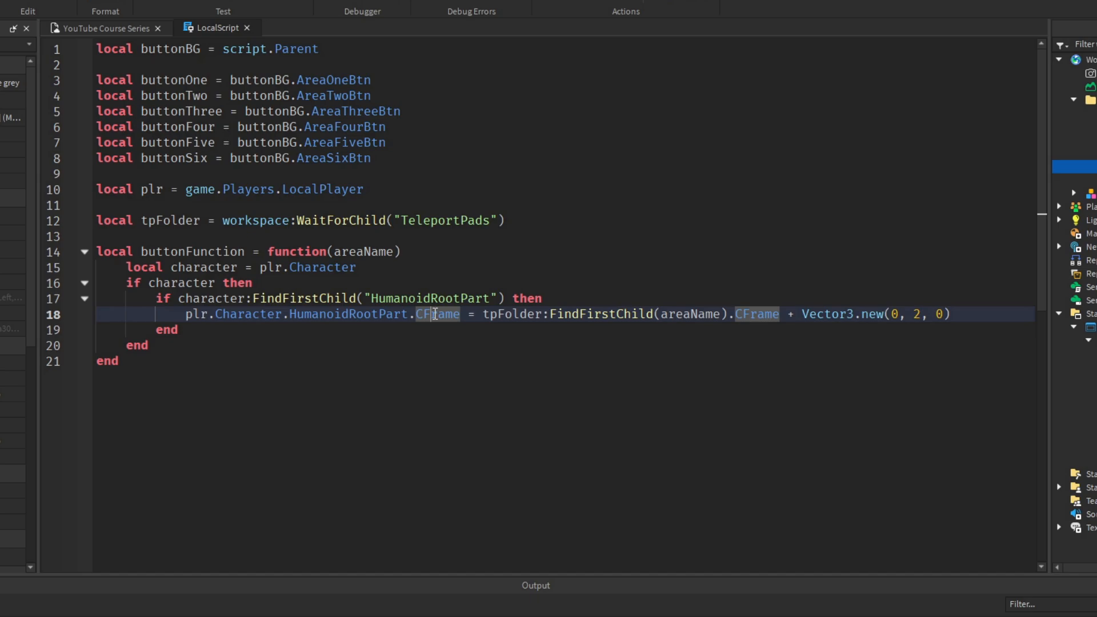
{"action": "mouse_move", "coordinate": [453, 333]}
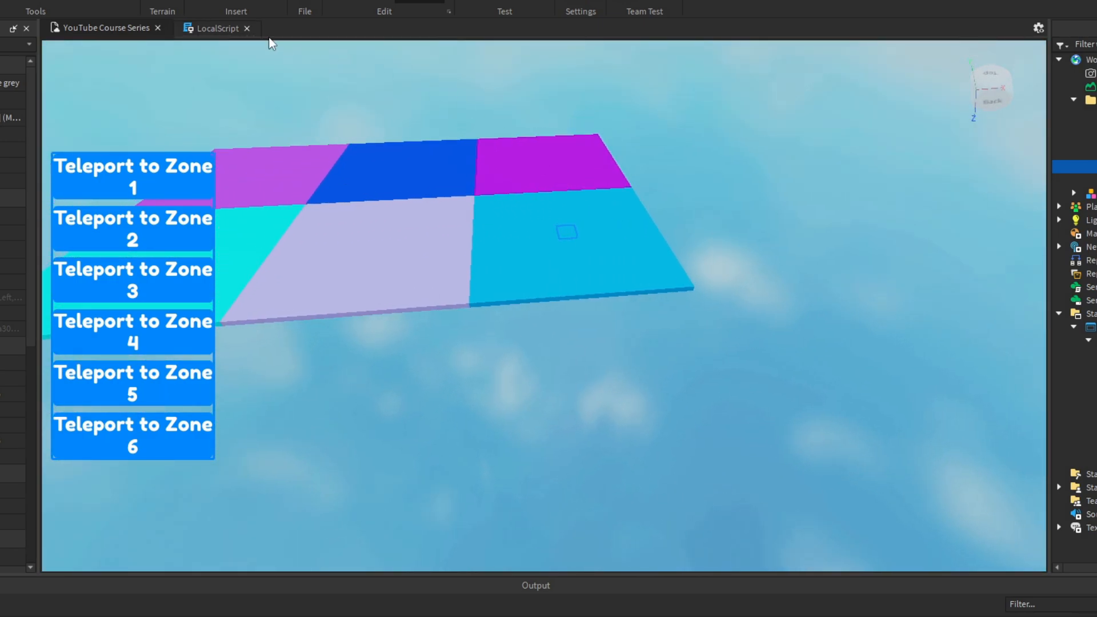
{"action": "left_click", "coordinate": [217, 28]}
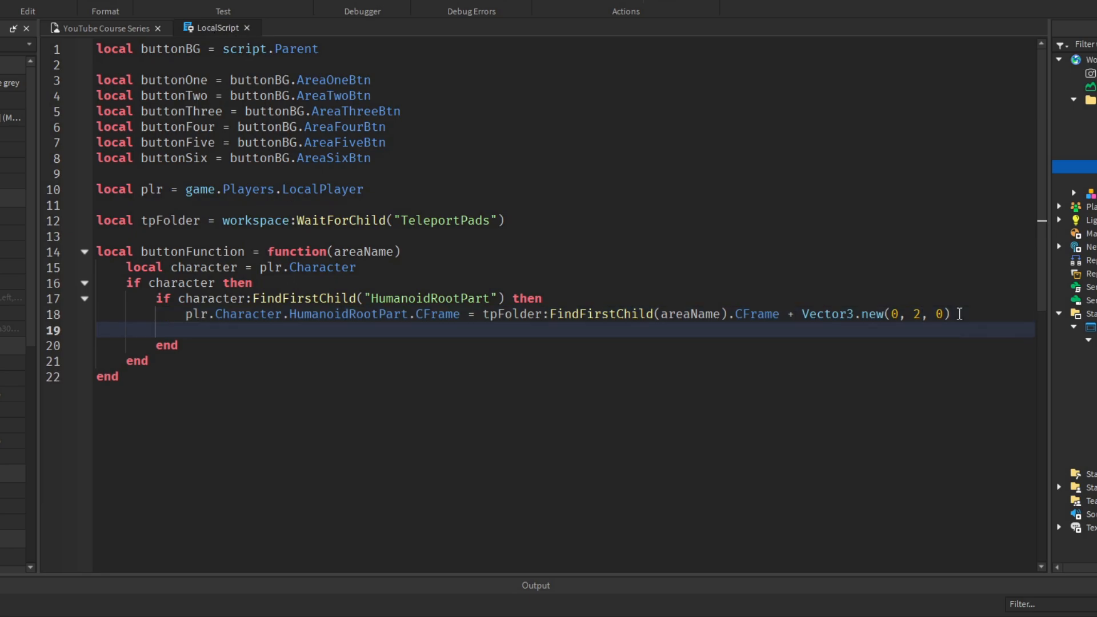
- Add an elseif FindFirstChild("UpperTorso") branch for characters without a HumanoidRootPart
{"action": "type", "text": "elseif character"}
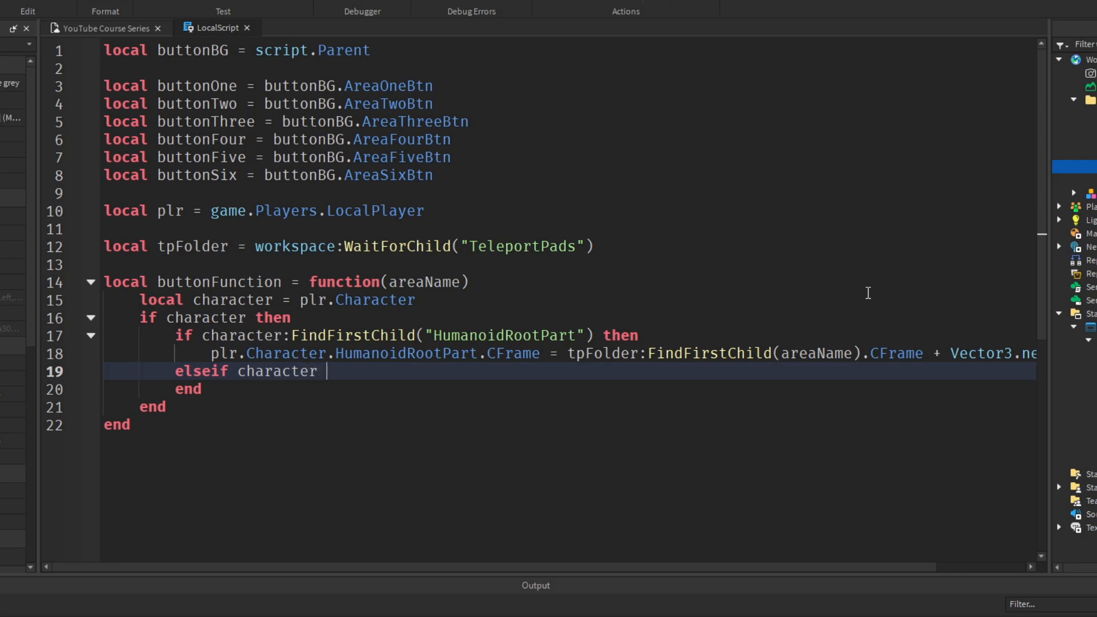
{"action": "type", "text": ":FindFirstChild("}
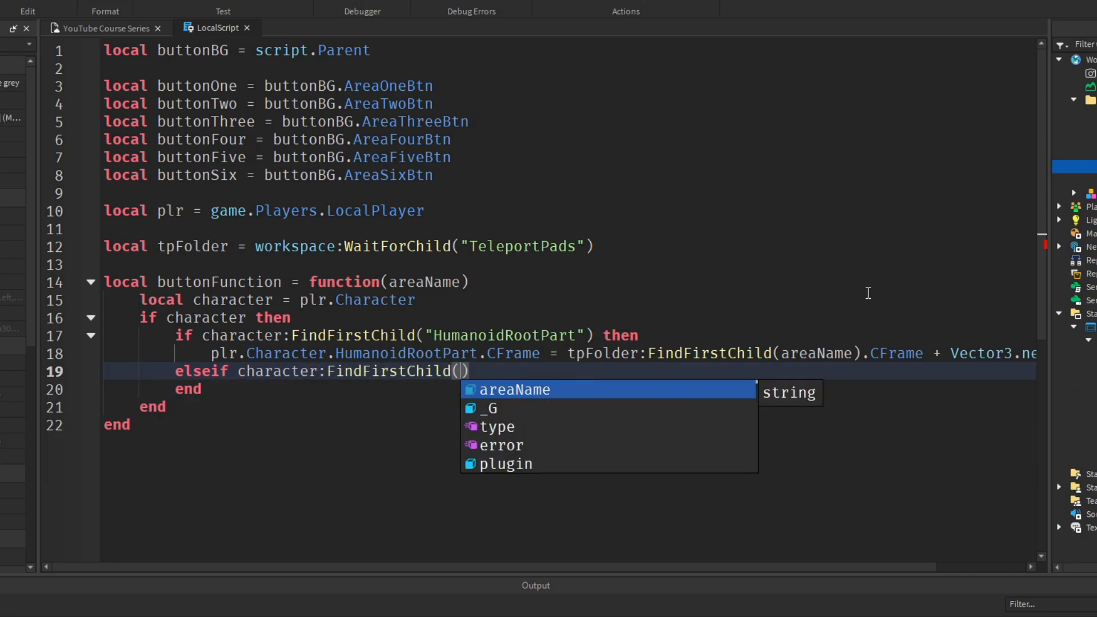
{"action": "type", "text": "\"UpperTorso\")"}
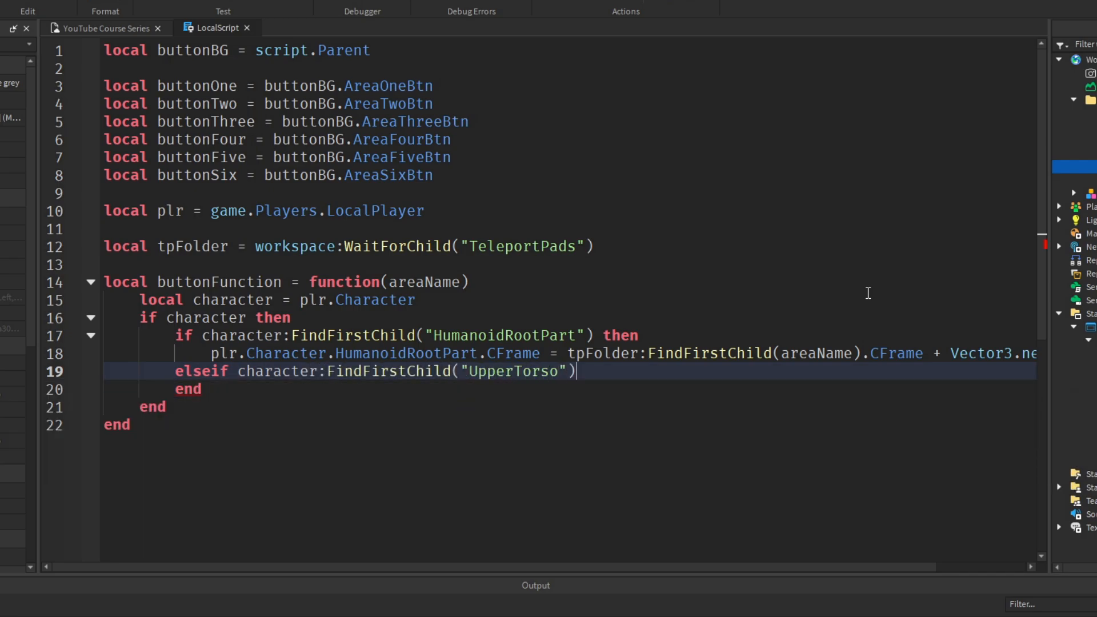
{"action": "type", "text": "then"}
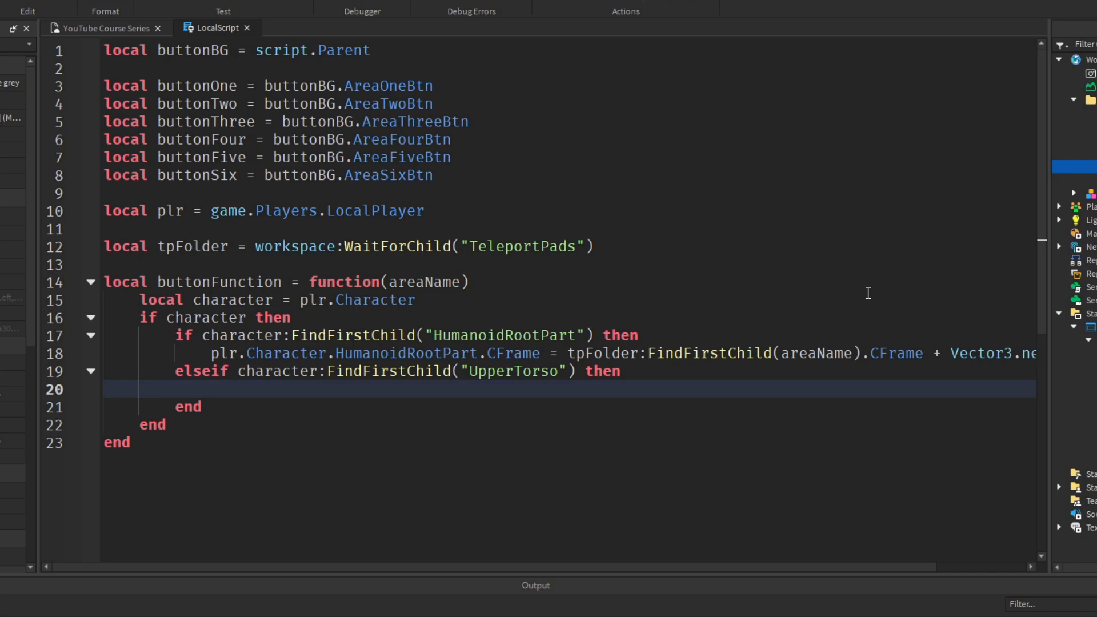
{"action": "double_click", "coordinate": [513, 371]}
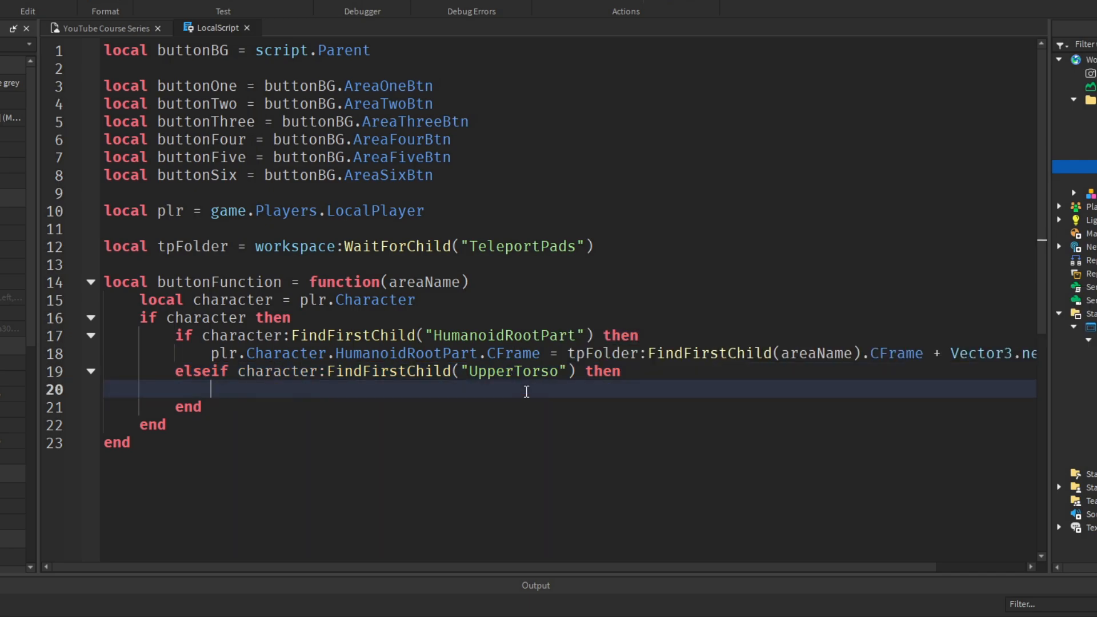
- Set plr.Character.UpperTorso.CFrame to tpFolder:FindFirstChild(areaName).CFrame plus a Vector3 offset
{"action": "type", "text": "pl"}
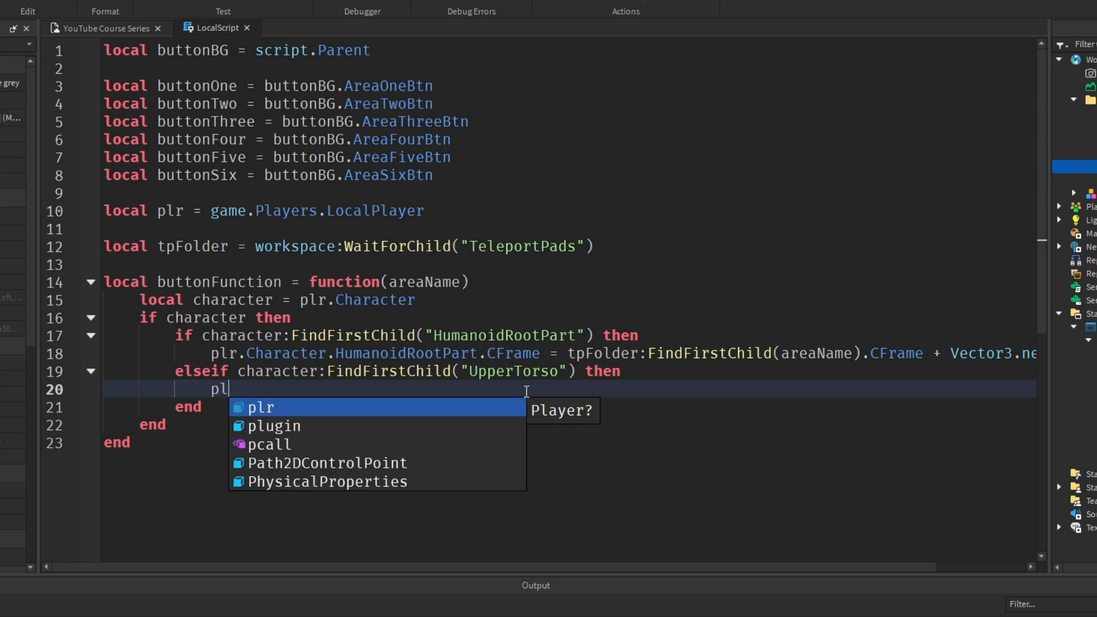
{"action": "type", "text": "r.Character."}
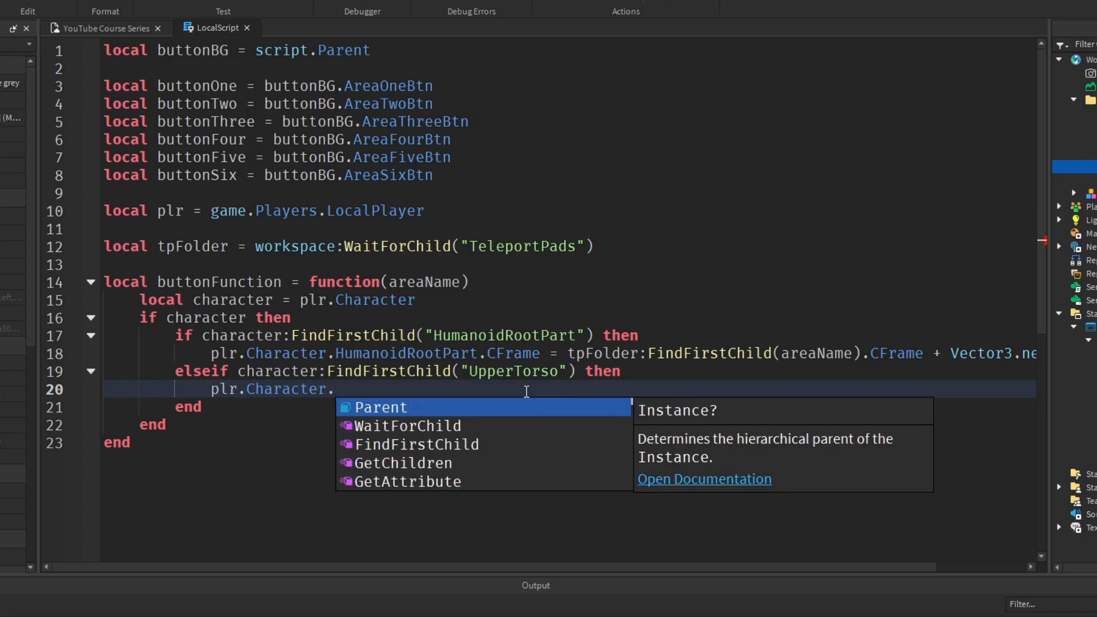
{"action": "type", "text": "UpperTorso.CFR"}
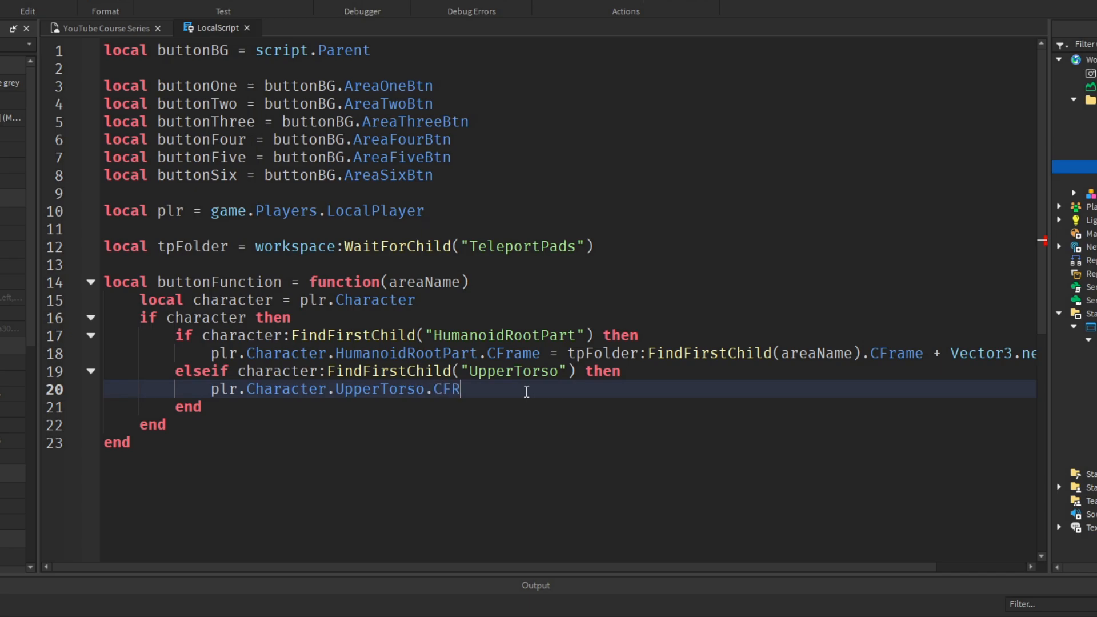
{"action": "type", "text": "= to"}
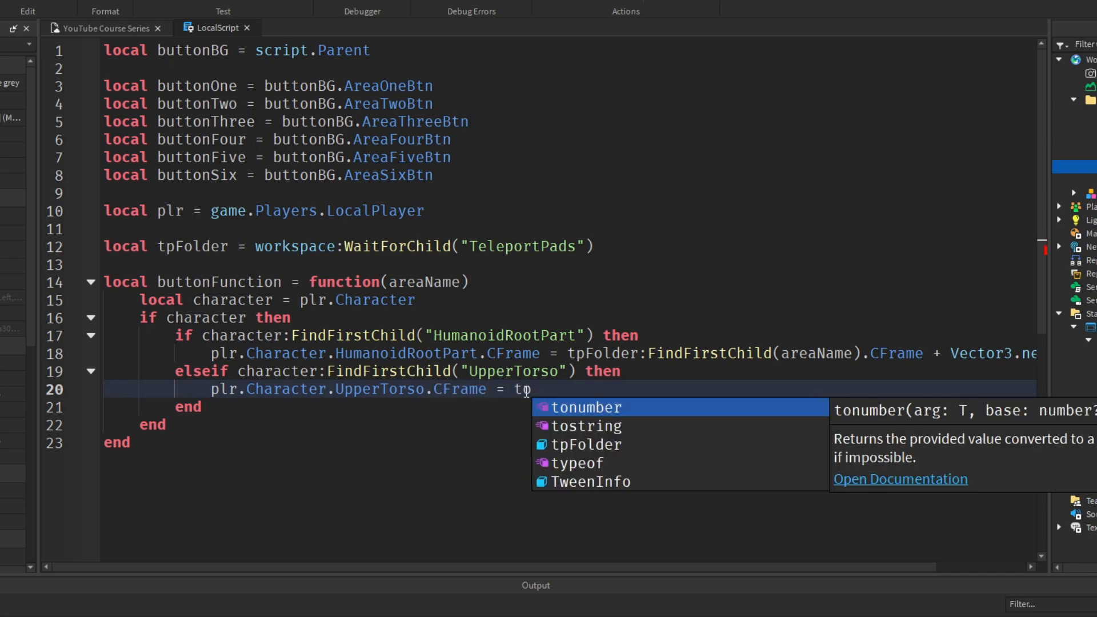
{"action": "type", "text": "pFolder:FindFirstChild("}
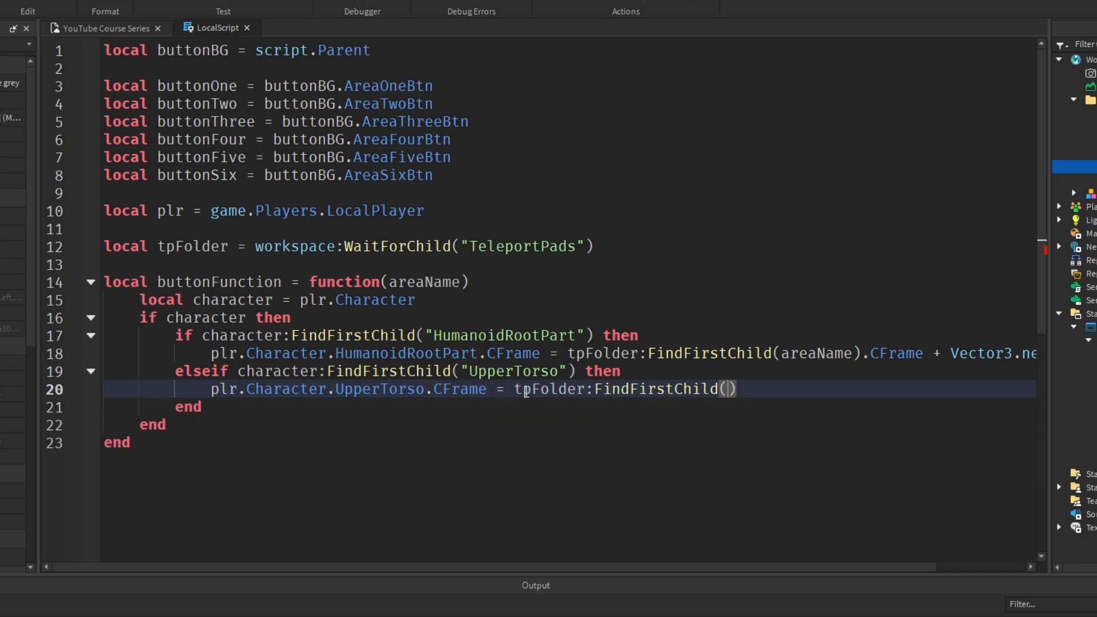
{"action": "type", "text": "areaName"}
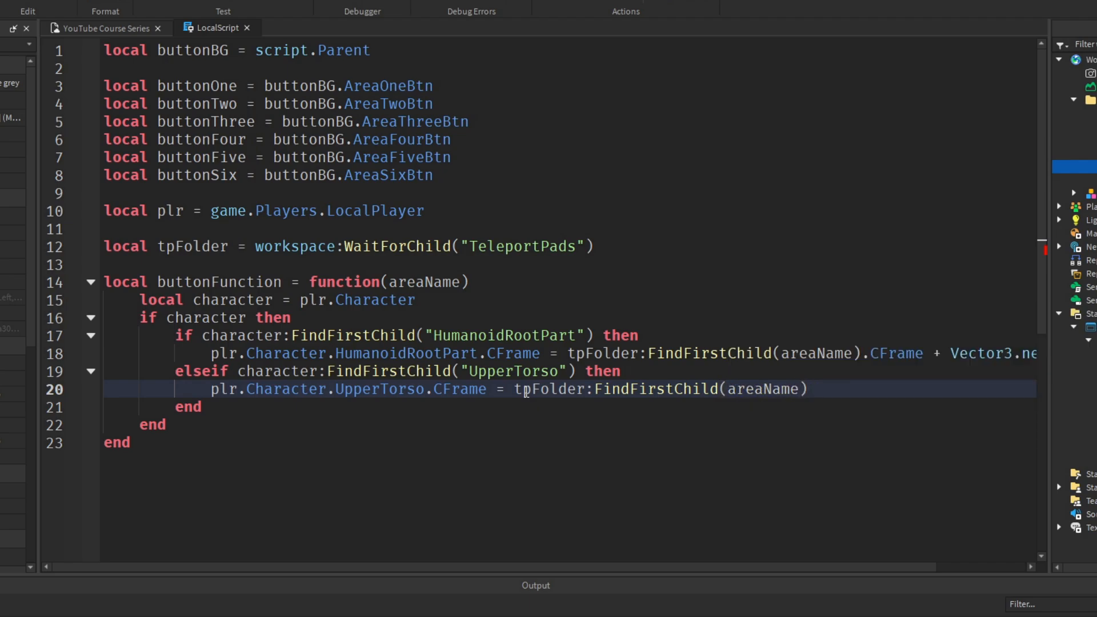
{"action": "type", "text": ".CFrame"}
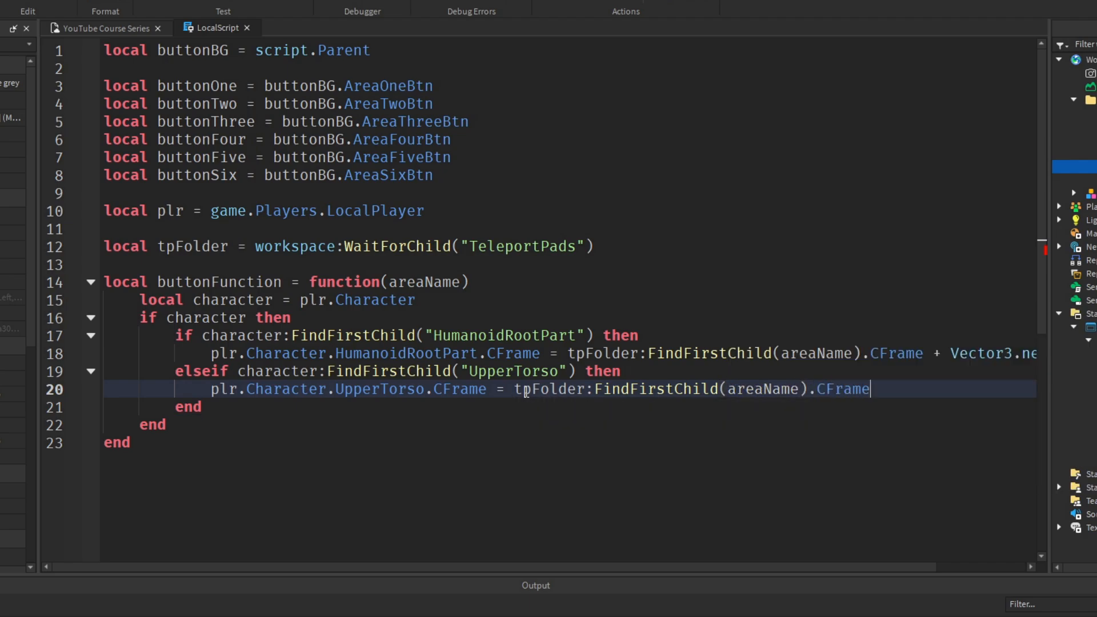
{"action": "type", "text": "+ Vector3.new(0, 2"}
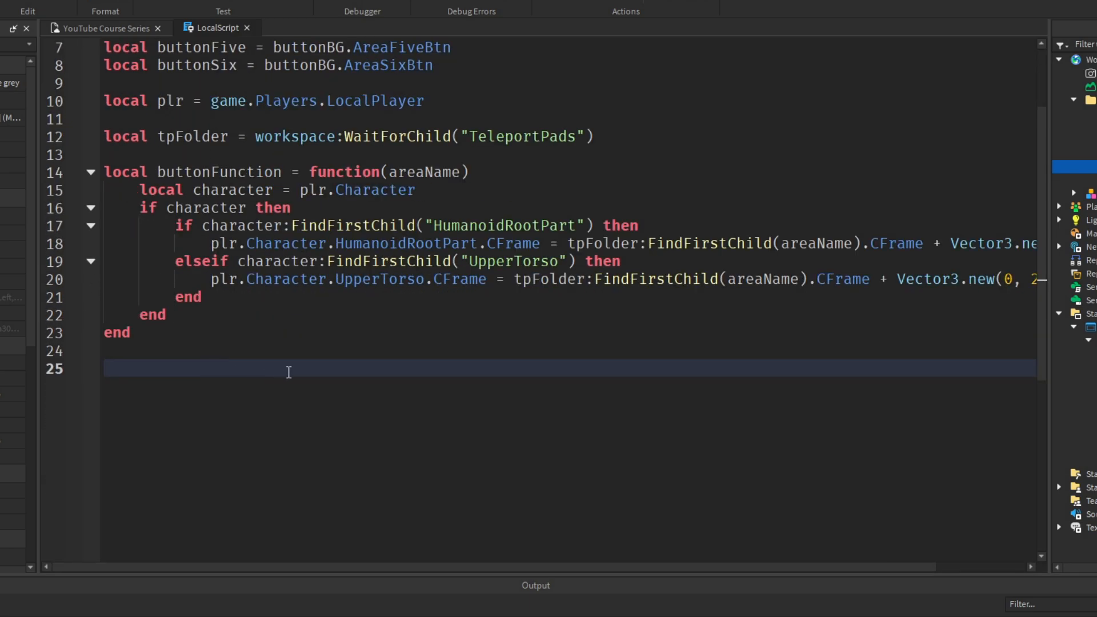
- Wire buttonOne and buttonTwo click handlers to buttonFunction("One") and buttonFunction("Two")
{"action": "type", "text": "buttonFunction("}
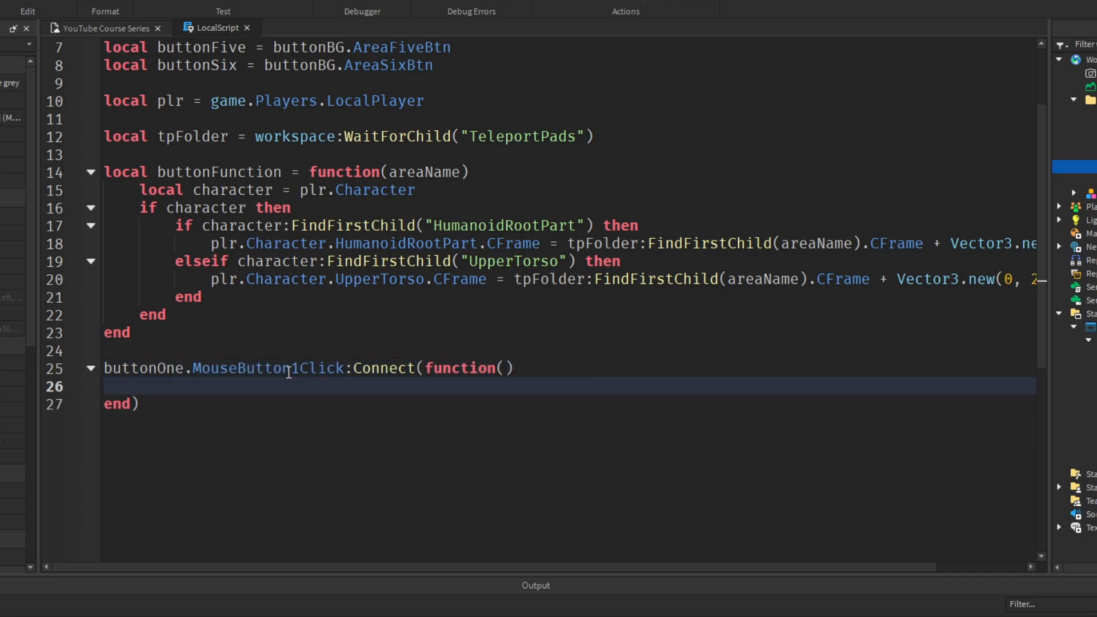
{"action": "type", "text": "buttonFunction("}
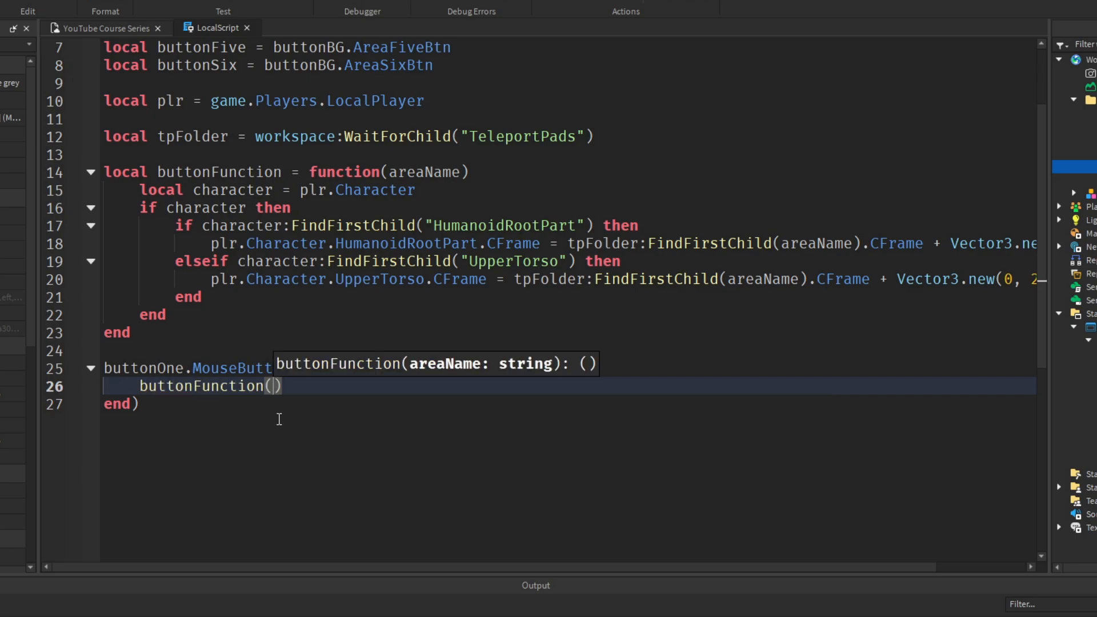
{"action": "type", "text": "\"One\""}
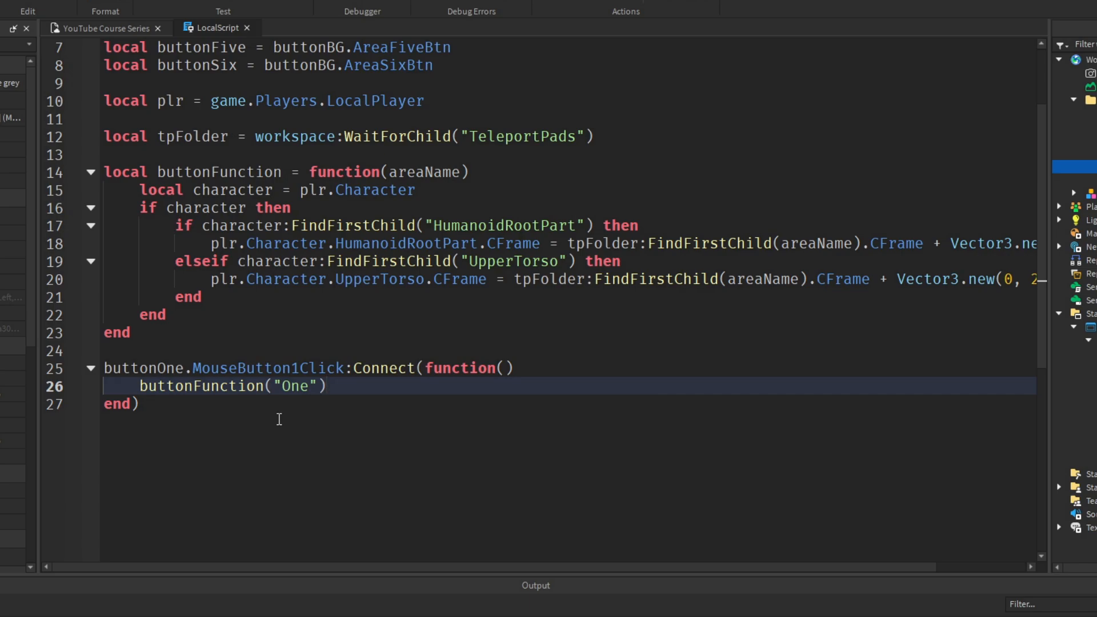
{"action": "left_click", "coordinate": [201, 385]}
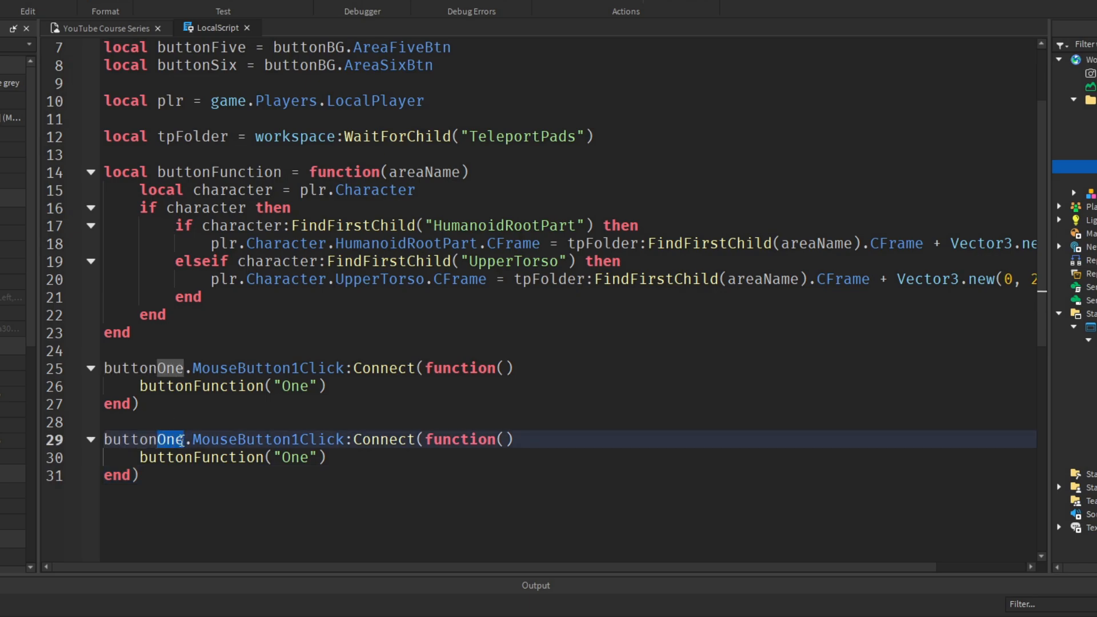
{"action": "type", "text": "Two"}
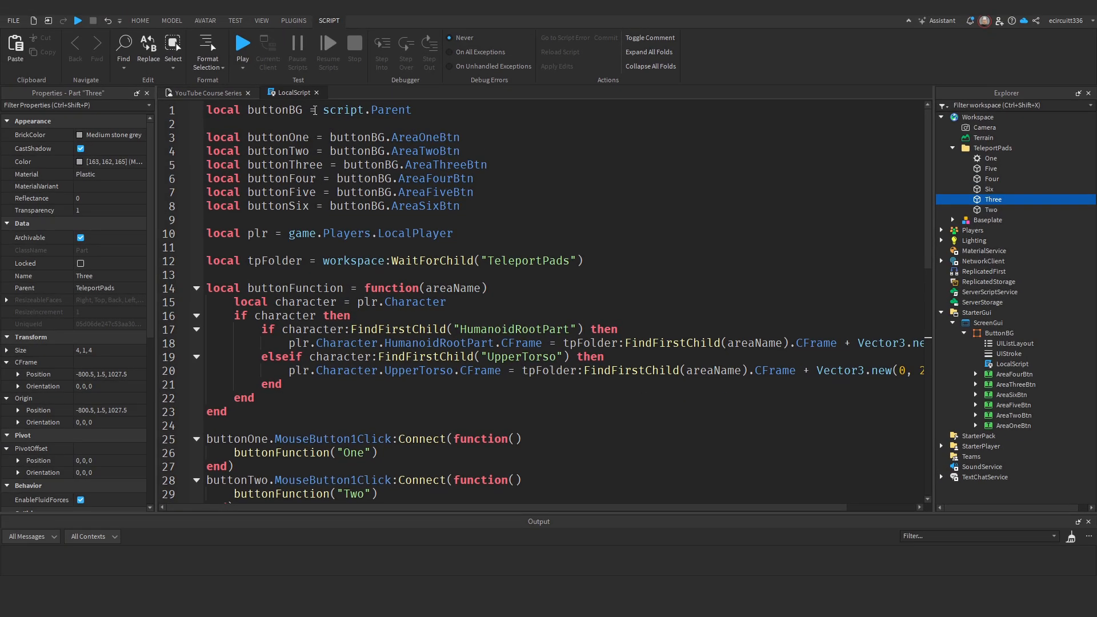
- Start a Play session and teleport the character to zone 2 via the on-screen button
{"action": "left_click", "coordinate": [235, 20]}
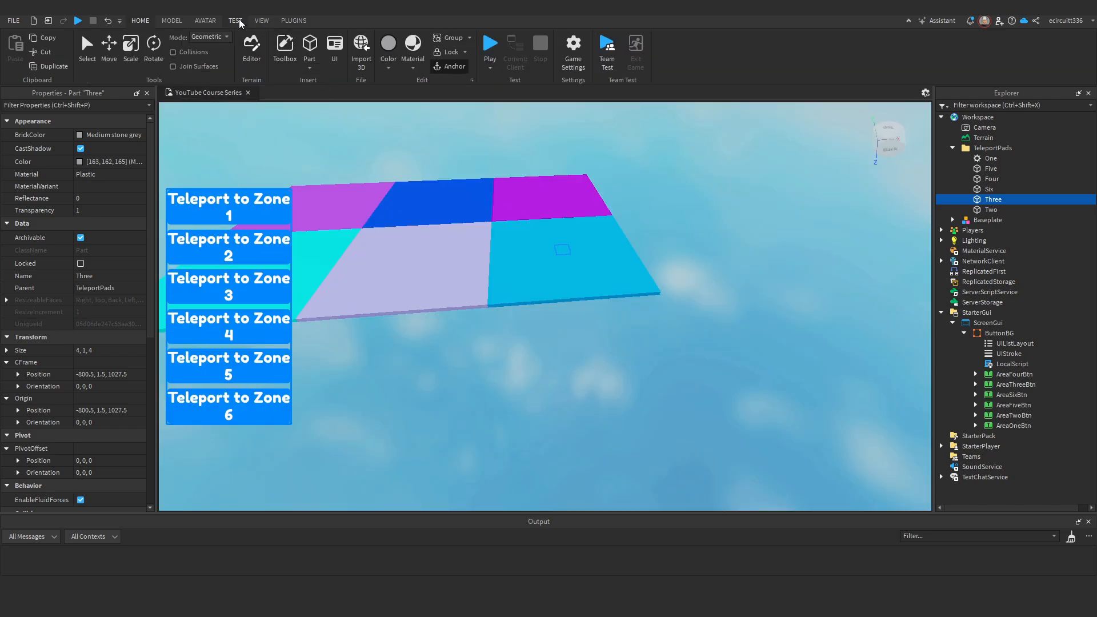
{"action": "left_click", "coordinate": [490, 43]}
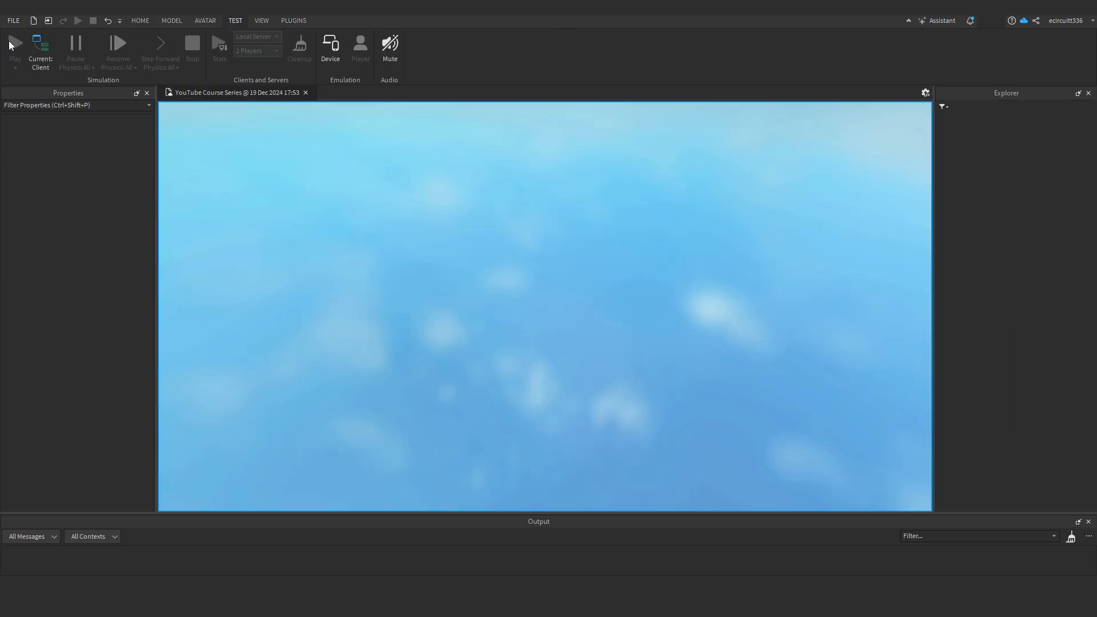
{"action": "left_click", "coordinate": [15, 43]}
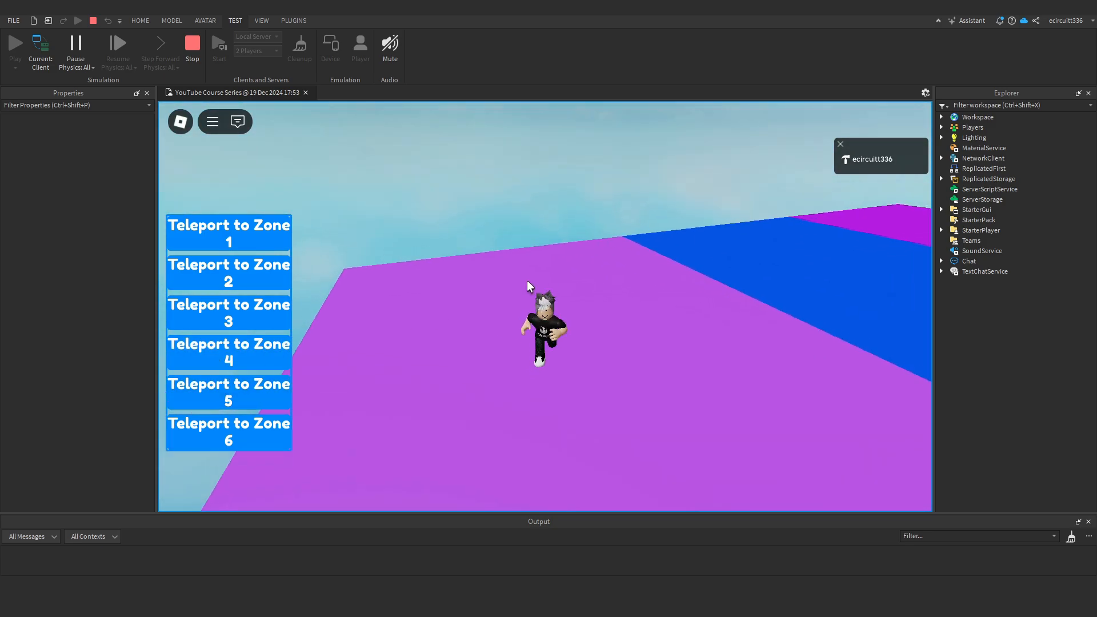
{"action": "left_click", "coordinate": [229, 350]}
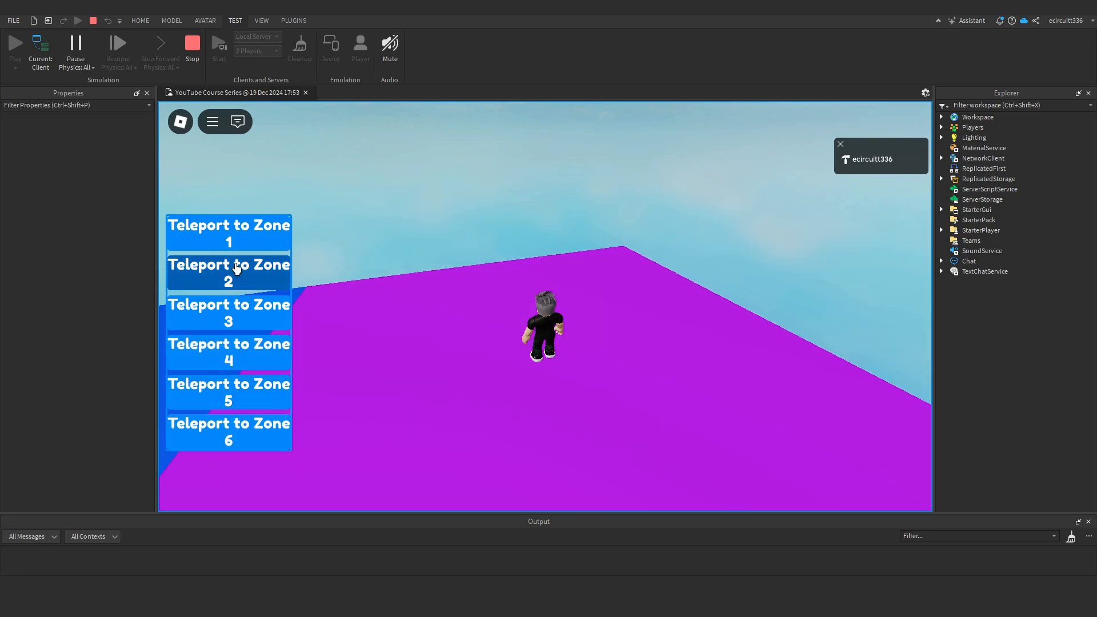
{"action": "left_click", "coordinate": [229, 273]}
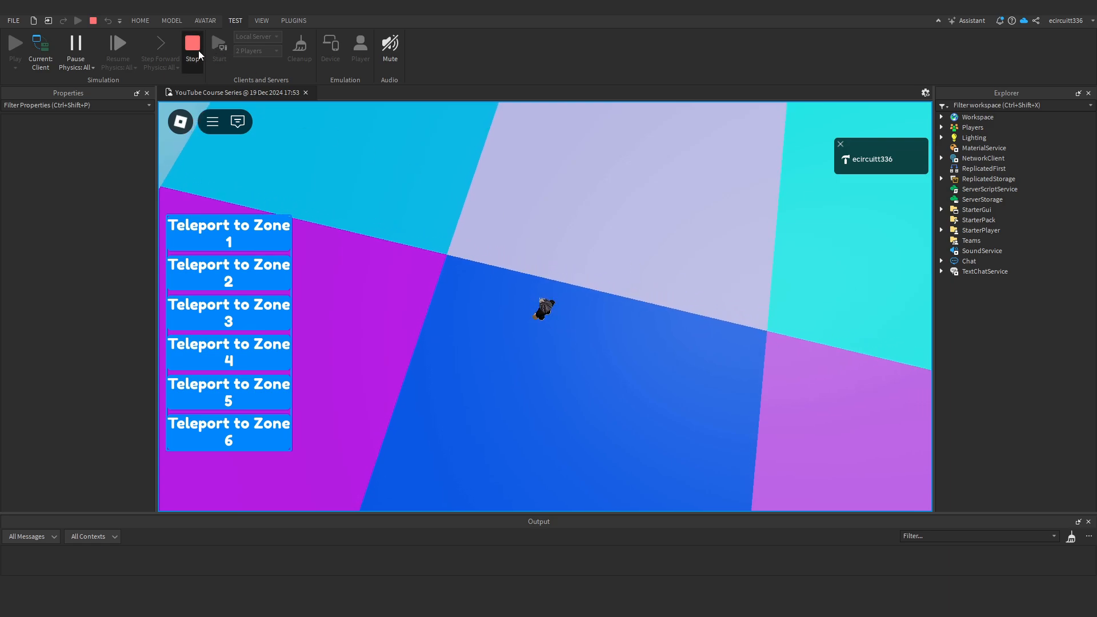
- Stop the play session and return to edit mode on the pad scene
{"action": "left_click", "coordinate": [192, 42]}
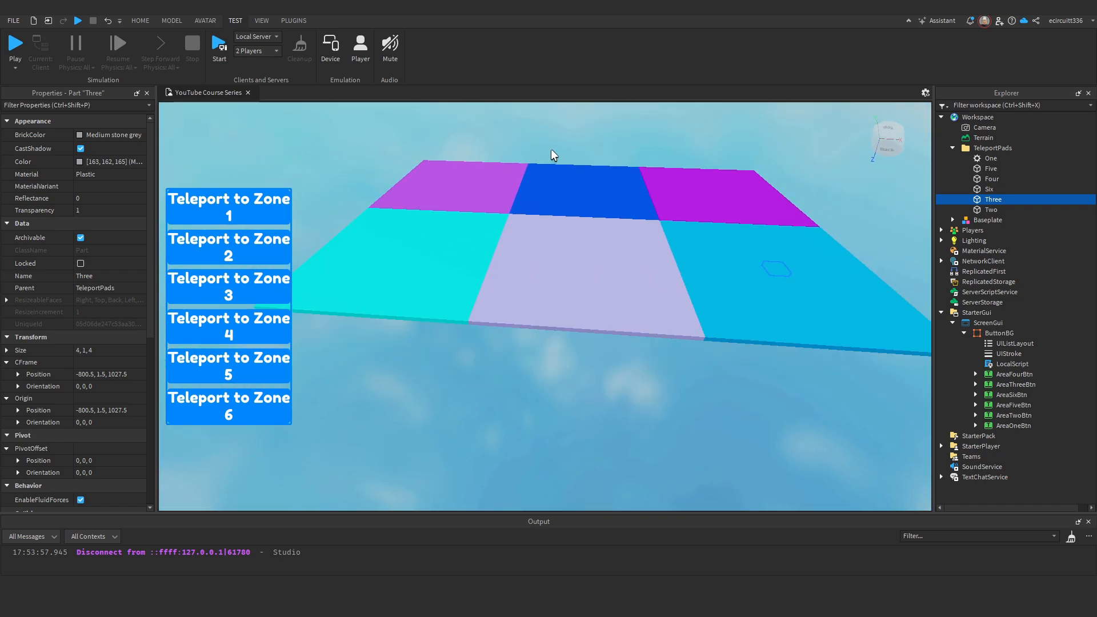
{"action": "mouse_move", "coordinate": [815, 211]}
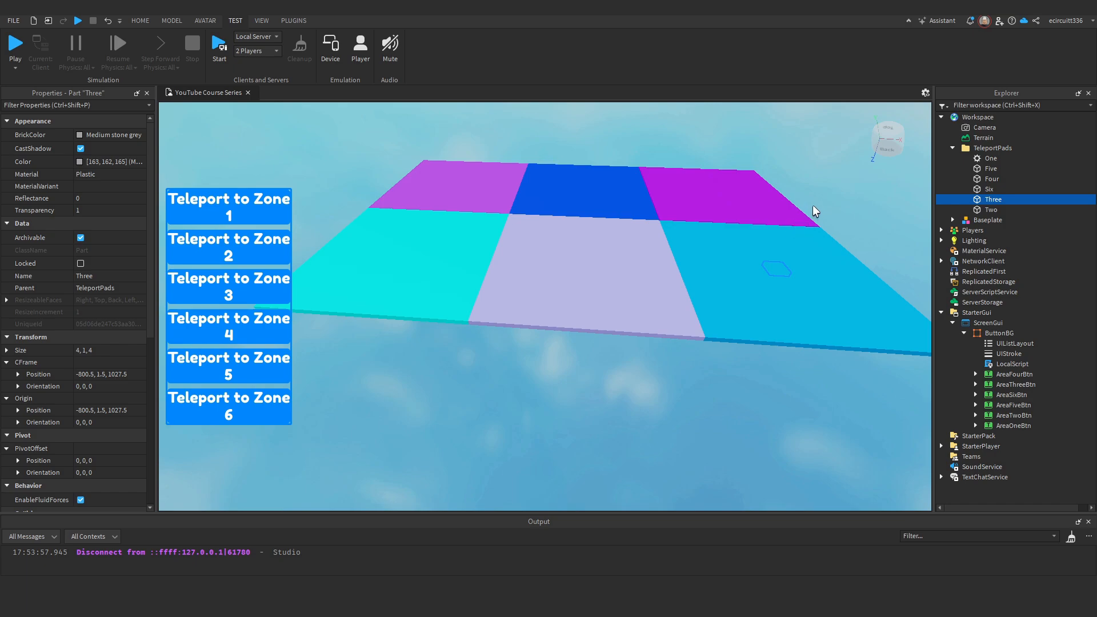